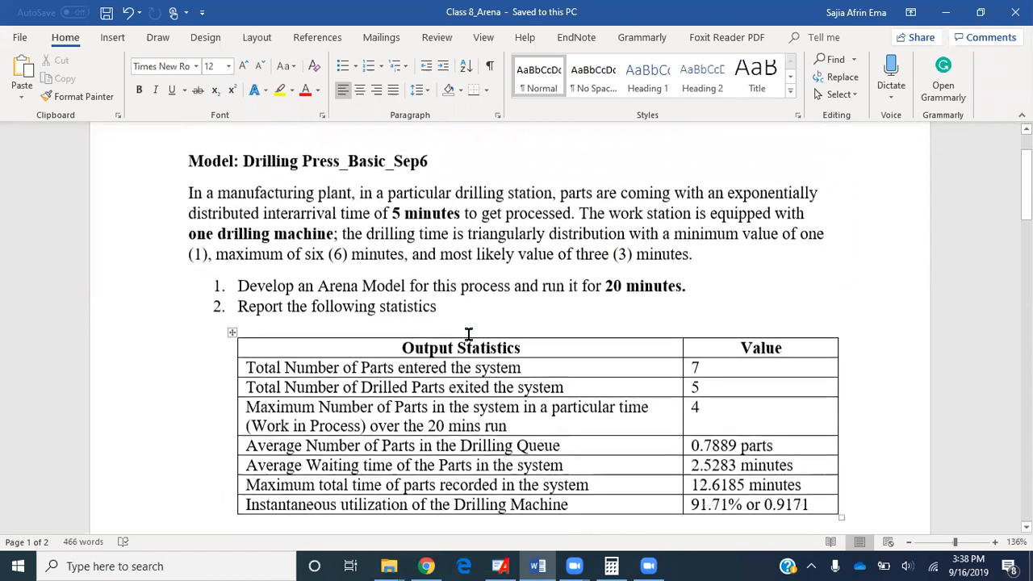
- Scroll down to the Drilling Press Inspection Station task and its empty statistics table
scroll("down", 3)
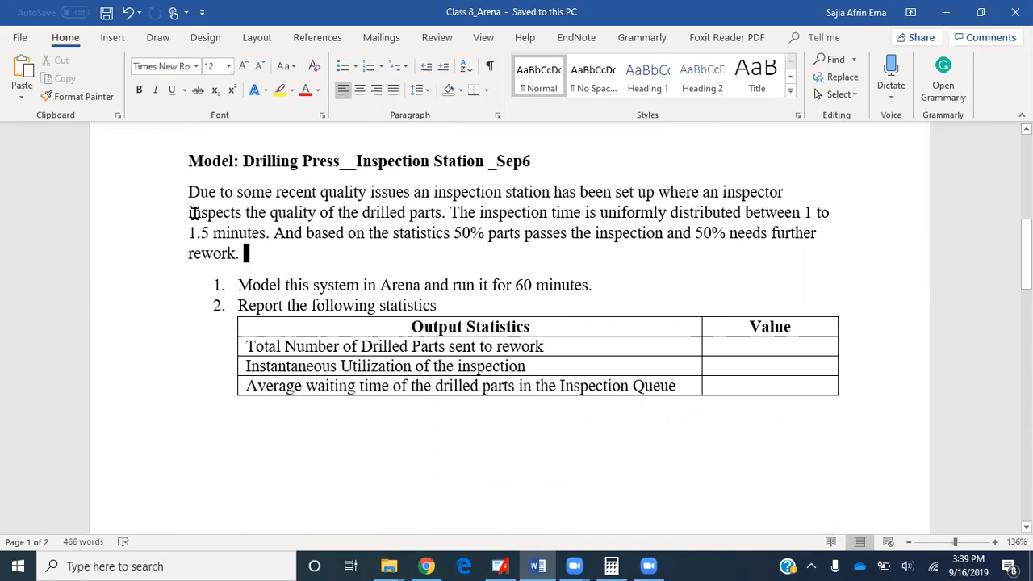
mouse_move(223, 227)
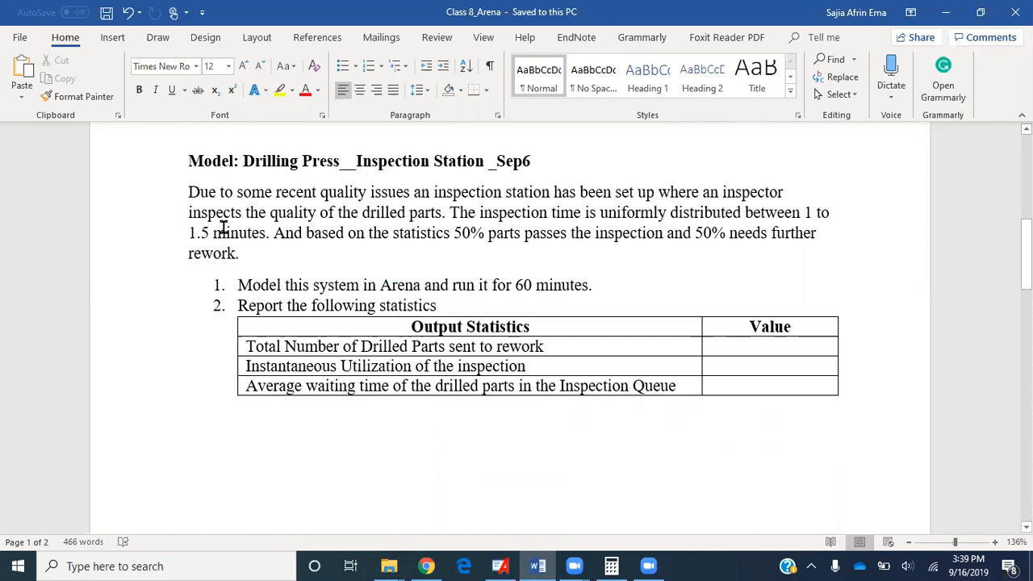
mouse_move(390, 221)
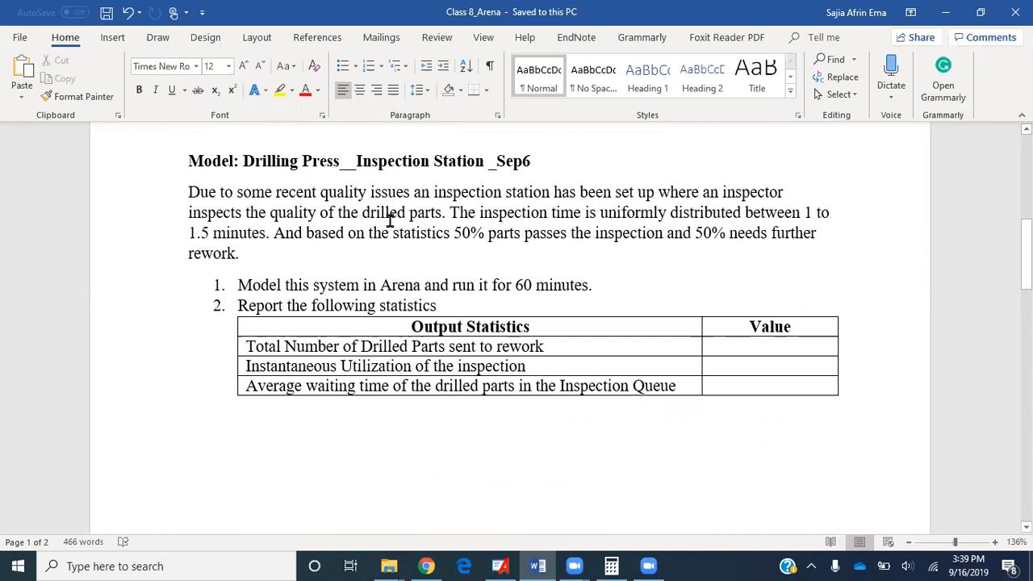
mouse_move(522, 228)
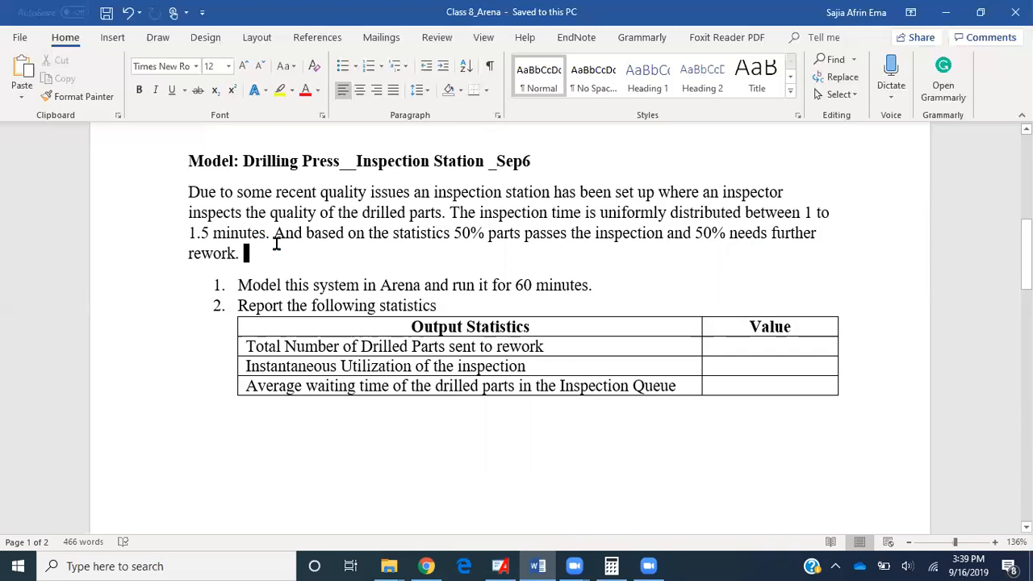
mouse_move(456, 246)
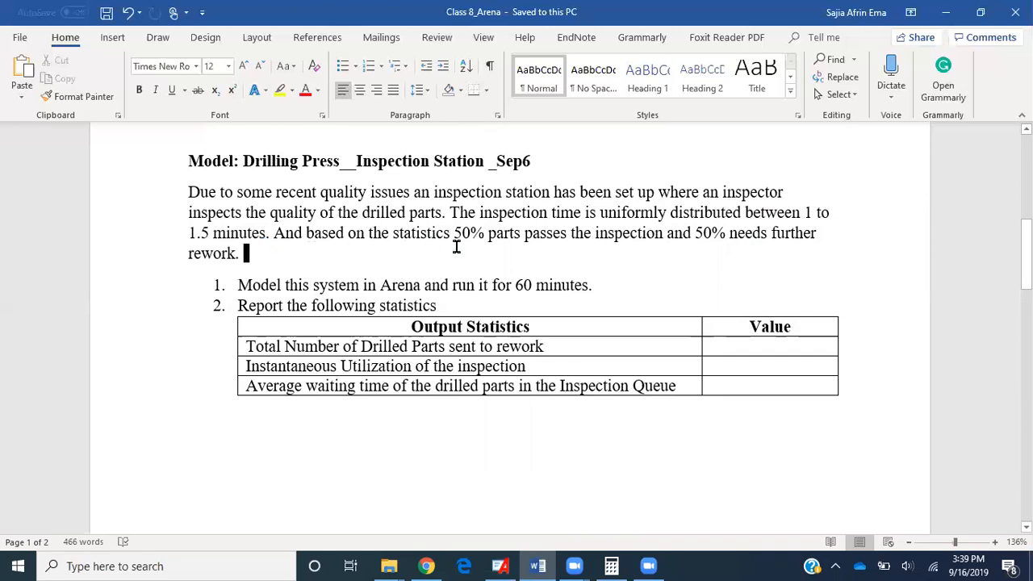
mouse_move(620, 250)
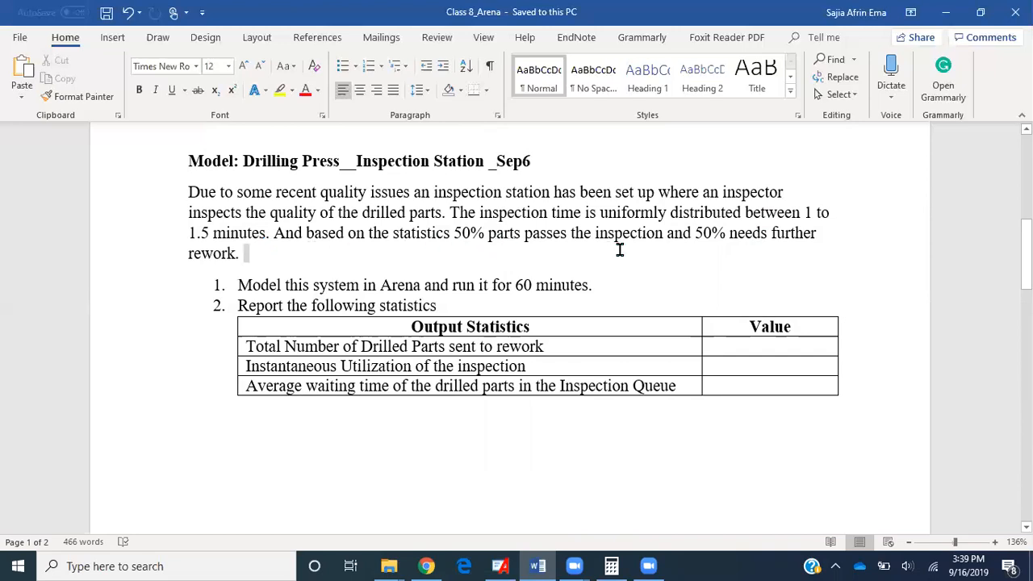
mouse_move(351, 218)
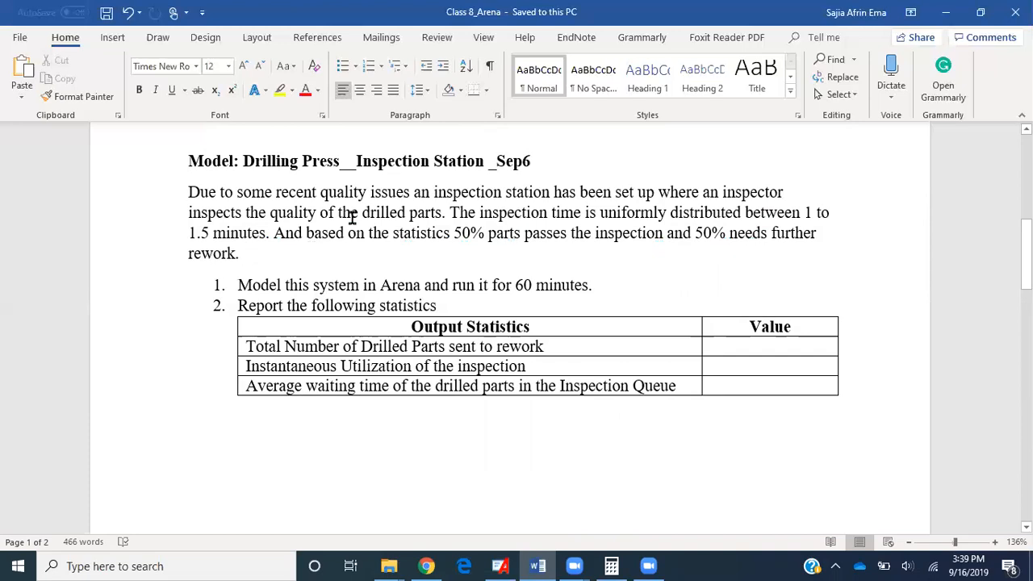
mouse_move(295, 279)
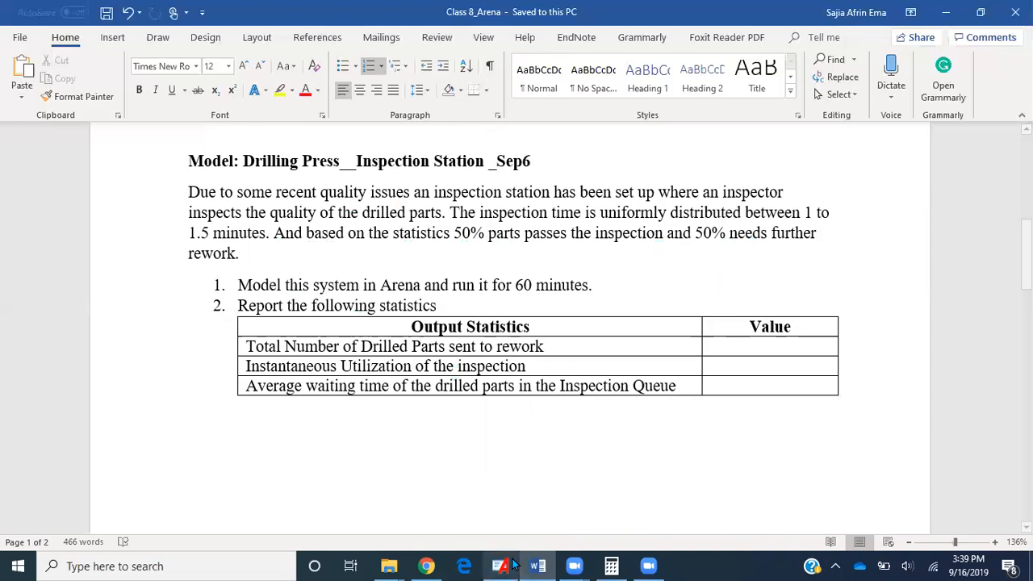
mouse_move(501, 565)
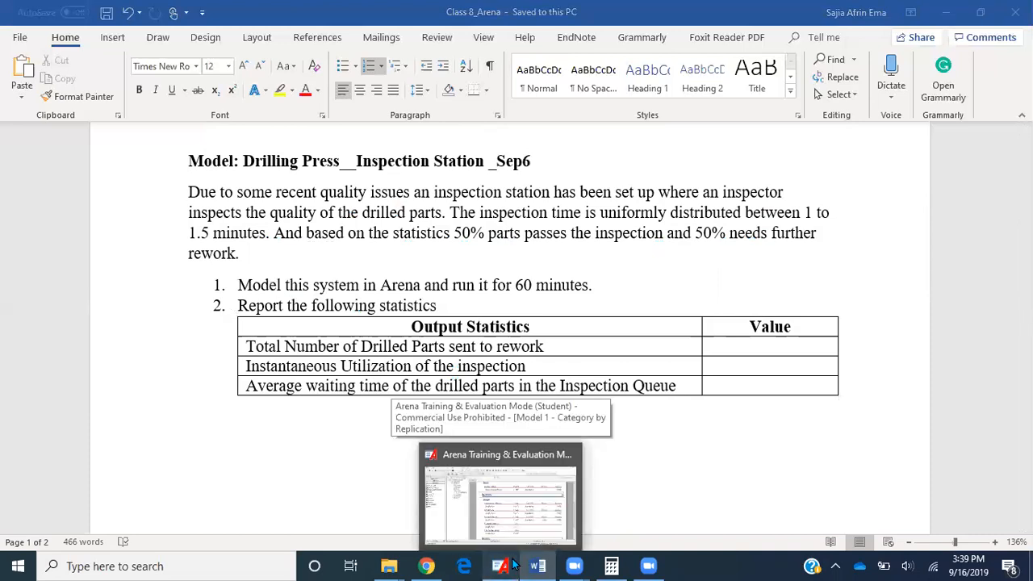
- Switch to the Arena drilling model, zoom out, and remove the Drilling Process-to-exit connector
left_click(500, 496)
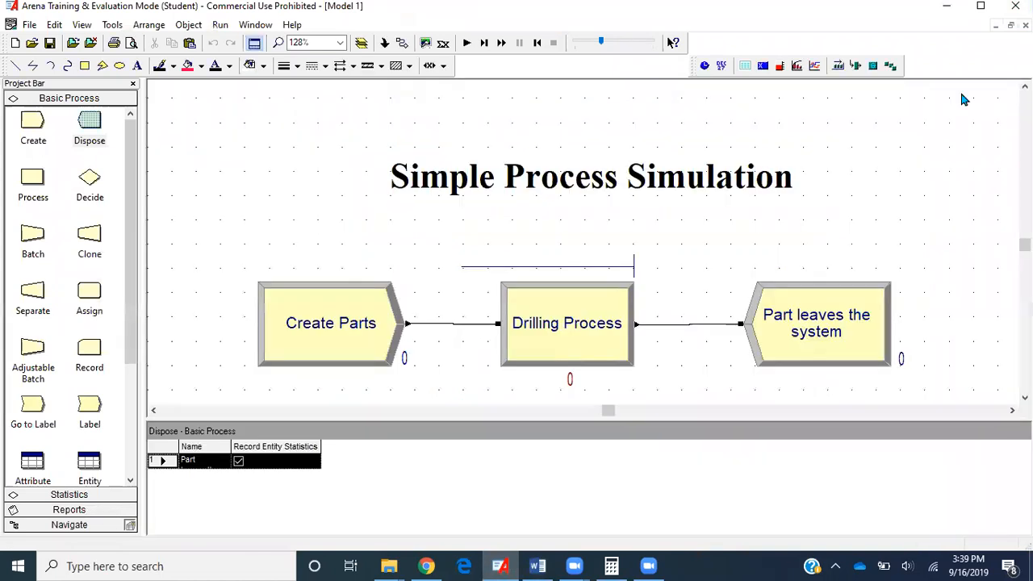
mouse_move(579, 184)
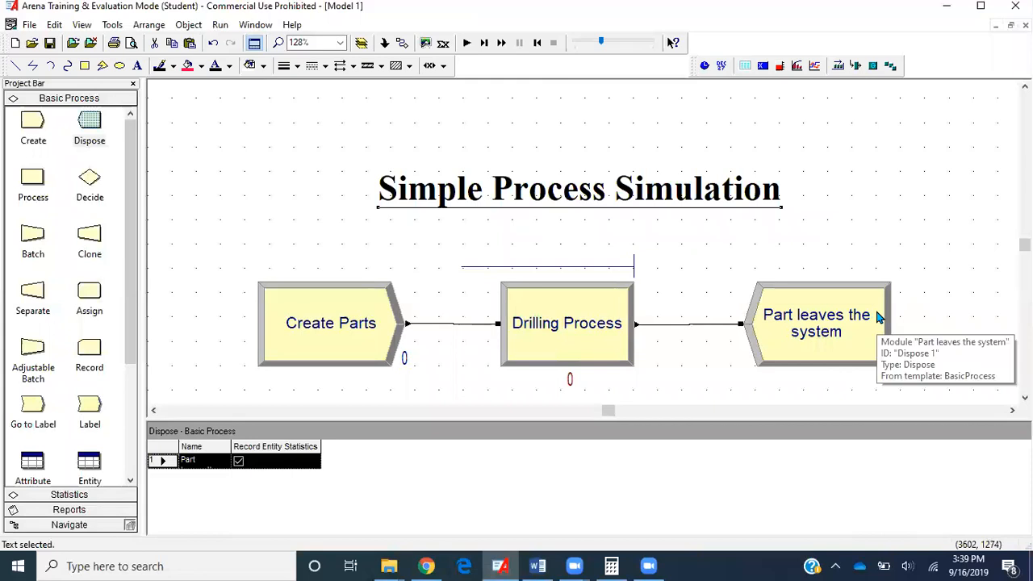
left_click(333, 41)
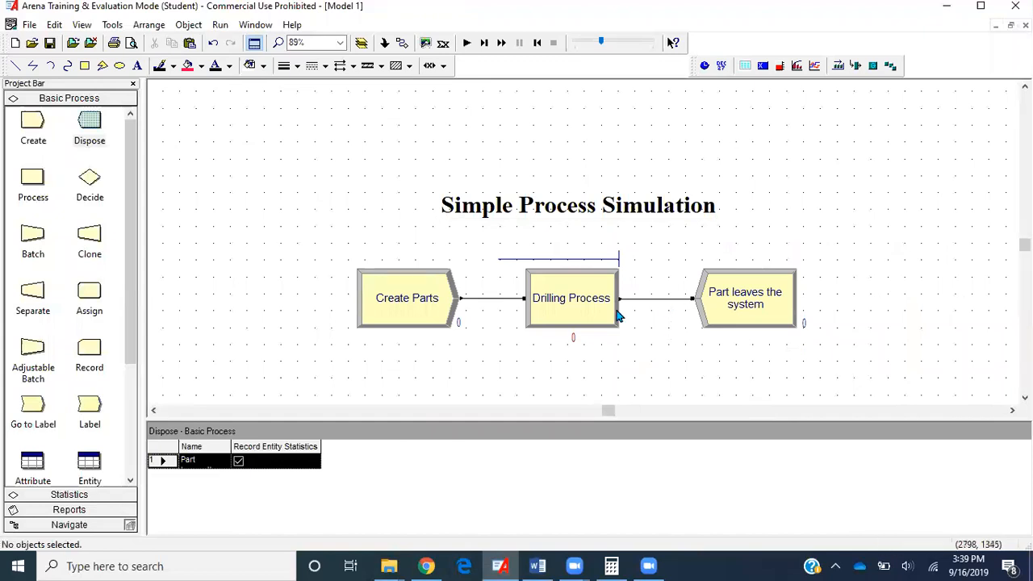
mouse_move(427, 306)
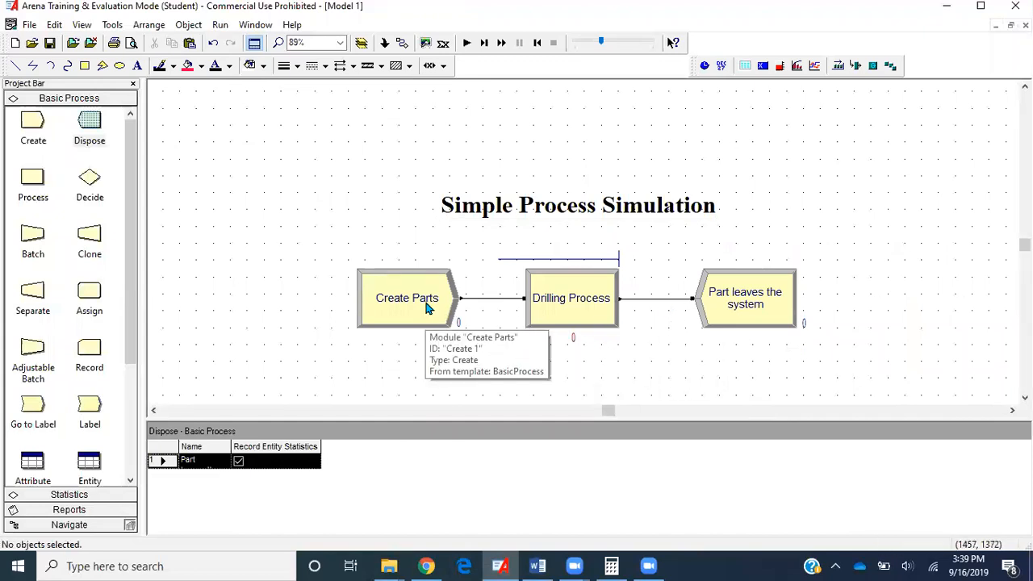
mouse_move(478, 358)
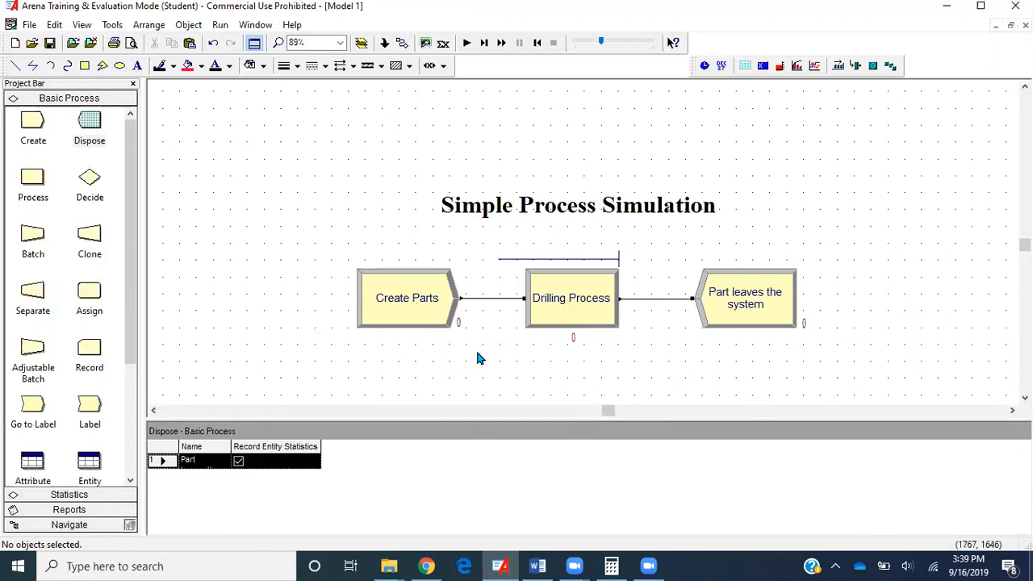
mouse_move(809, 292)
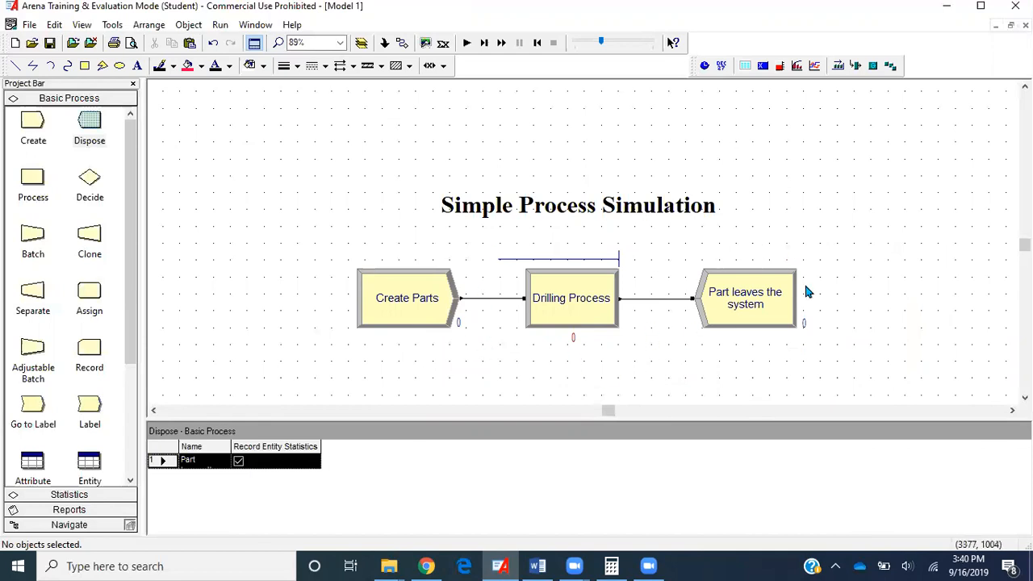
mouse_move(677, 335)
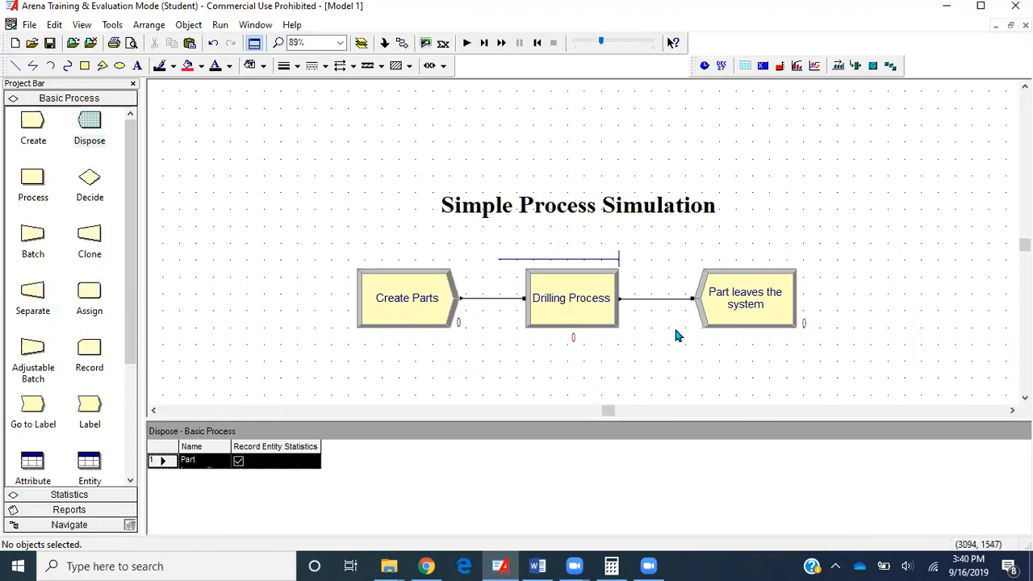
mouse_move(646, 257)
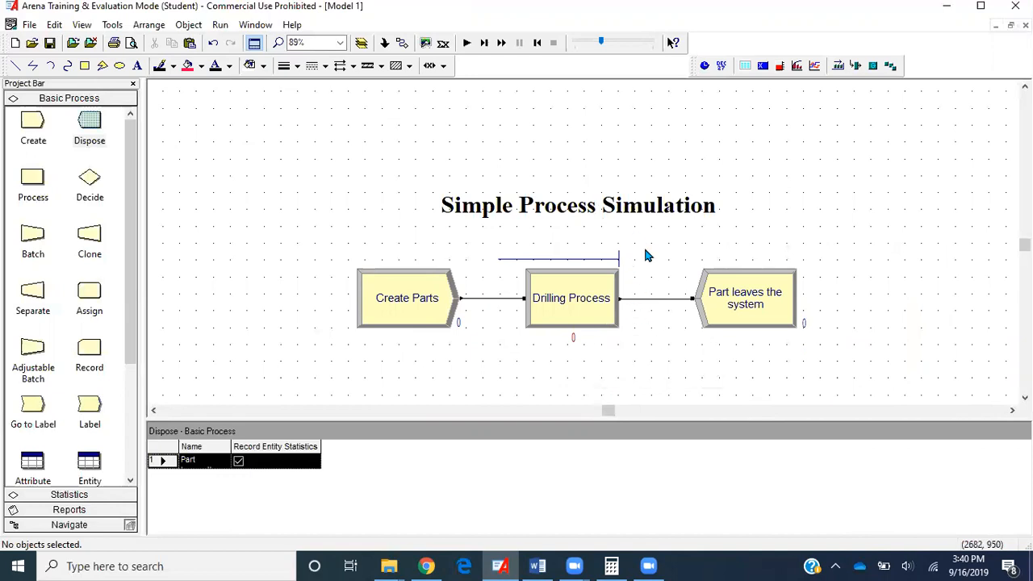
mouse_move(659, 313)
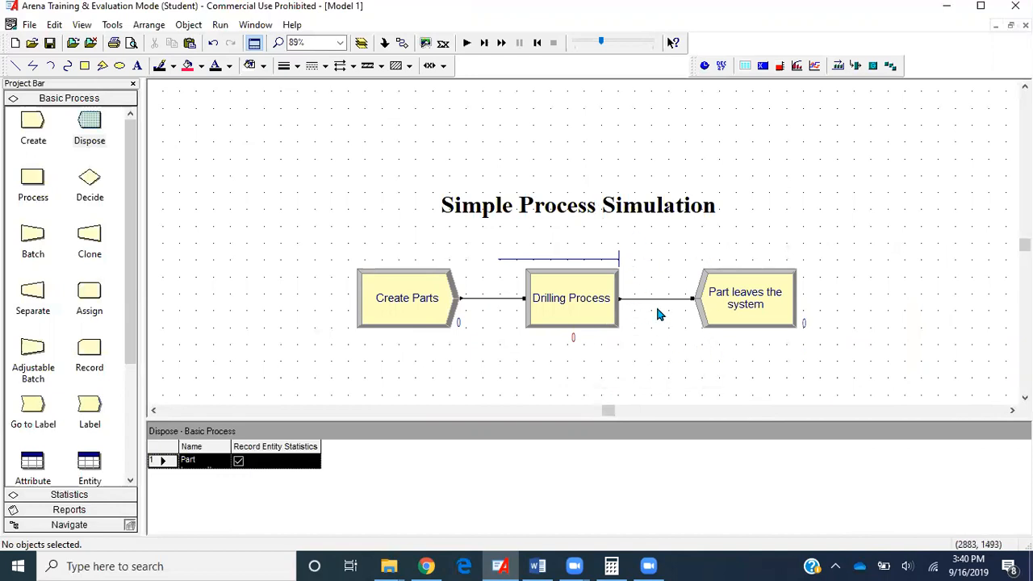
left_click(653, 299)
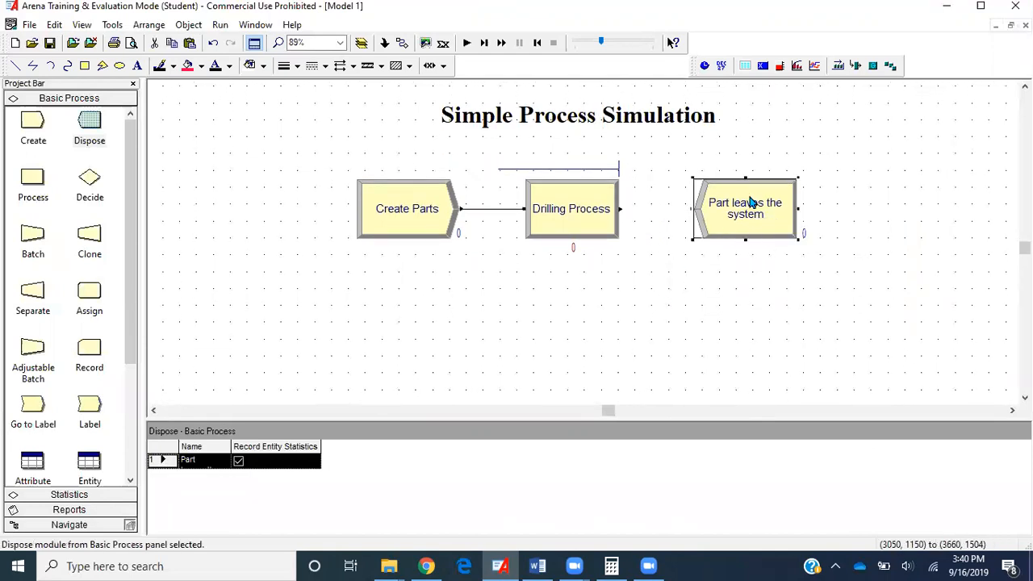
- Move the exit lower, place Process 3, and link Drilling Process → Process 3 → exit
left_click_drag(745, 208, 575, 317)
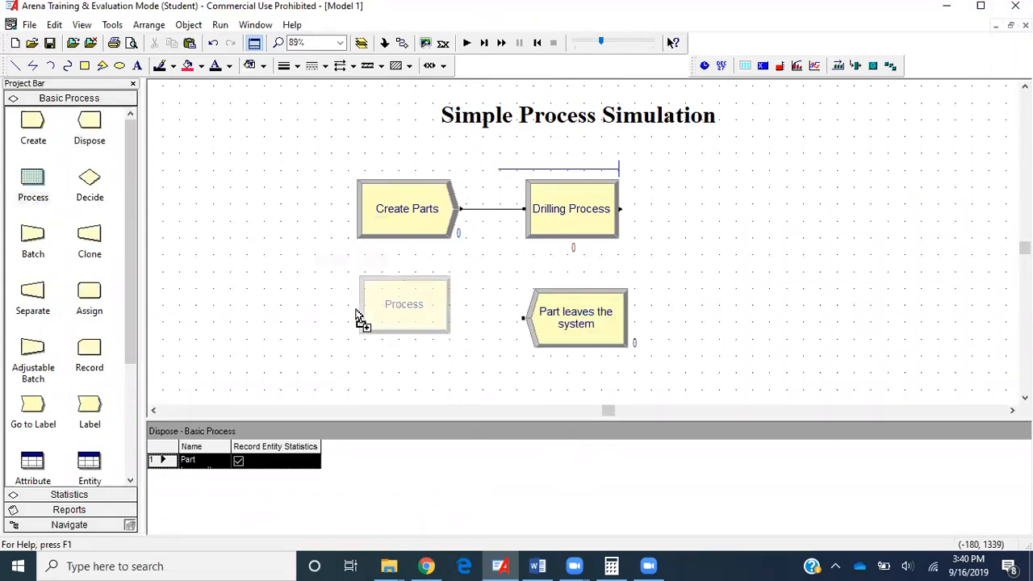
left_click(403, 304)
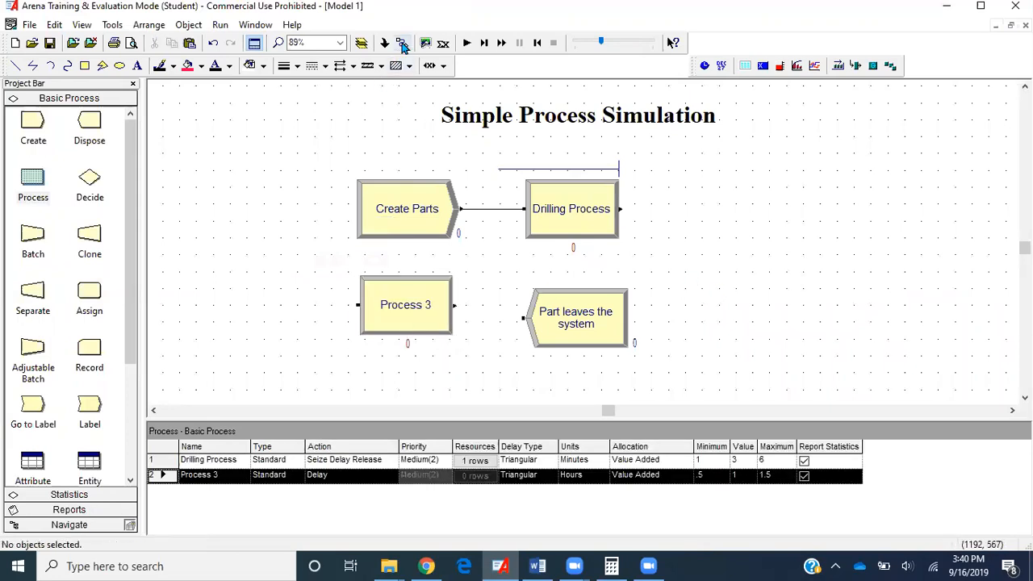
left_click_drag(619, 212, 359, 304)
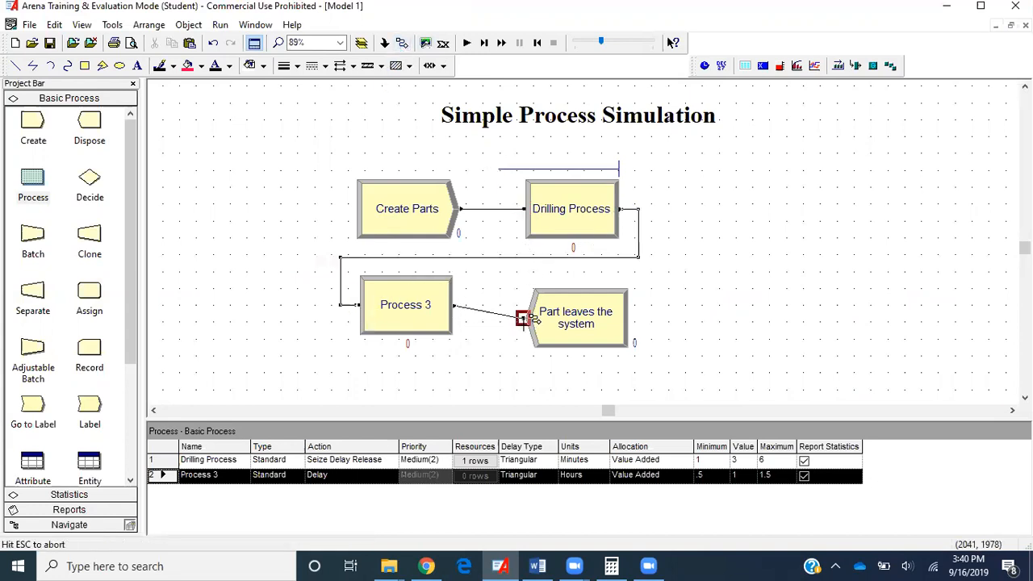
left_click(576, 317)
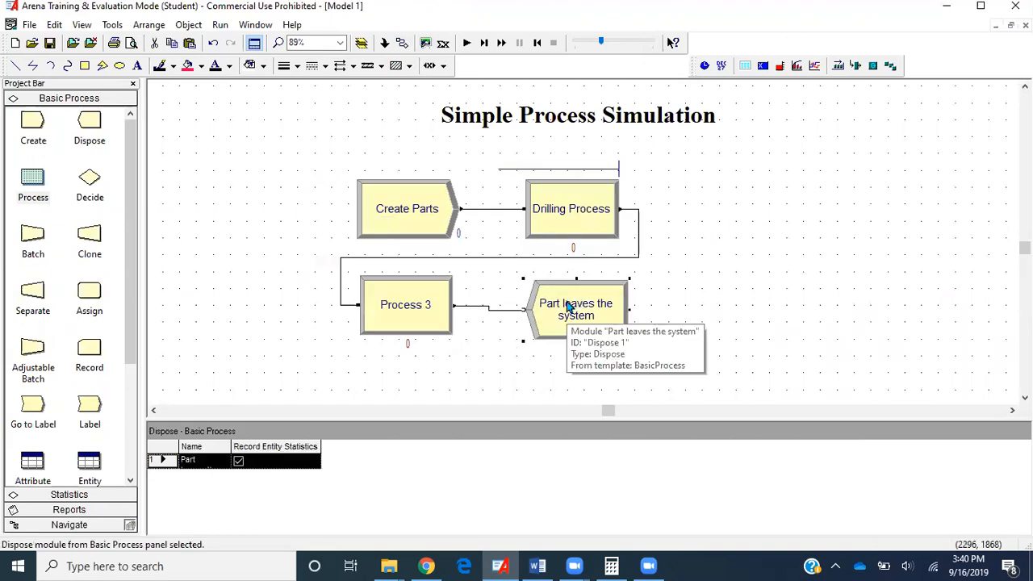
mouse_move(387, 324)
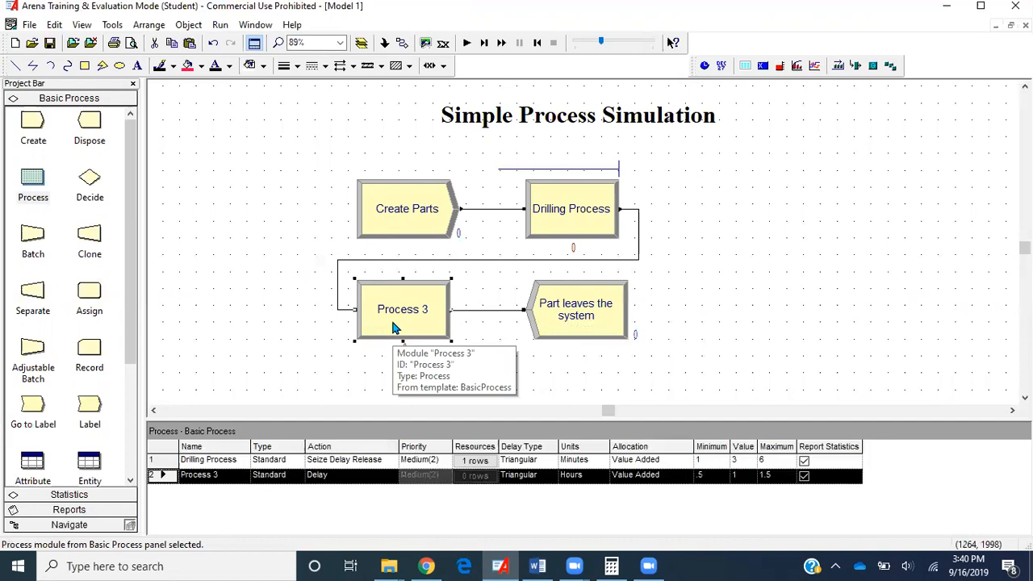
- Rename Process 3 to Inspection Process, seizing, delaying and releasing one Inspector resource
double_click(402, 309)
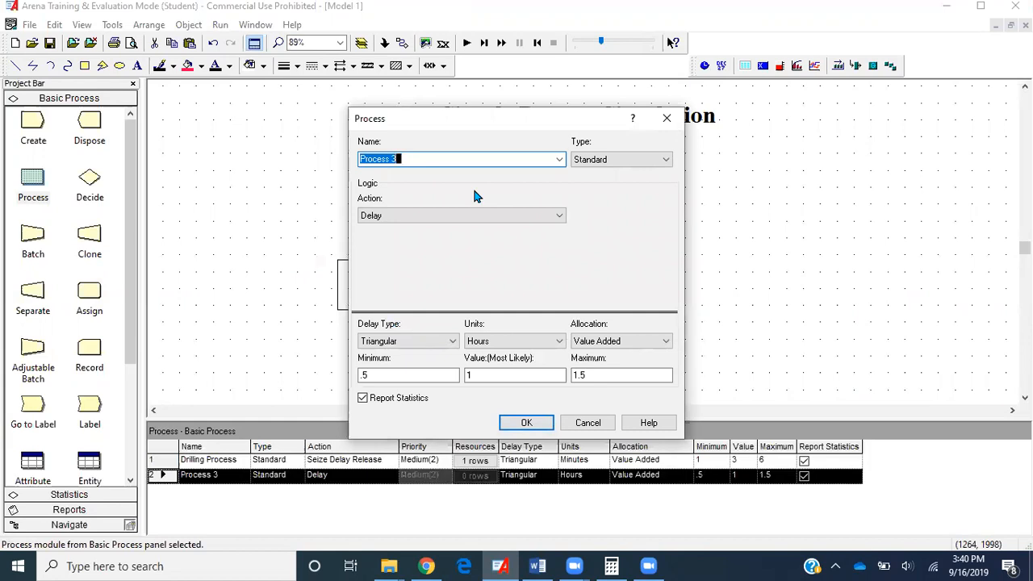
type("Inspection")
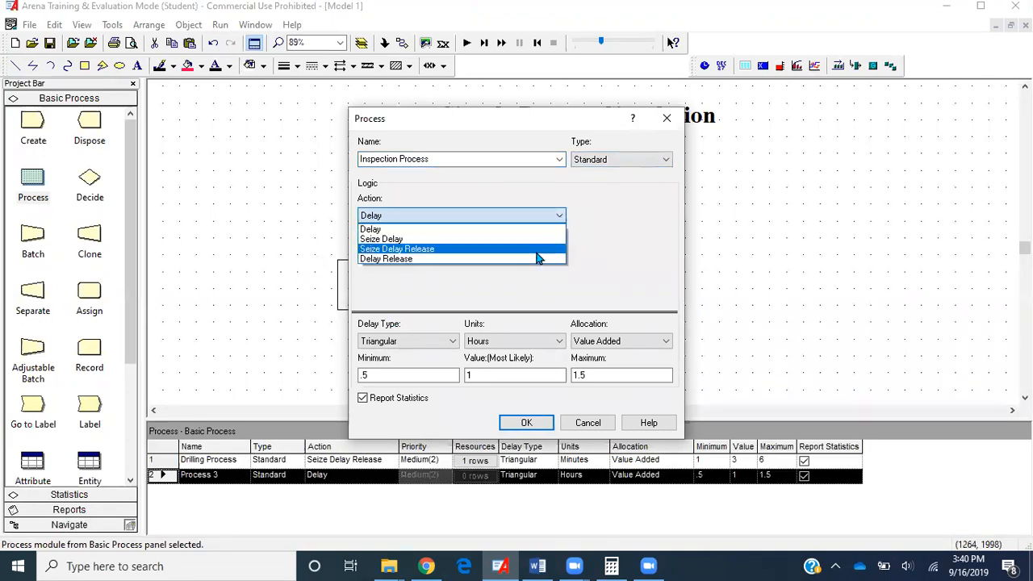
left_click(397, 248)
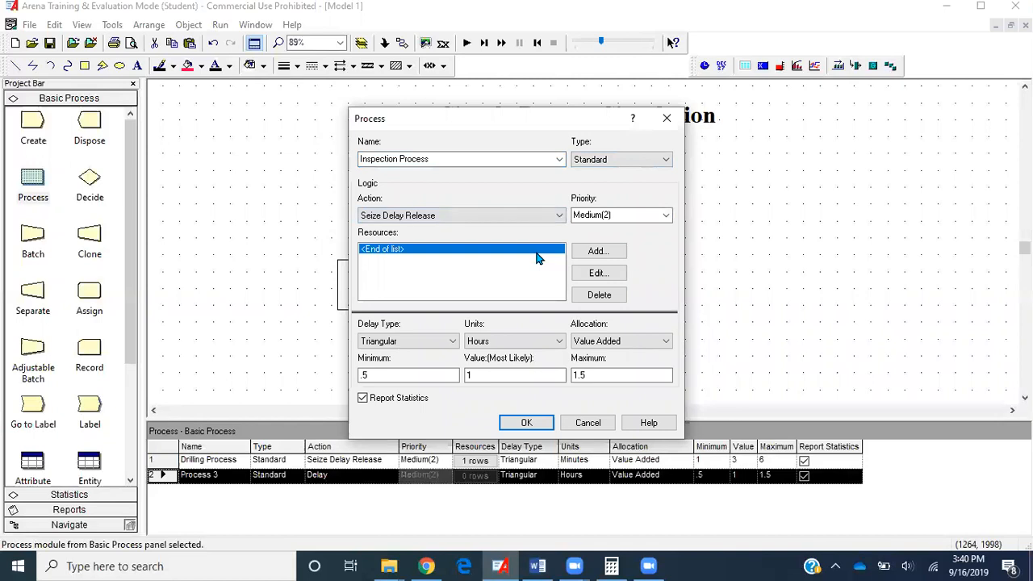
mouse_move(598, 250)
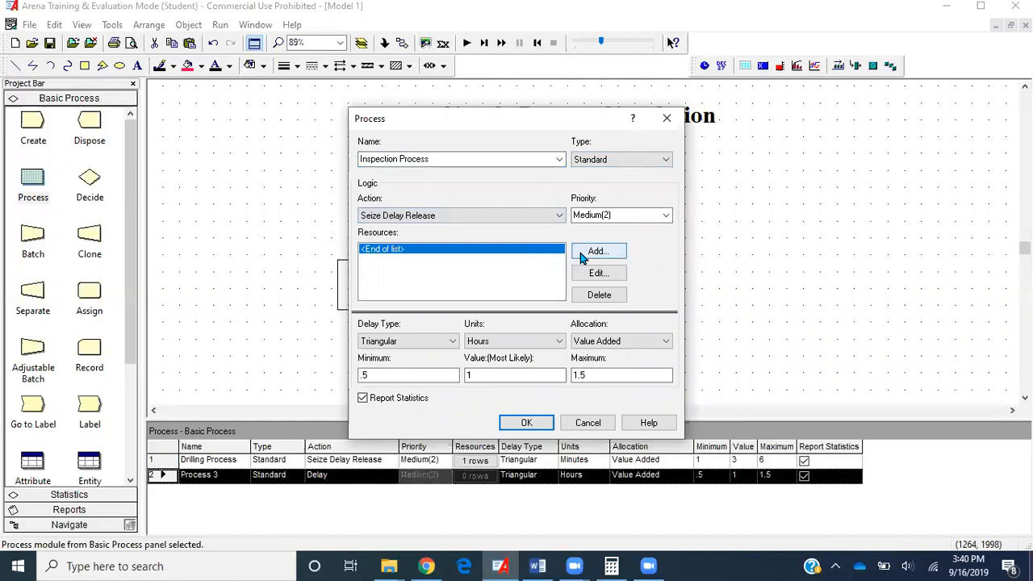
left_click(598, 250)
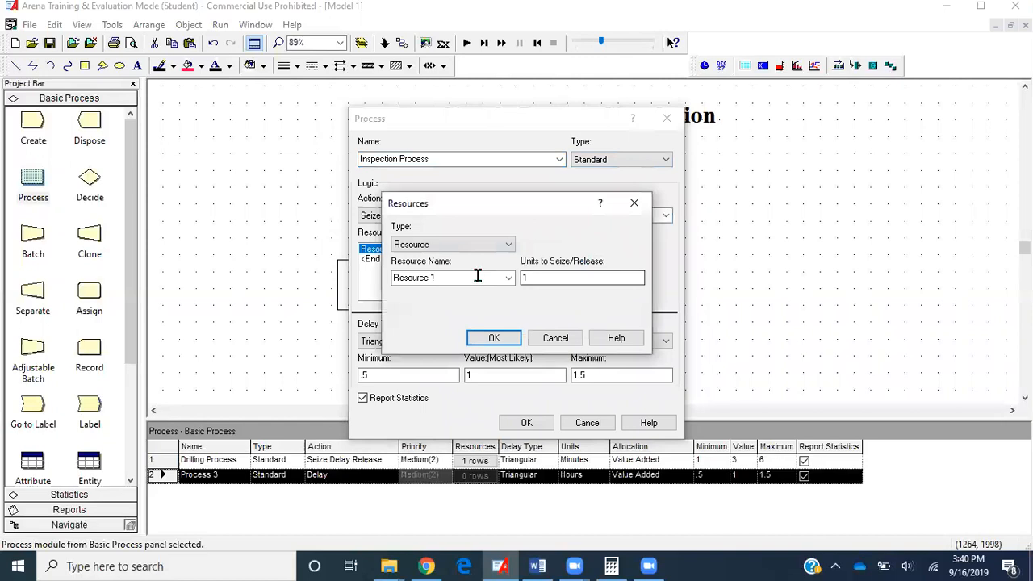
type("Inspector")
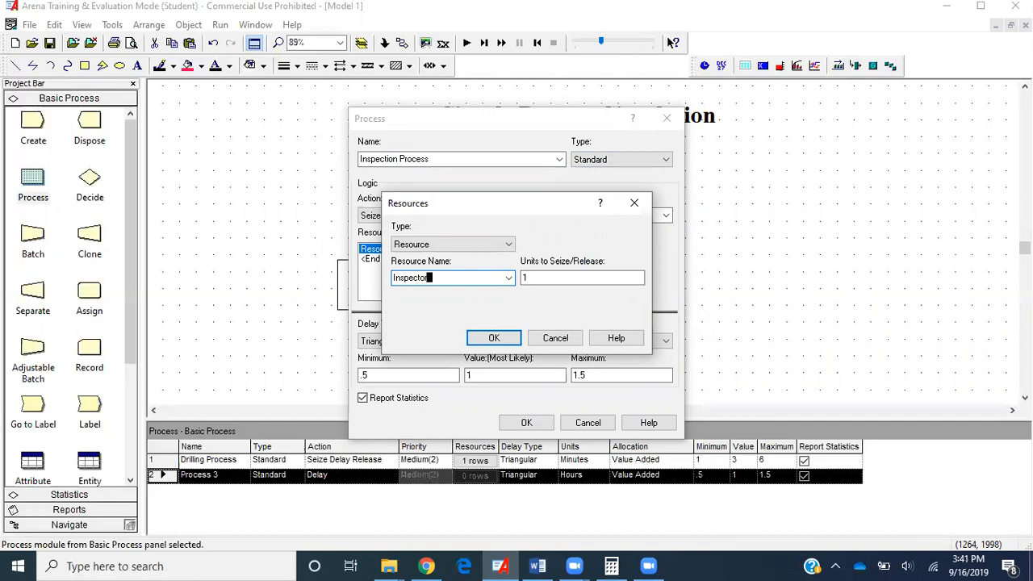
left_click(581, 277)
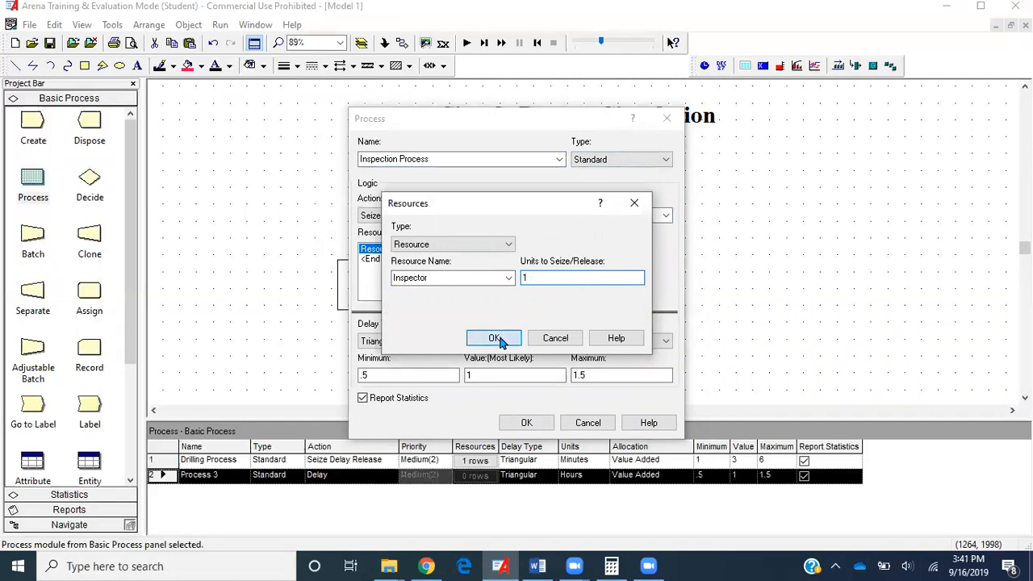
left_click(494, 337)
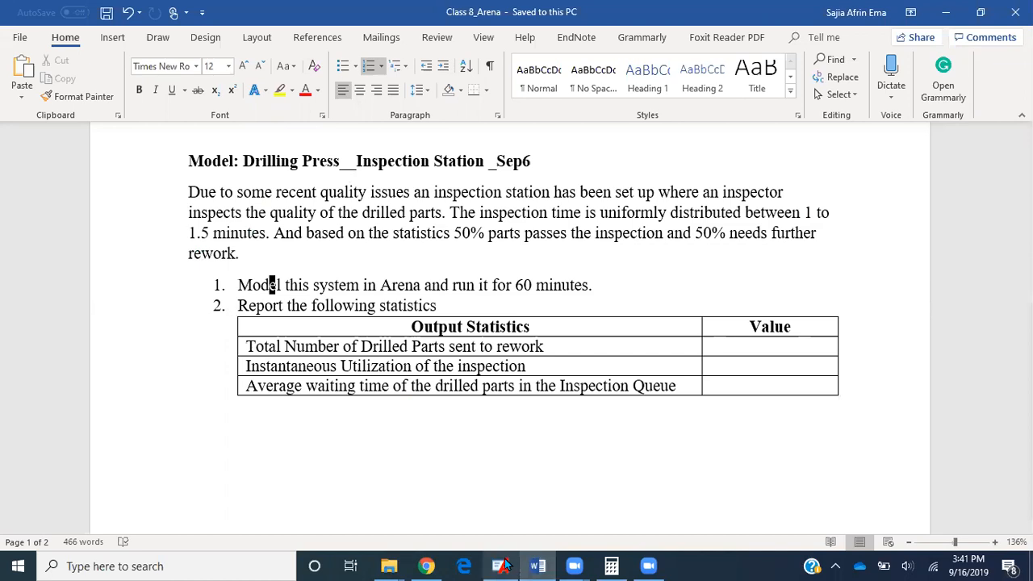
- Give the inspection a Uniform delay in minutes, minimum 1 and maximum 1.5, and apply
left_click(499, 566)
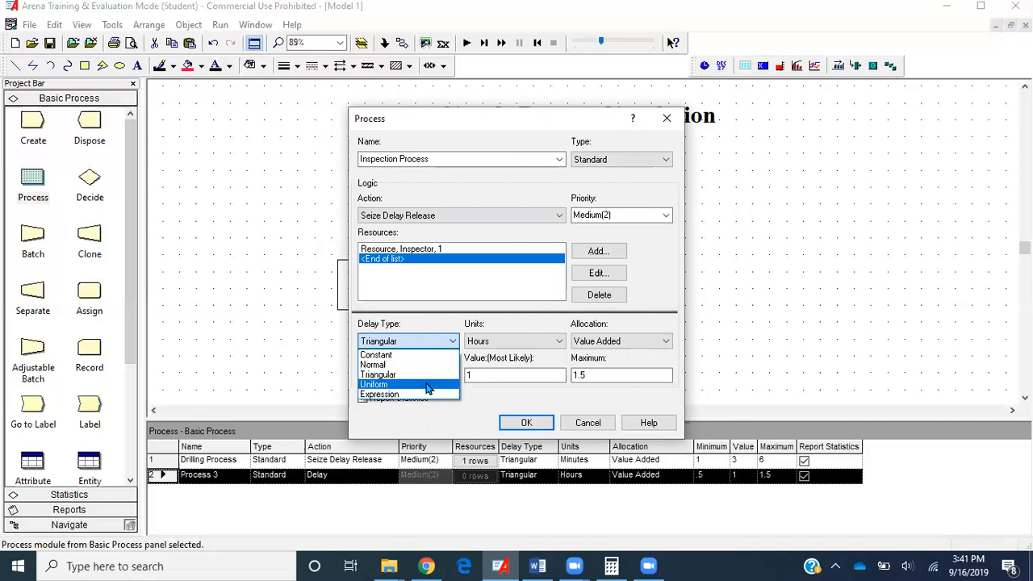
left_click(374, 383)
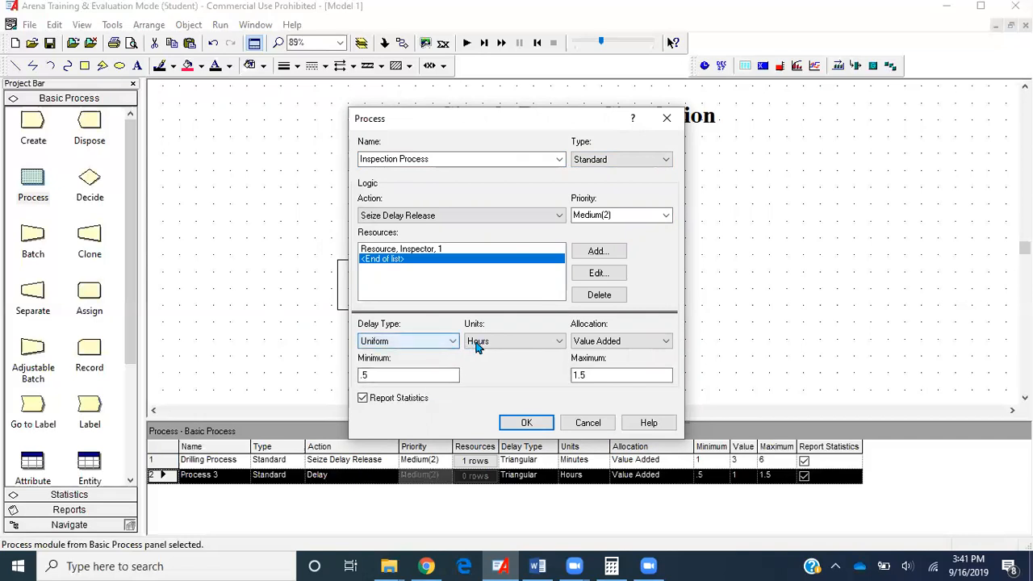
left_click(514, 341)
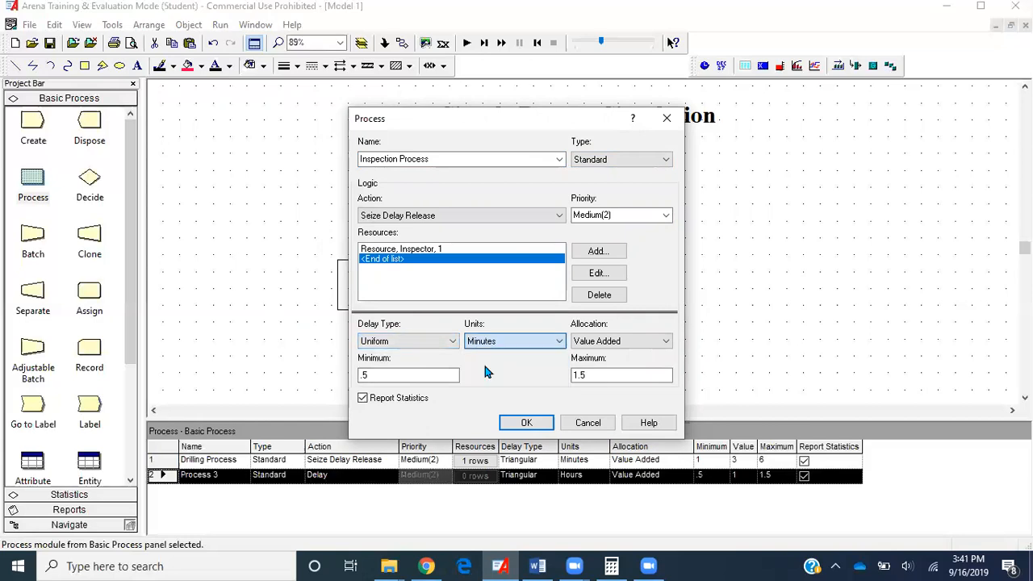
left_click(407, 374)
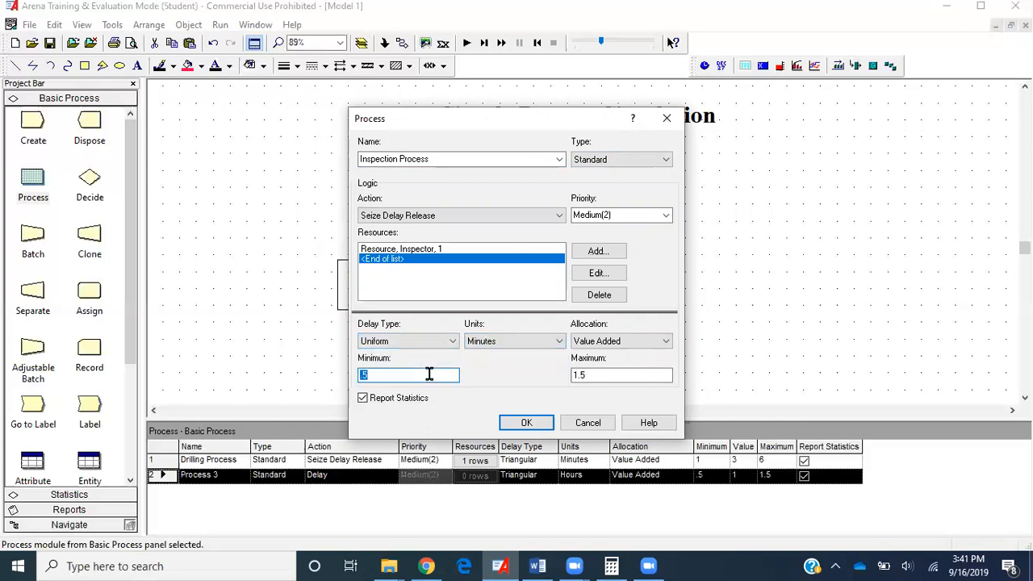
left_click(621, 374)
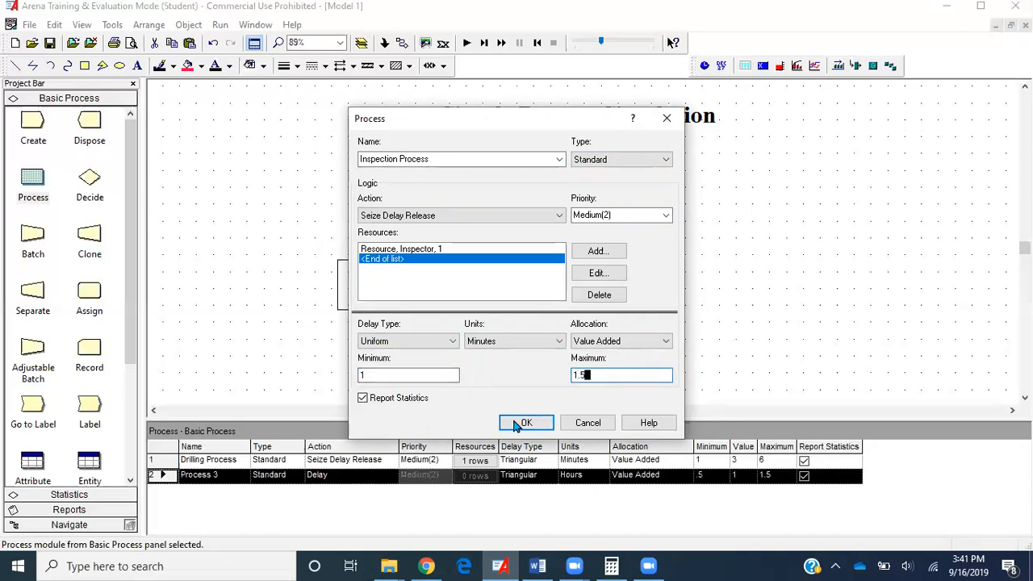
left_click(525, 422)
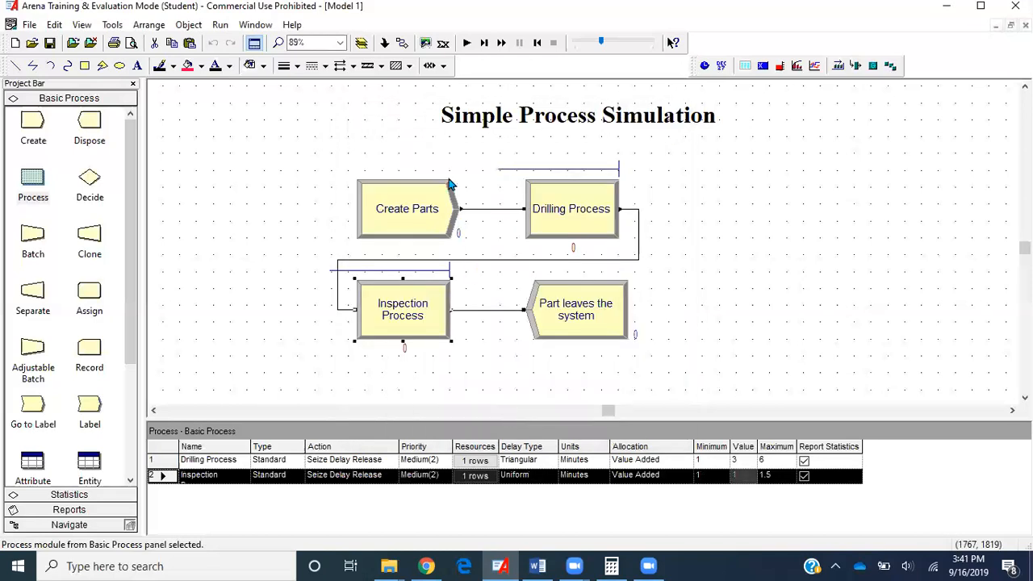
mouse_move(407, 208)
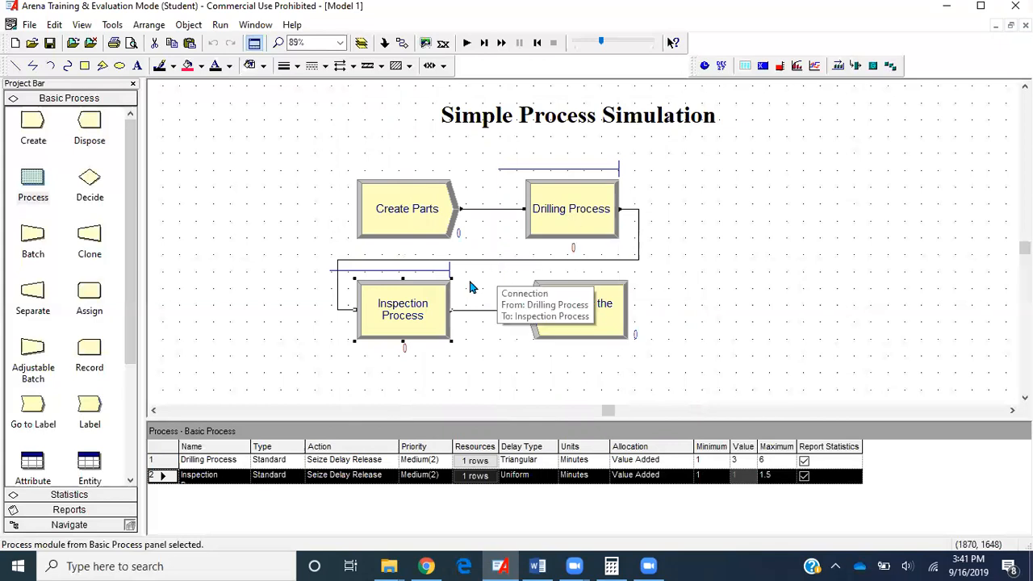
mouse_move(432, 304)
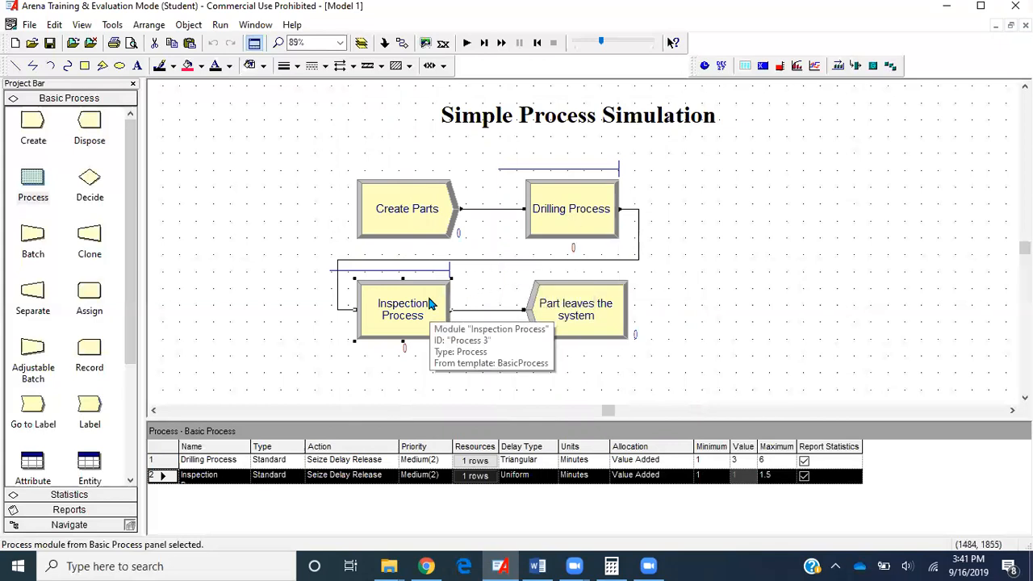
mouse_move(575, 314)
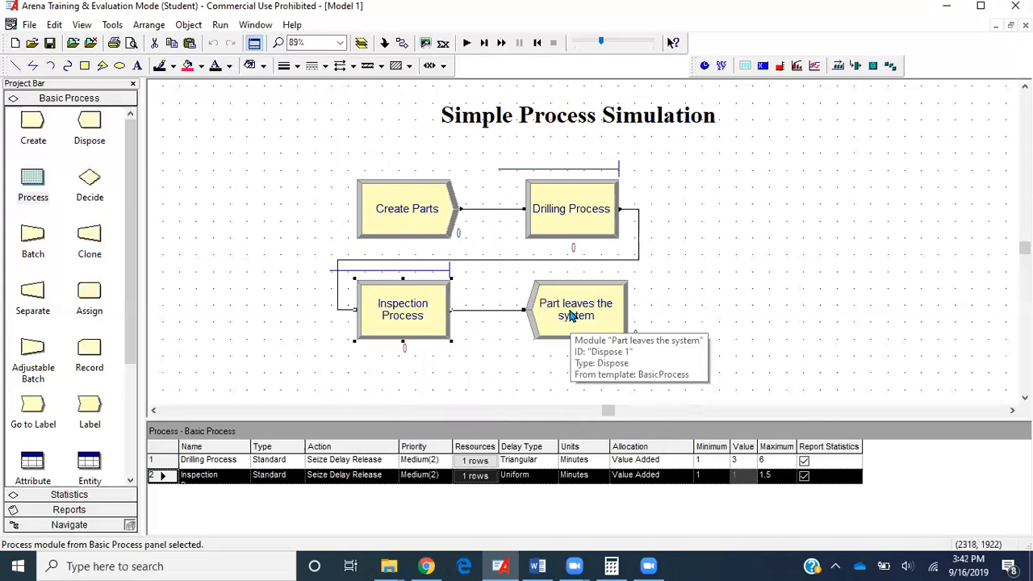
- Switch to the Word assignment to reread the inspection station description
left_click(538, 565)
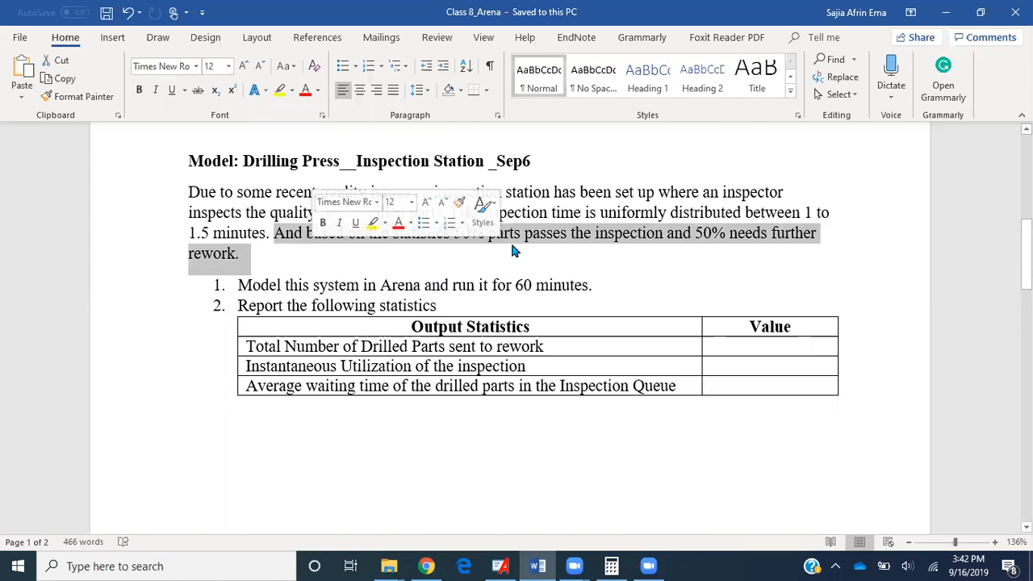
- Clear the highlight on the 50% rework sentence and return to the Arena model
left_click(516, 233)
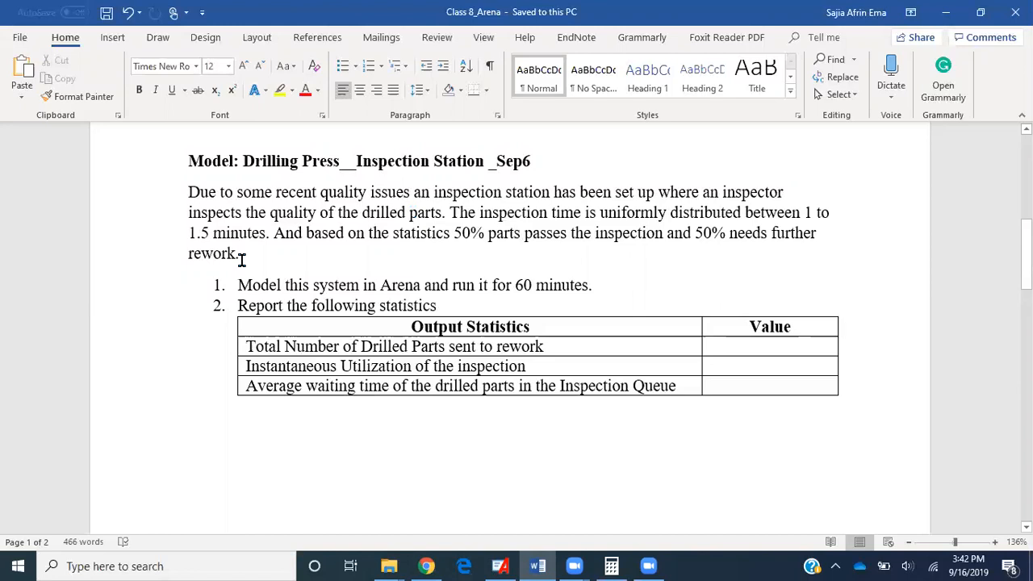
left_click(498, 566)
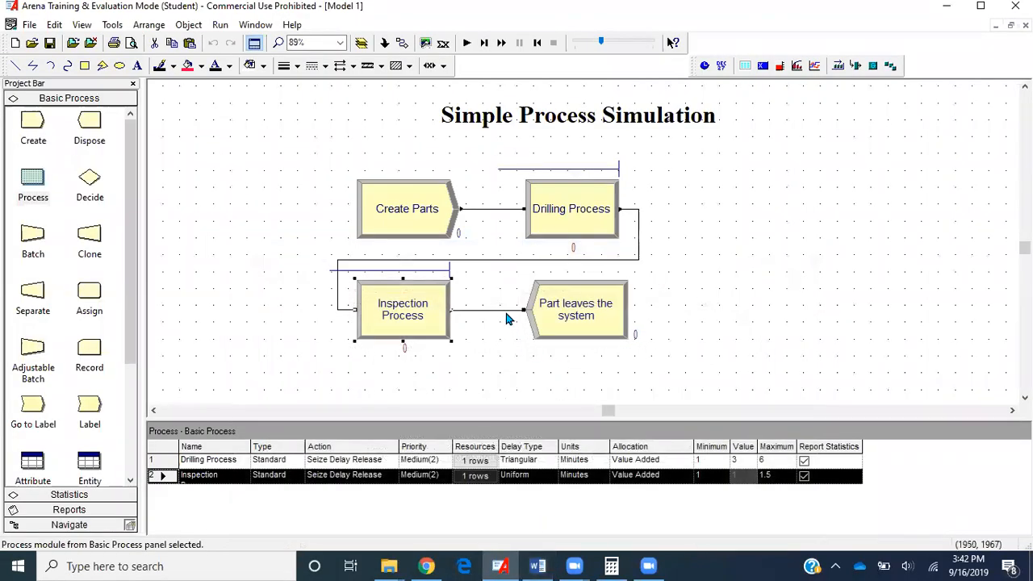
- Delete the Inspection-to-exit link and the remaining connection, adding a Decide 1 module
left_click(484, 310)
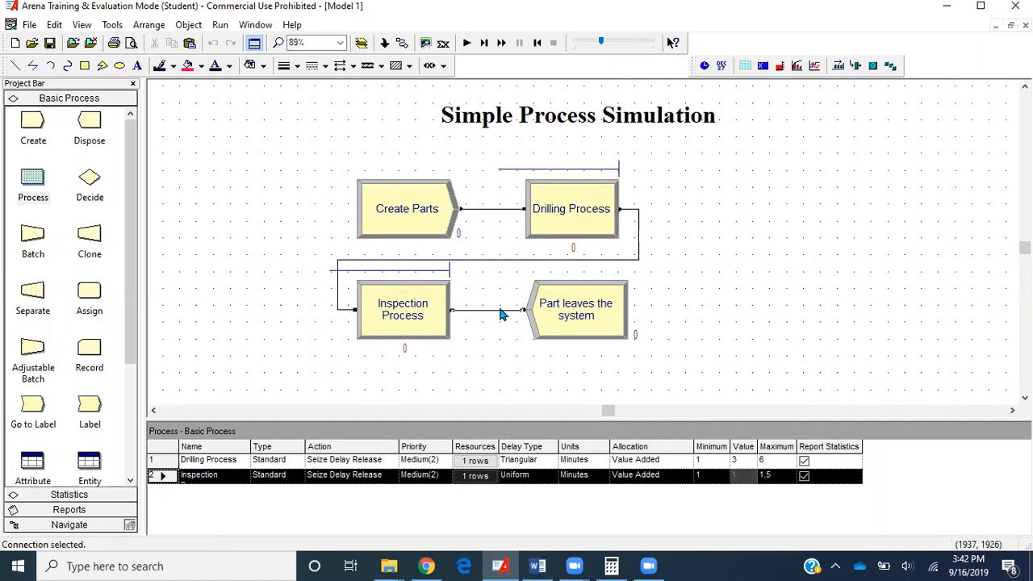
mouse_move(533, 355)
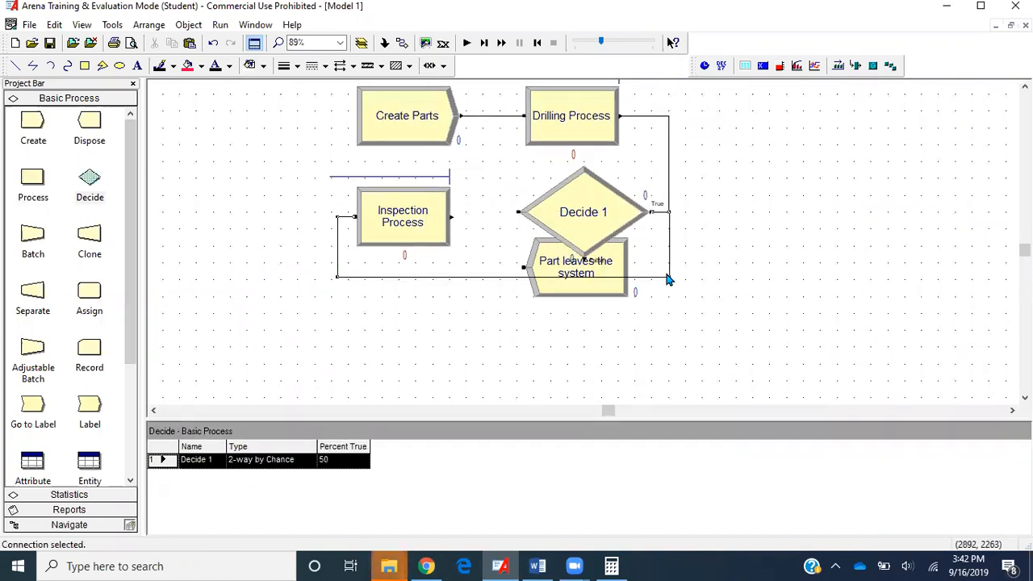
mouse_move(589, 242)
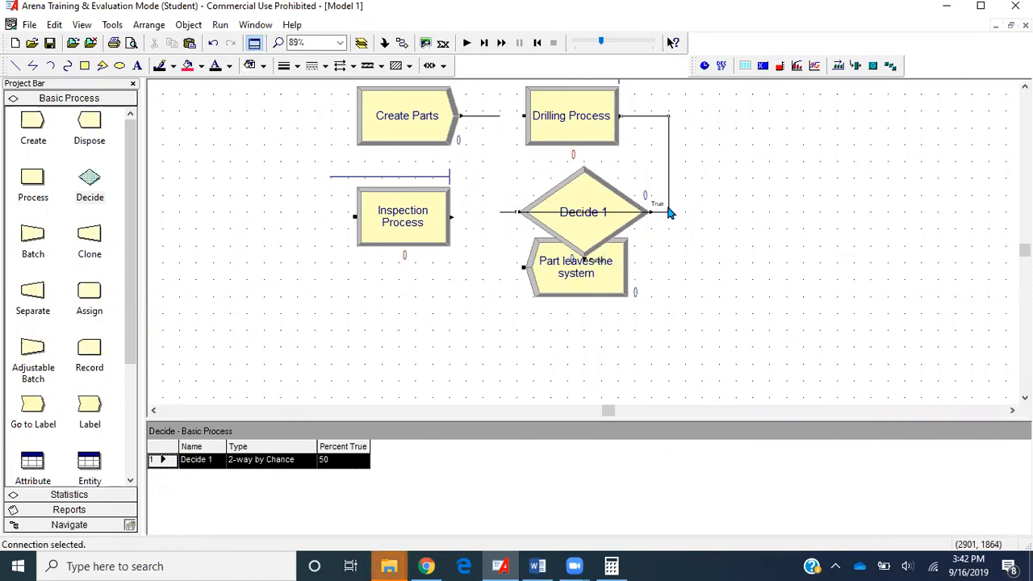
left_click(551, 262)
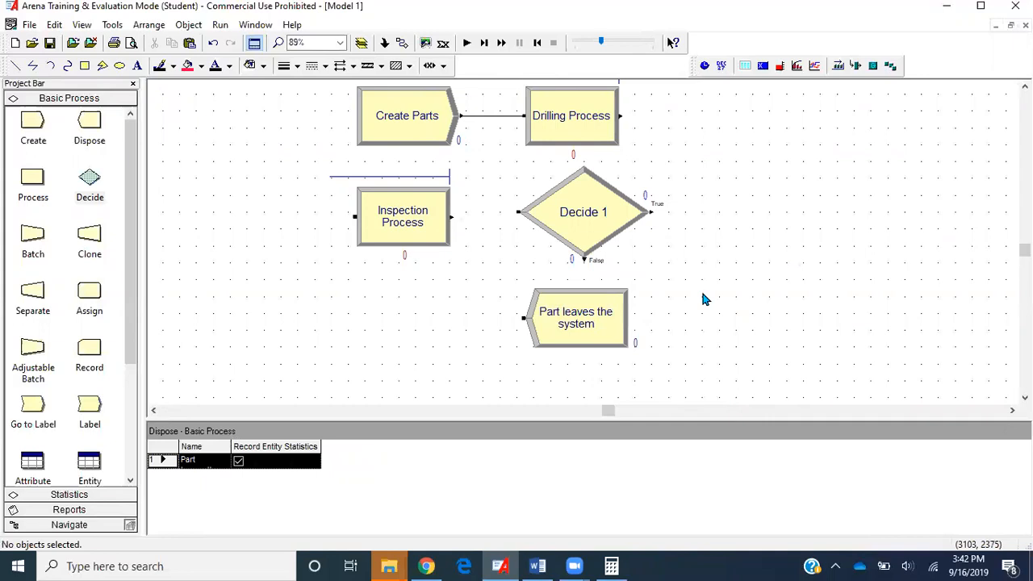
- Connect Drilling → Inspection → Decide 1, route True to Part leaves the system, nudge the exit right
left_click(583, 225)
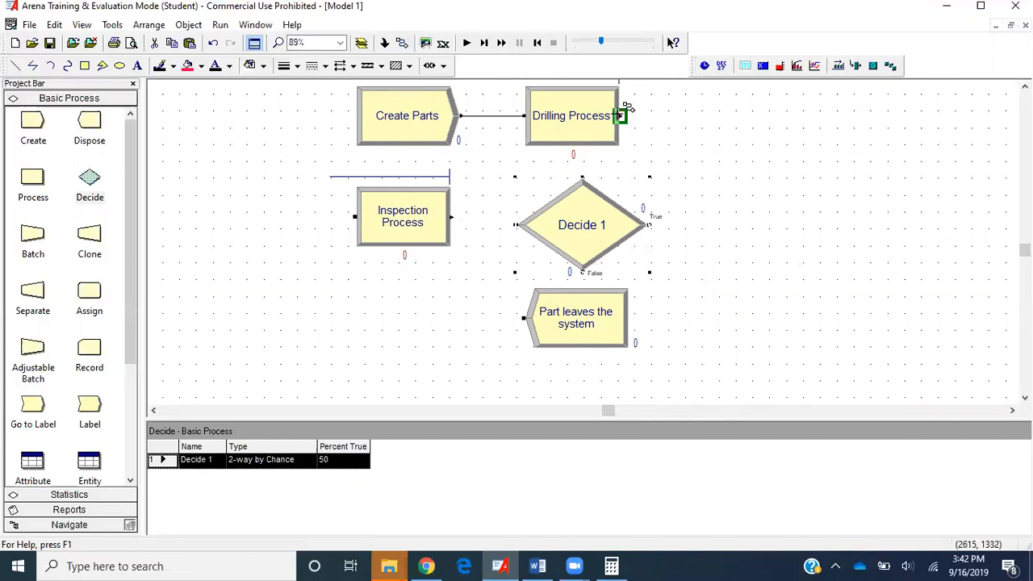
left_click_drag(621, 115, 355, 216)
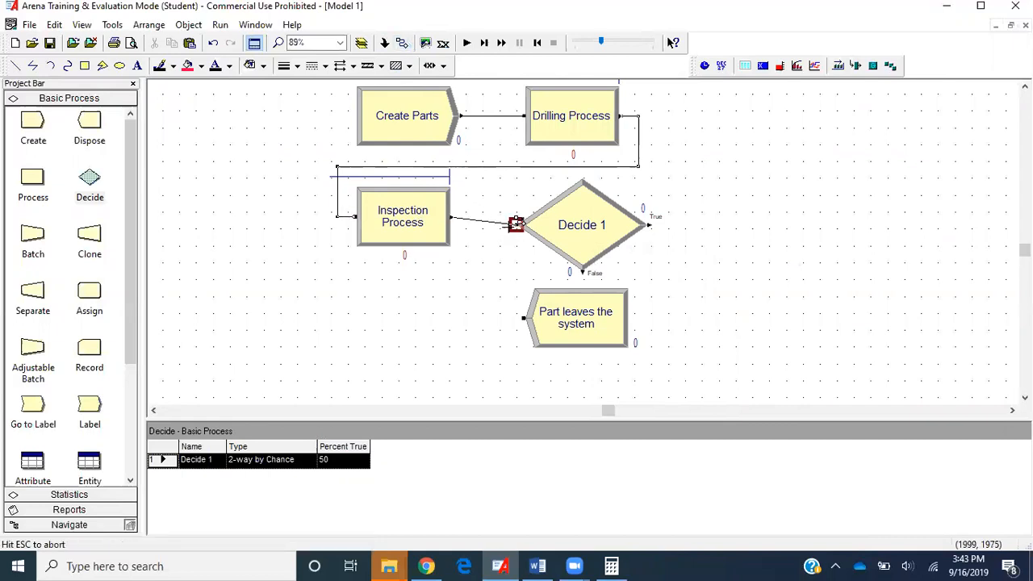
left_click(580, 225)
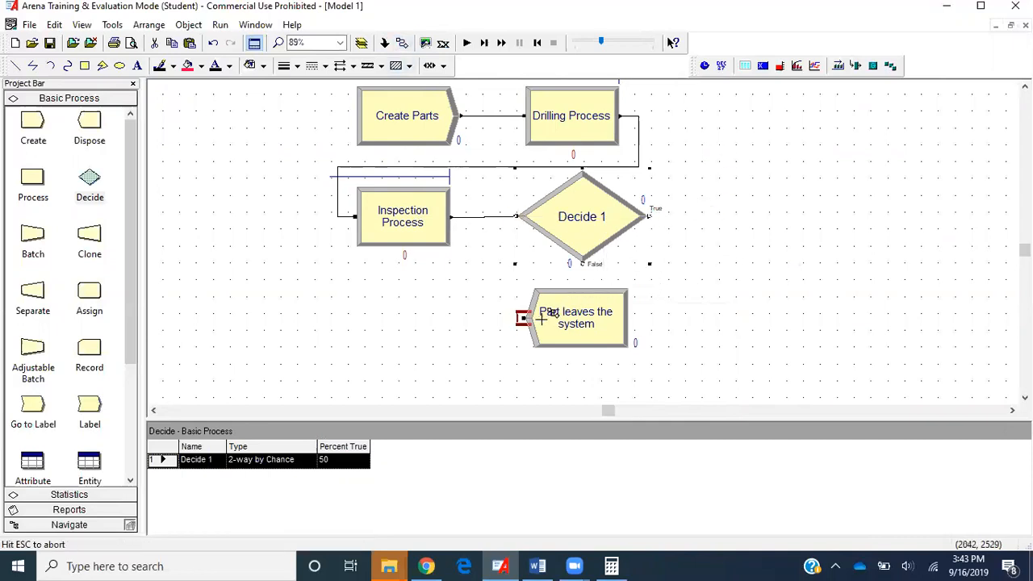
left_click(521, 318)
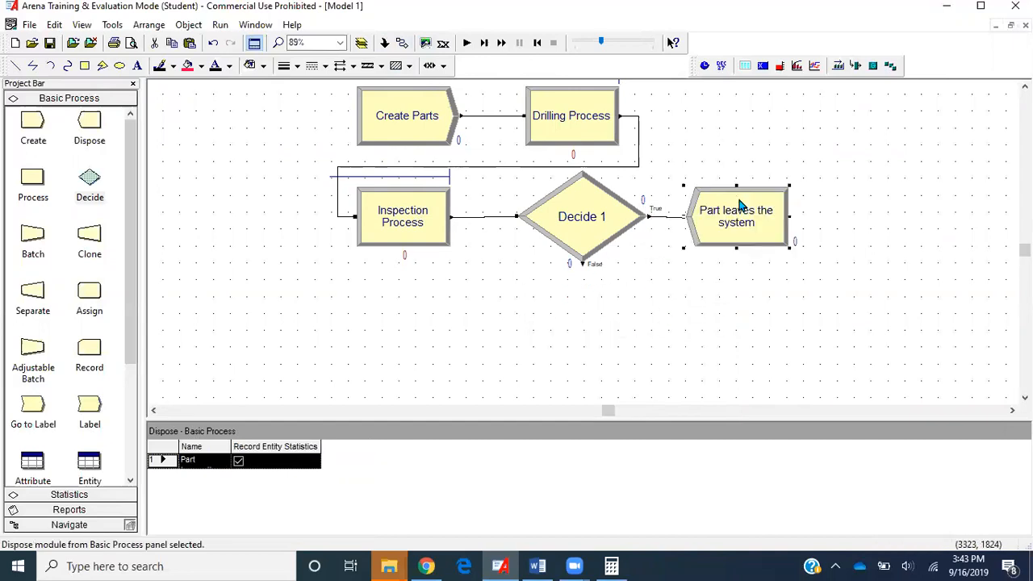
left_click(609, 278)
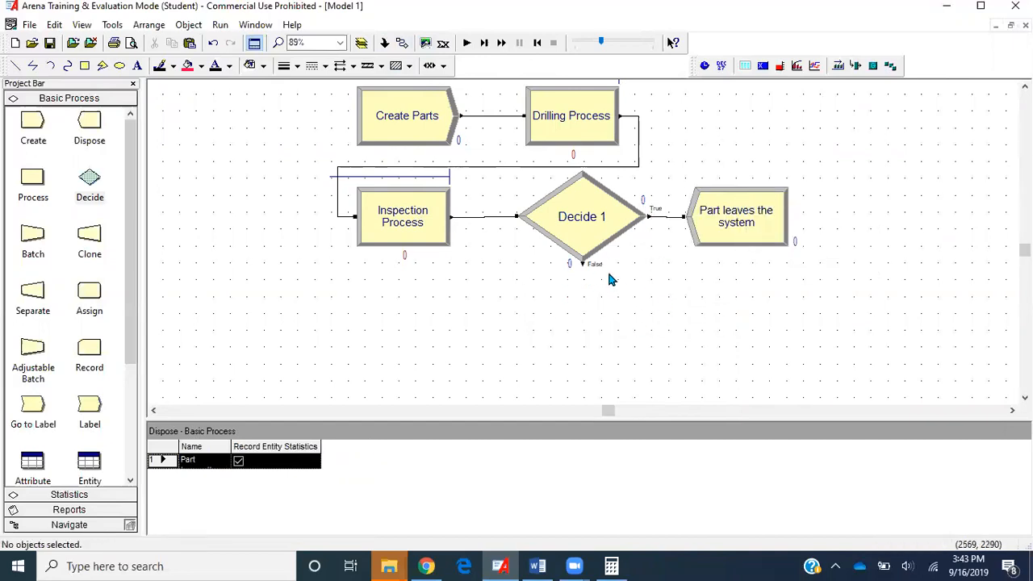
left_click(736, 216)
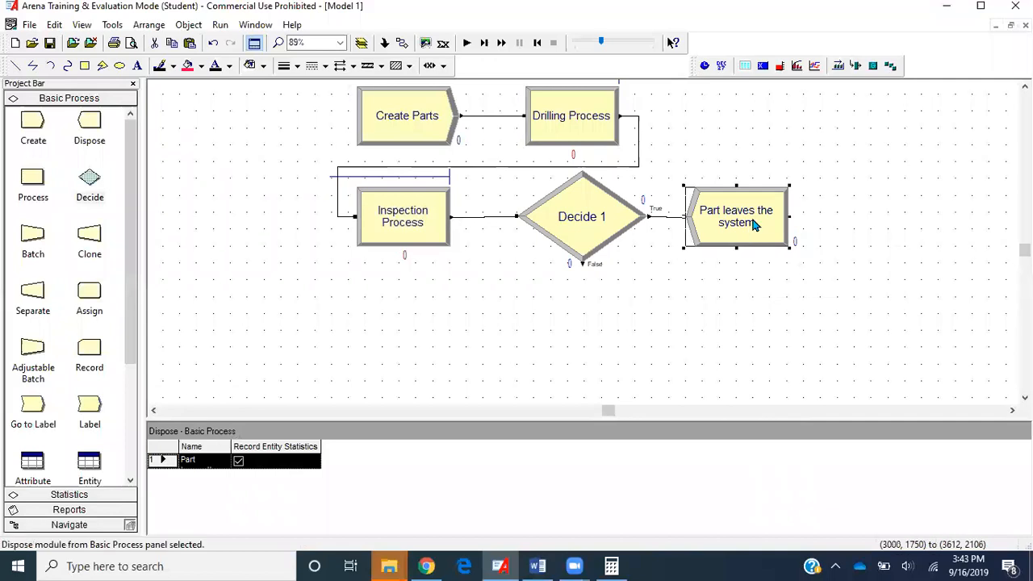
left_click_drag(734, 216, 742, 208)
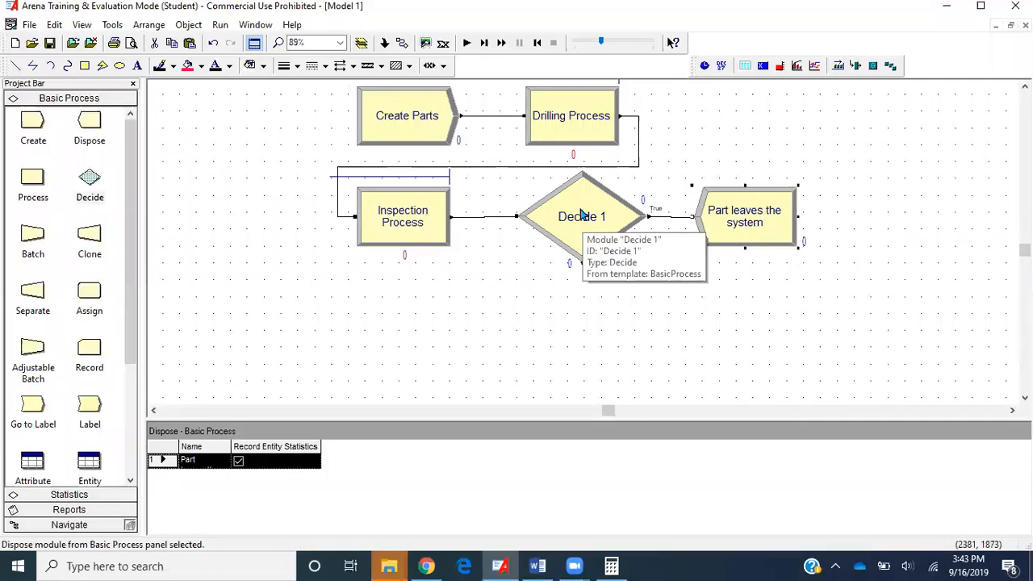
- Rename Decide 1 to 'Decide Part Quality'
double_click(581, 216)
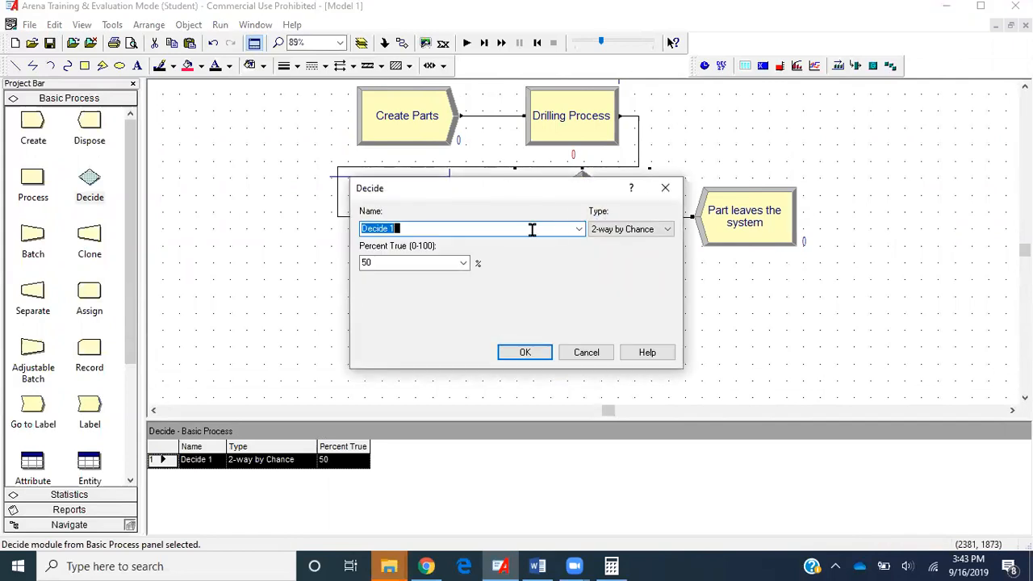
type("Decide Part Q")
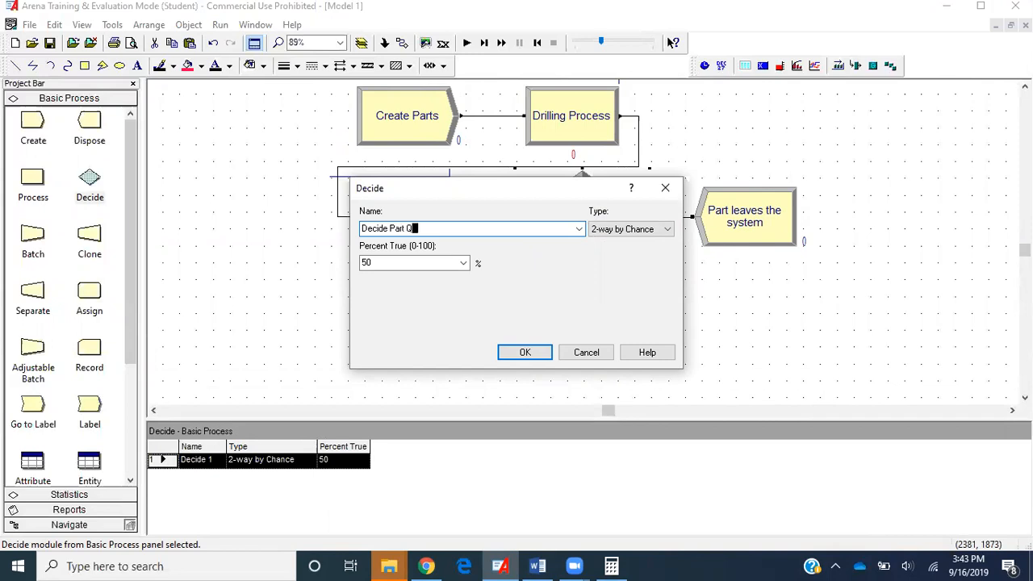
type("uality")
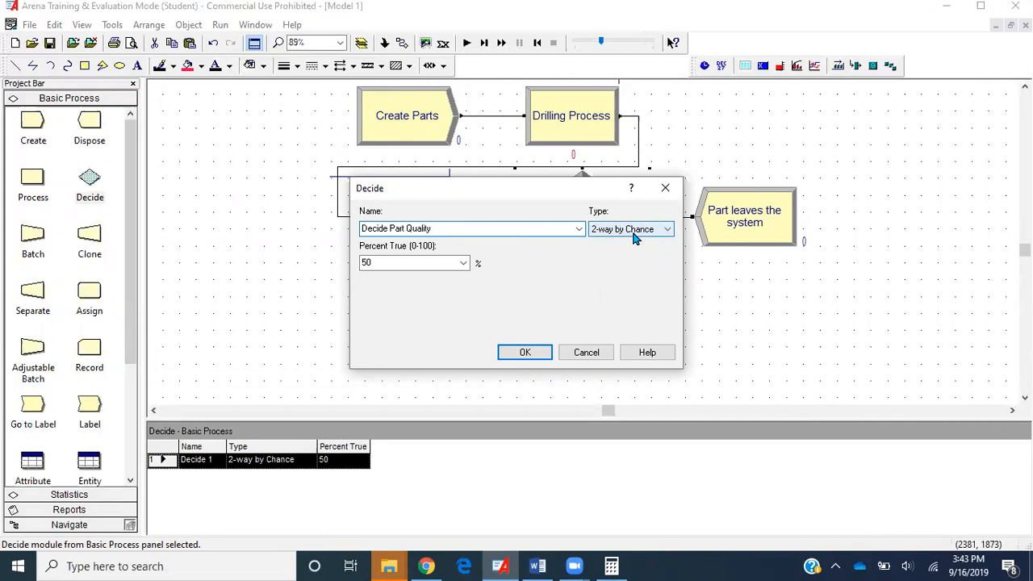
left_click(472, 229)
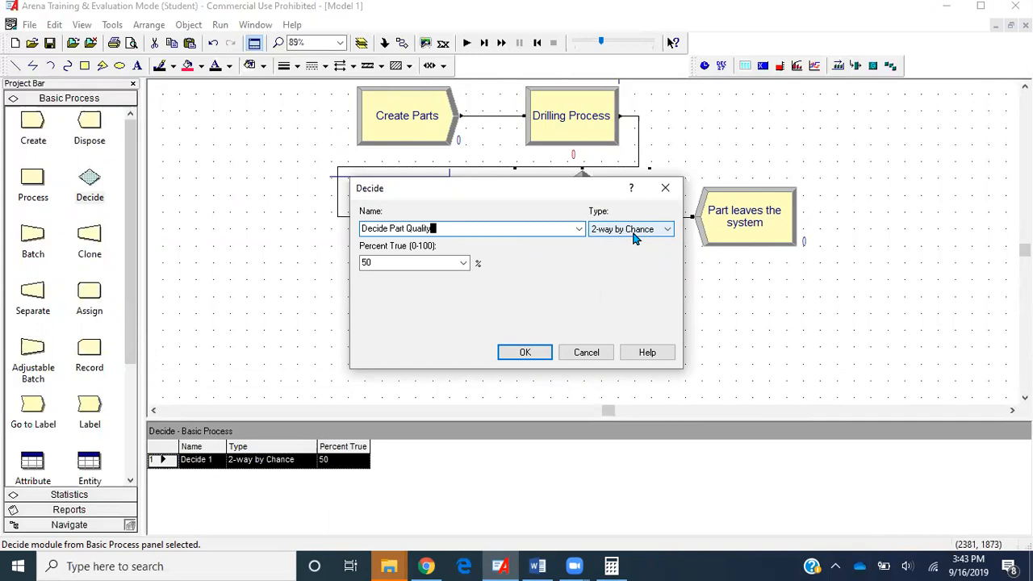
- Set the decision Type to 2-way by Chance with 50 percent true, and confirm
left_click(666, 228)
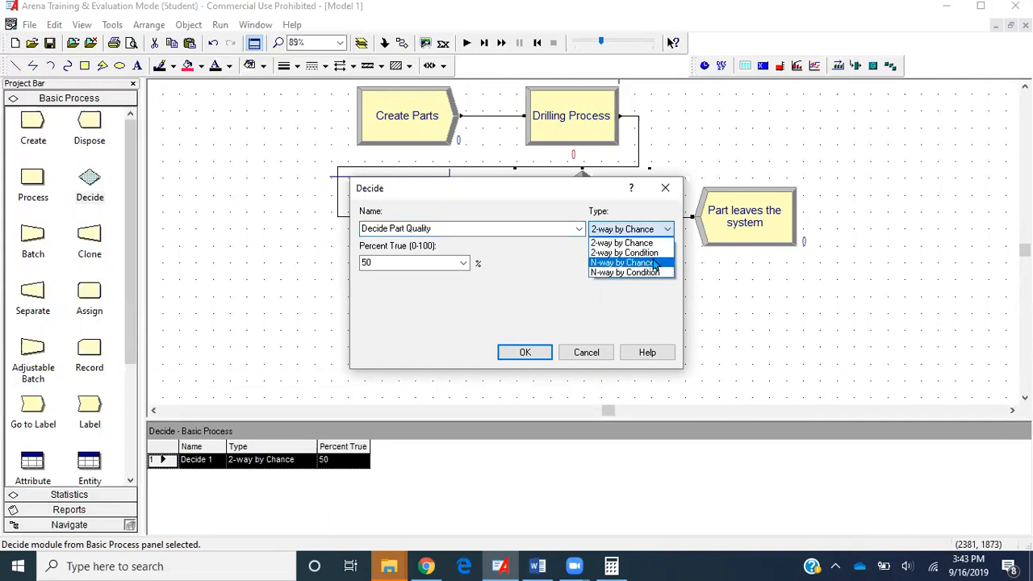
left_click(623, 252)
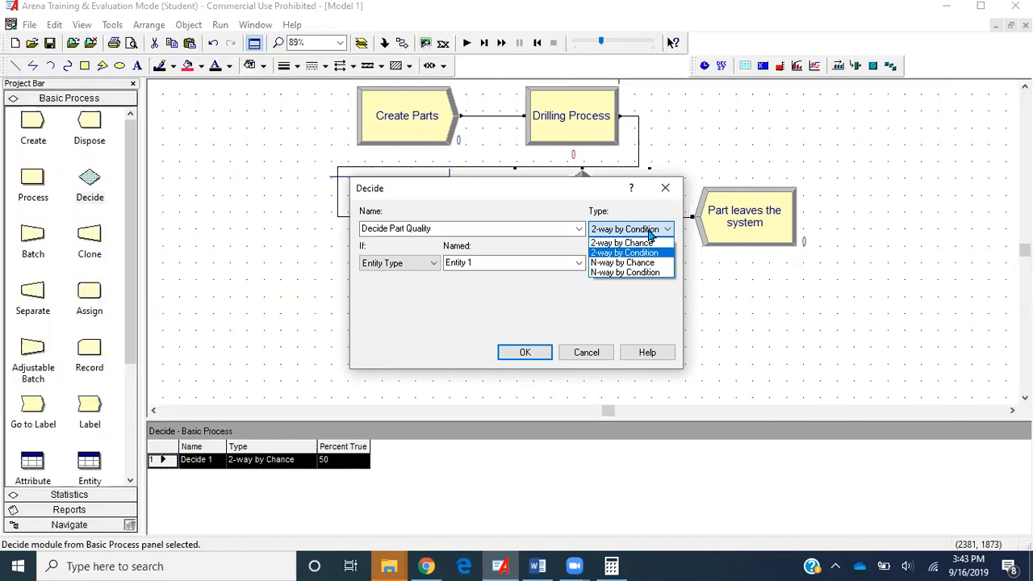
mouse_move(622, 262)
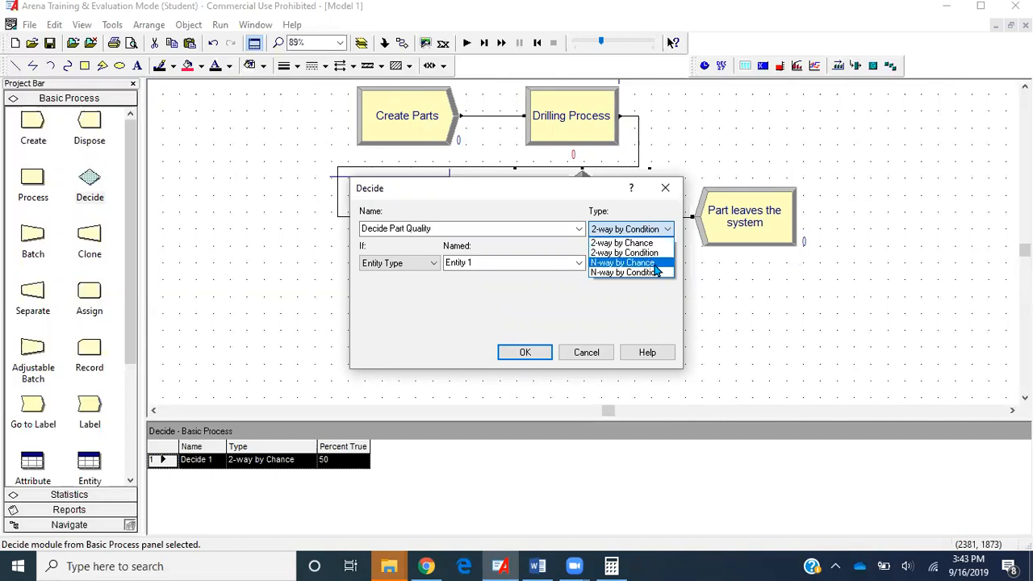
left_click(621, 262)
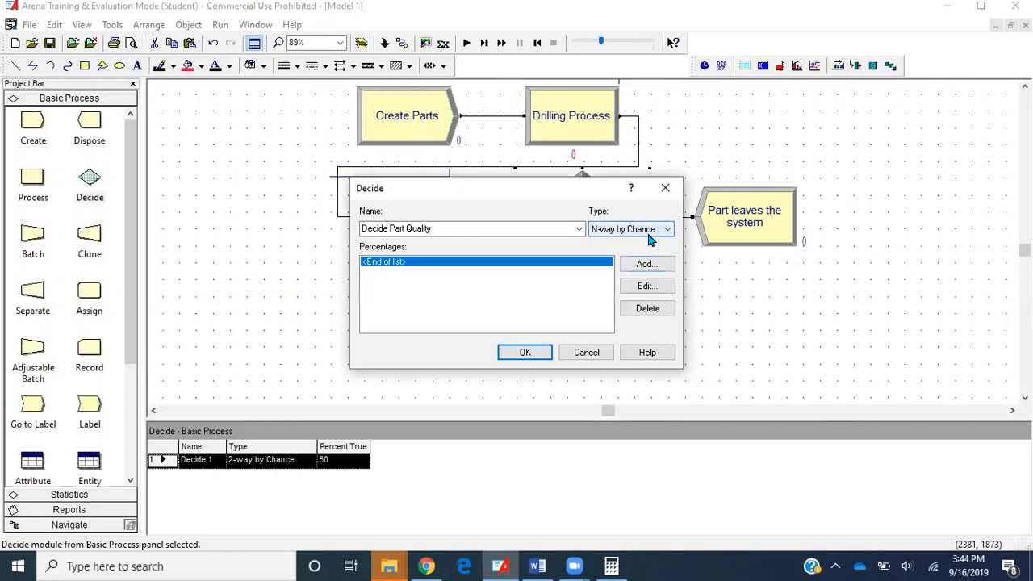
left_click(666, 229)
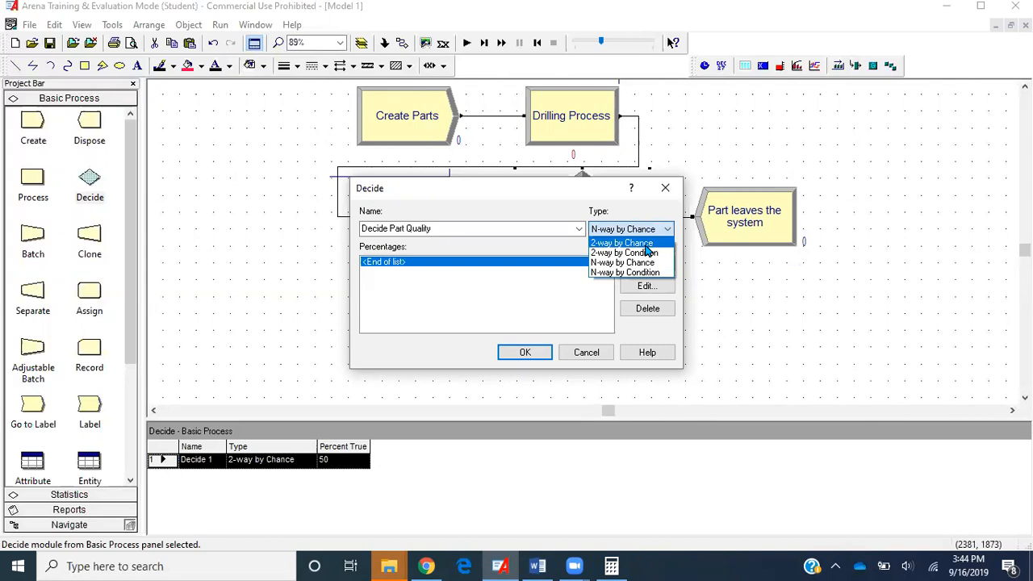
left_click(620, 243)
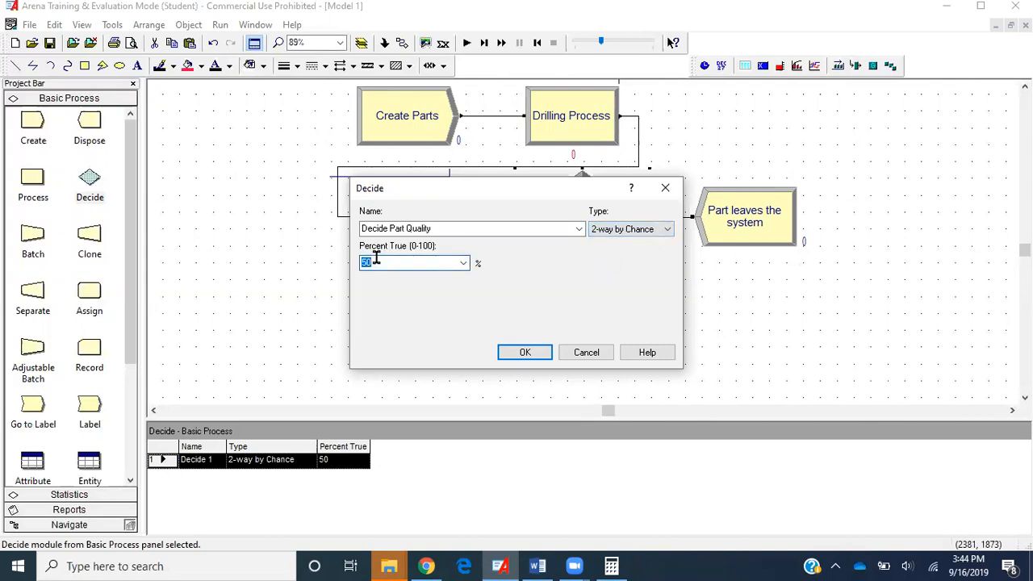
type("60")
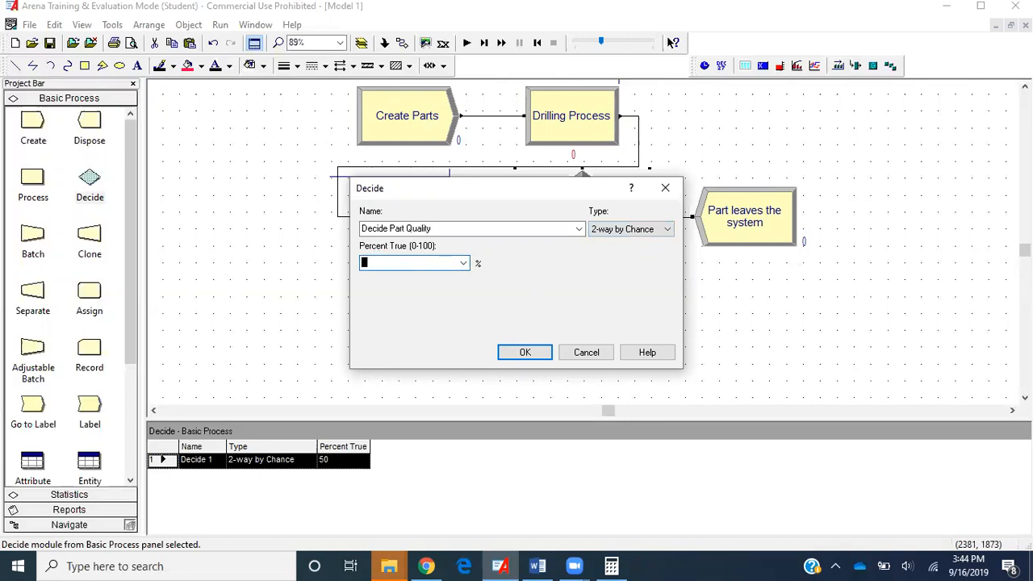
type("50")
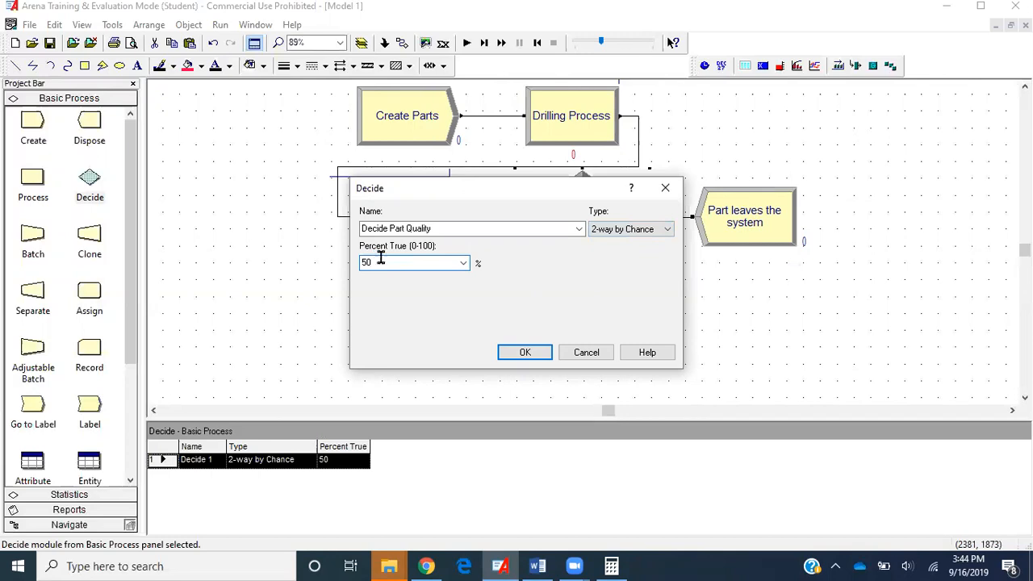
left_click(524, 352)
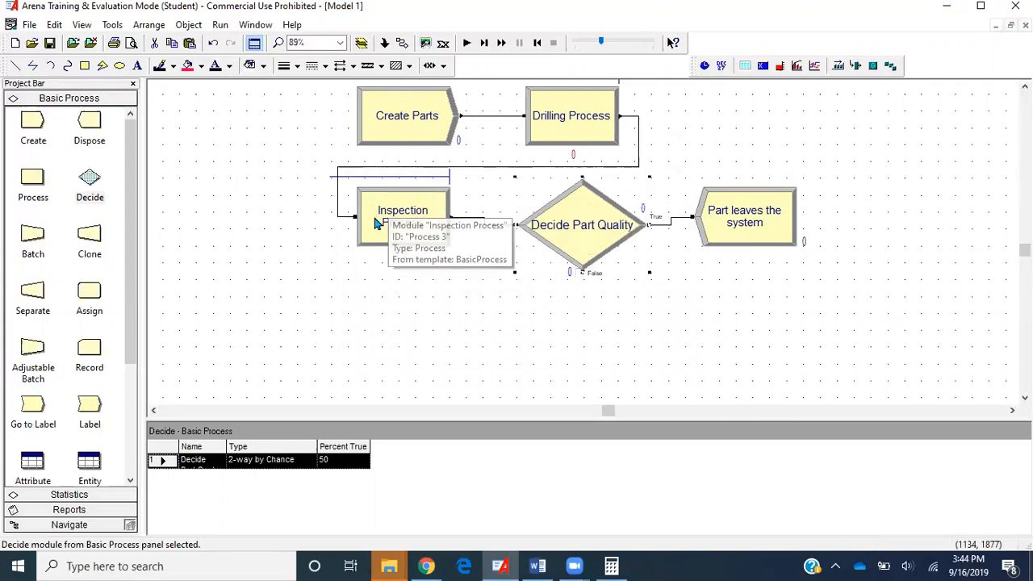
left_click(743, 216)
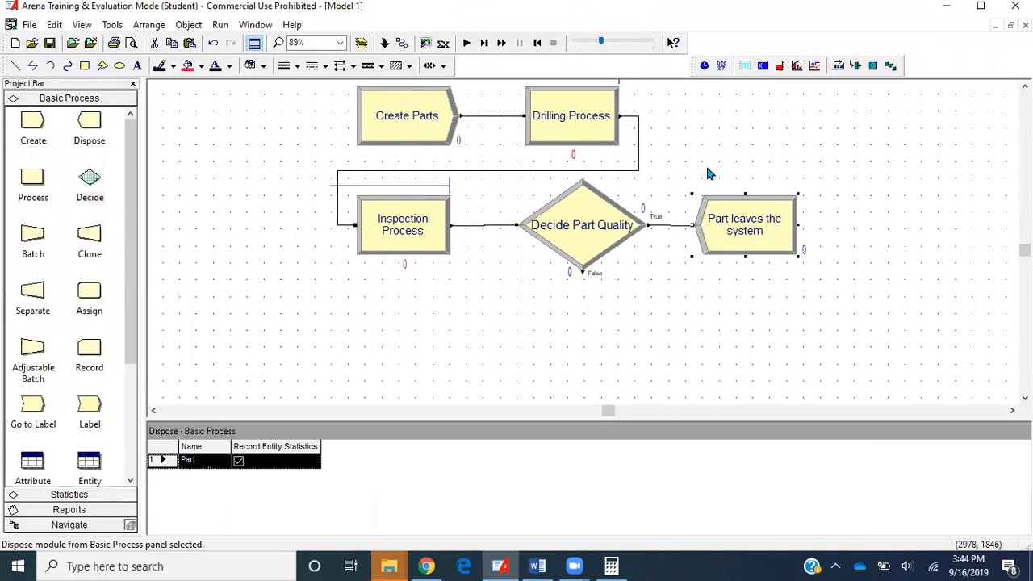
mouse_move(759, 238)
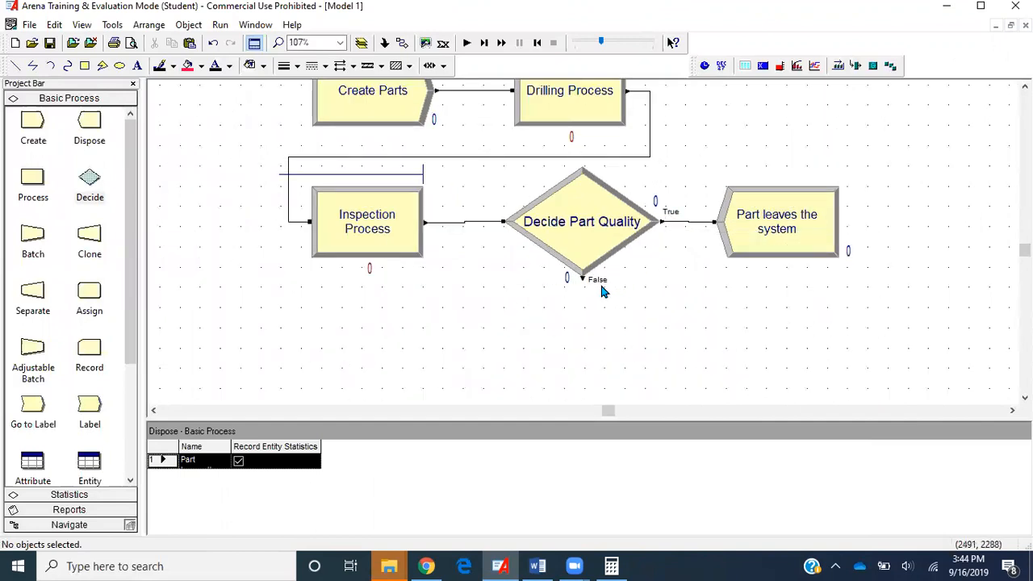
mouse_move(411, 245)
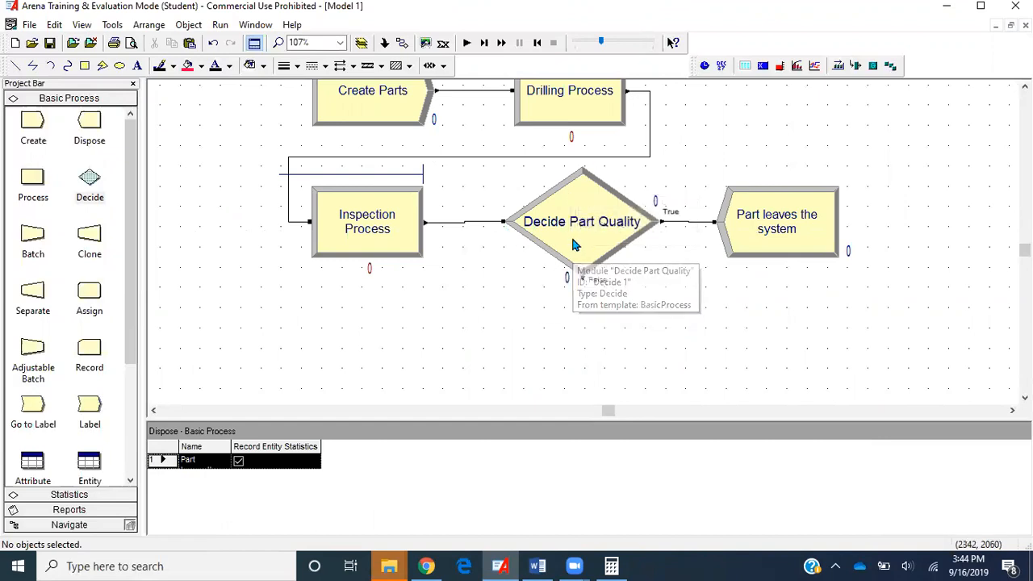
mouse_move(633, 313)
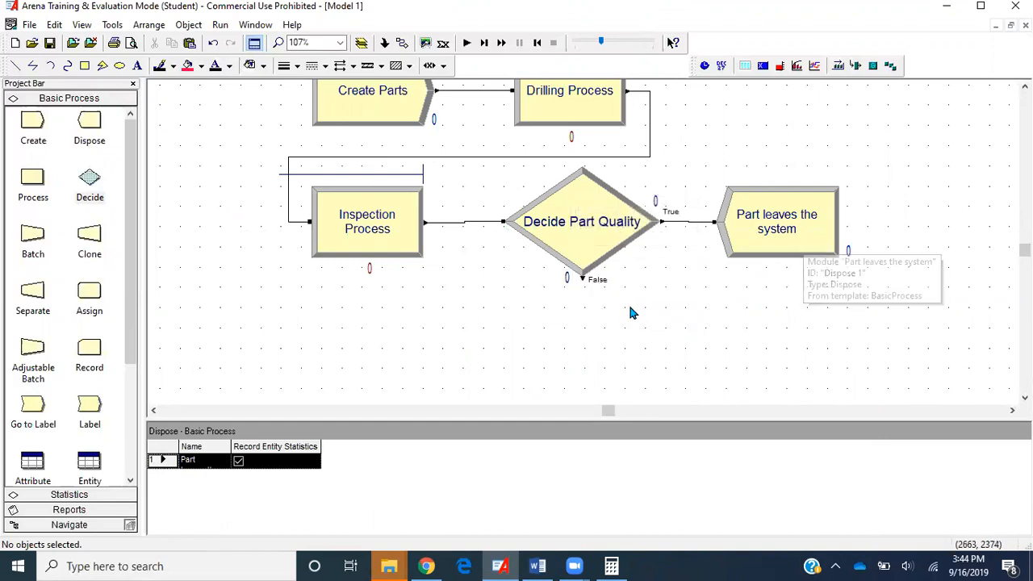
mouse_move(323, 330)
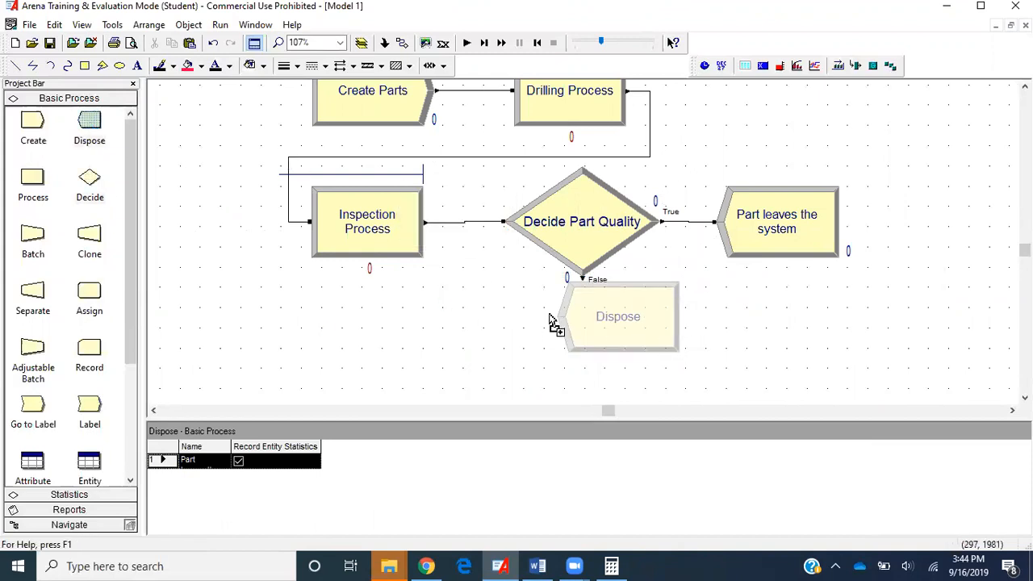
- Add a Dispose below the decision, wire the False branch to it, and name it 'Parts sent for rework'
left_click_drag(617, 316, 780, 347)
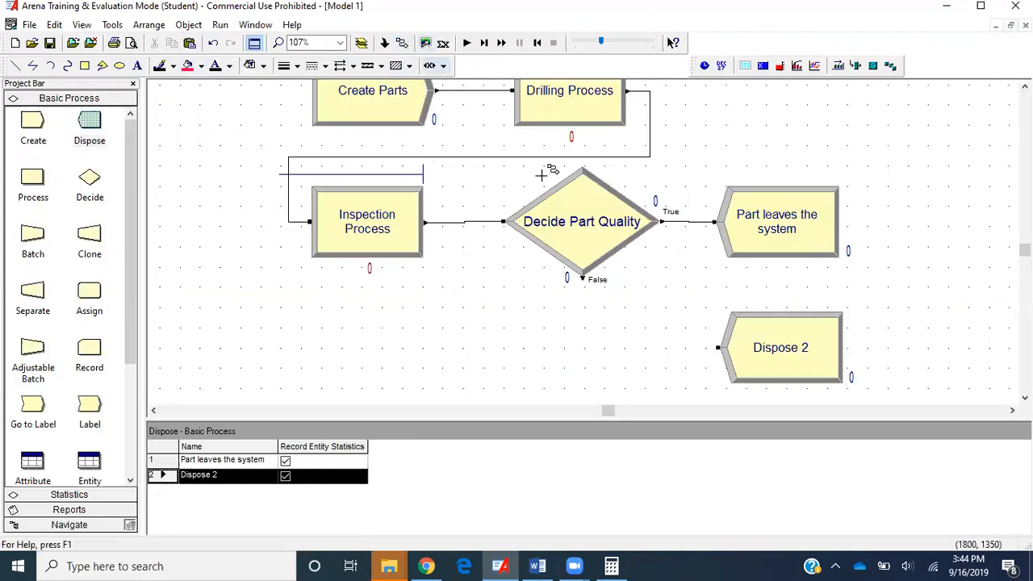
left_click(733, 376)
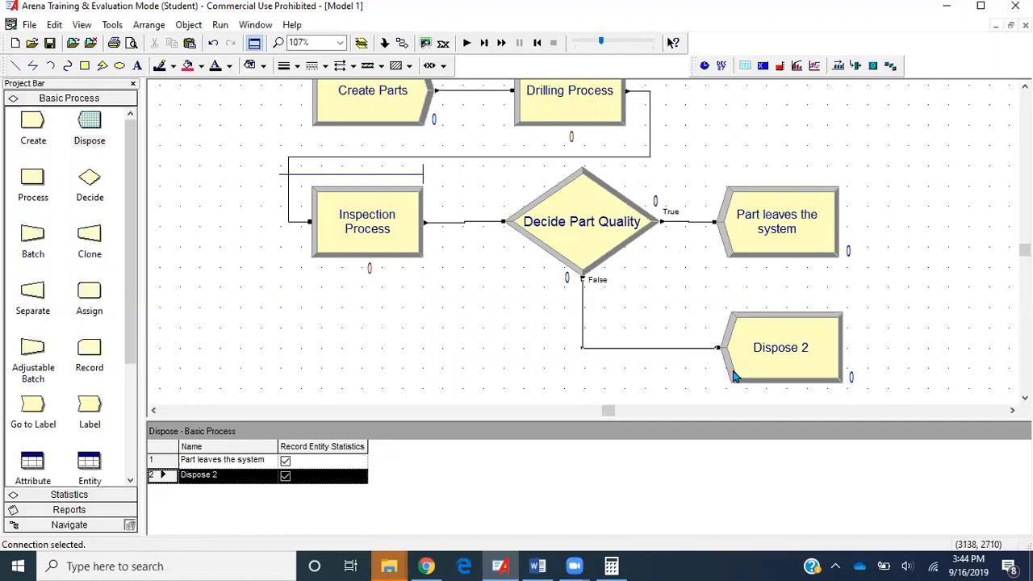
double_click(780, 347)
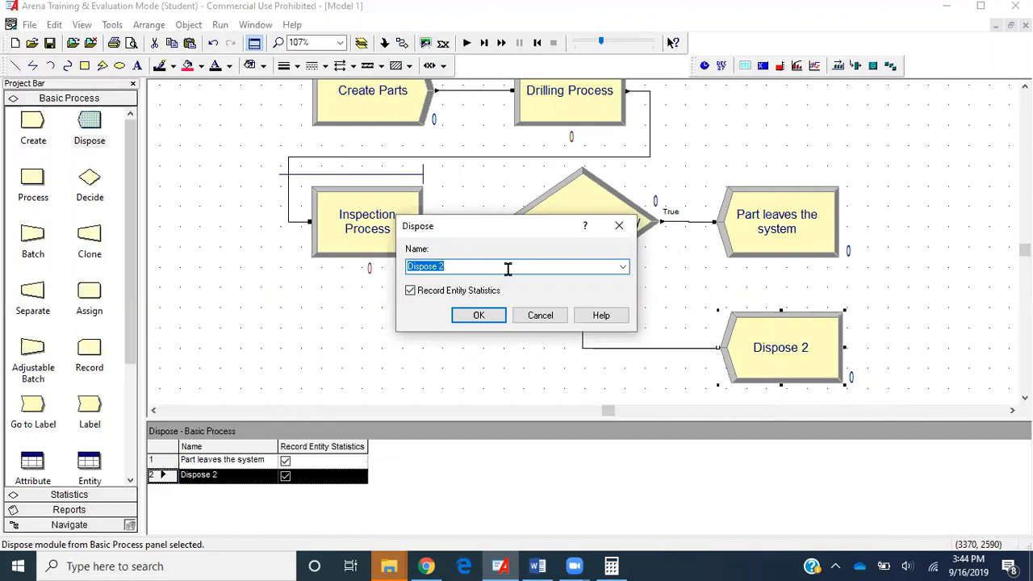
type("Parts sent for rework")
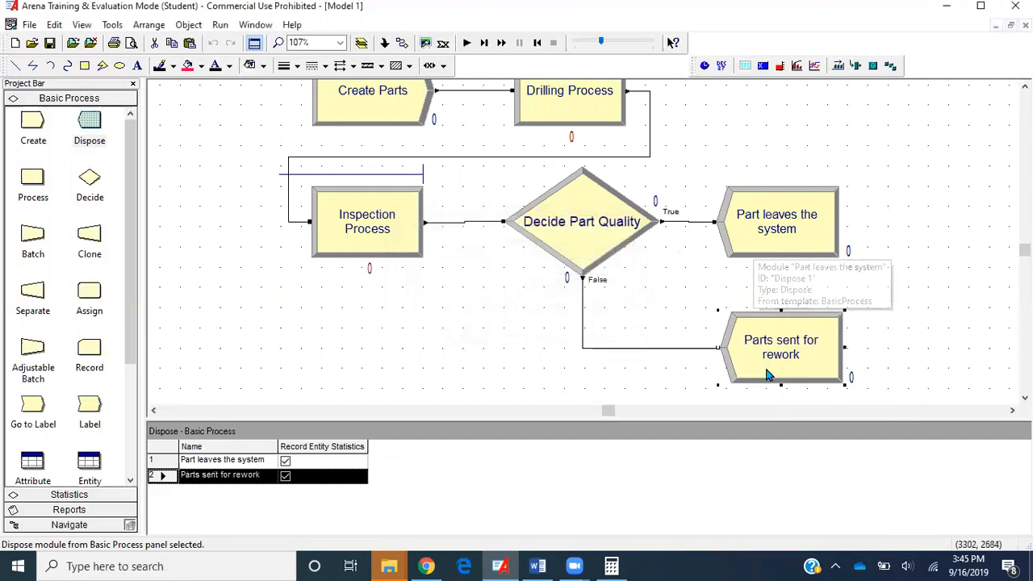
mouse_move(159, 127)
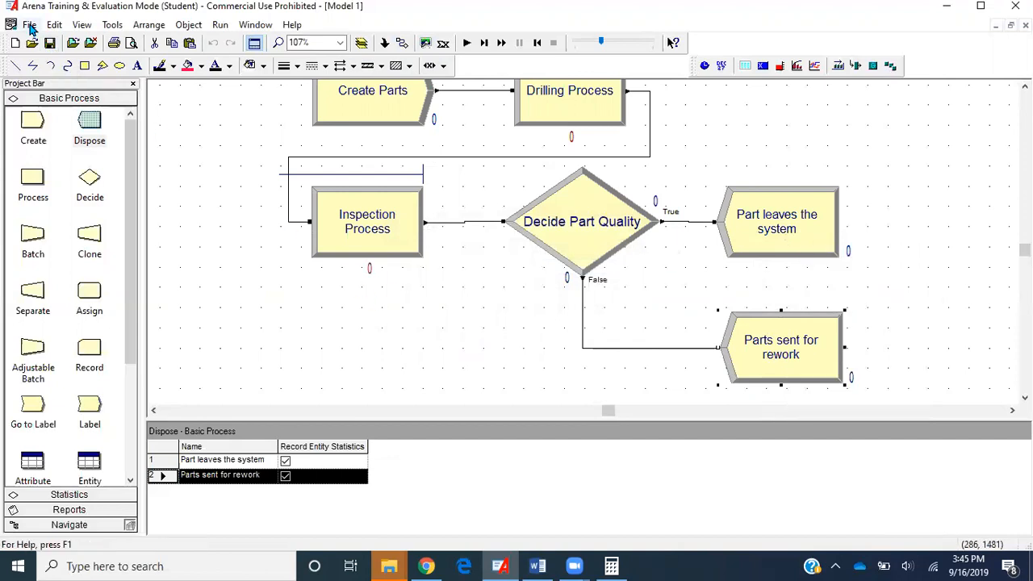
- Save the drilling model with the rework branch as a new file named Model 2
left_click(29, 24)
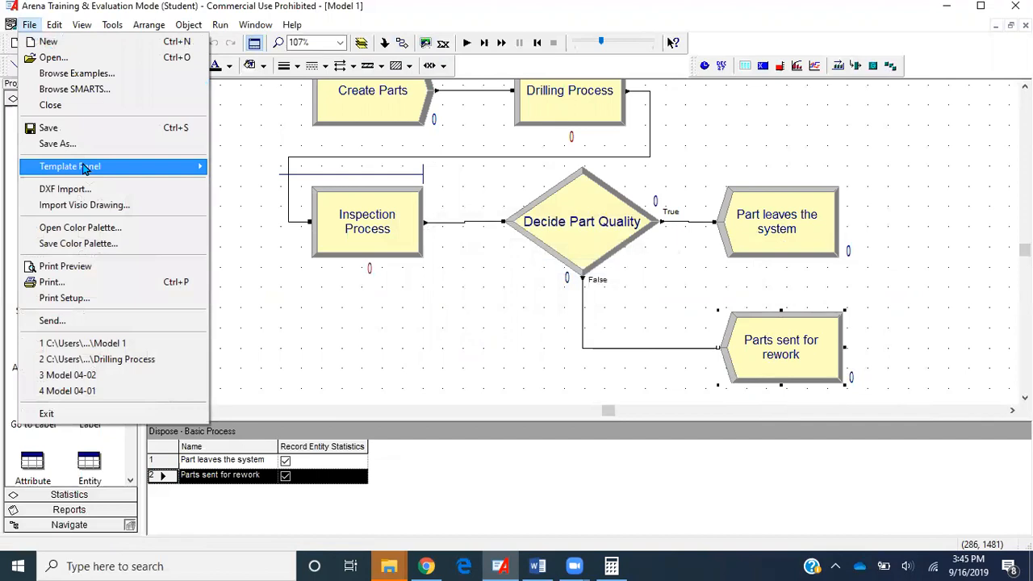
left_click(58, 143)
type("Model 2")
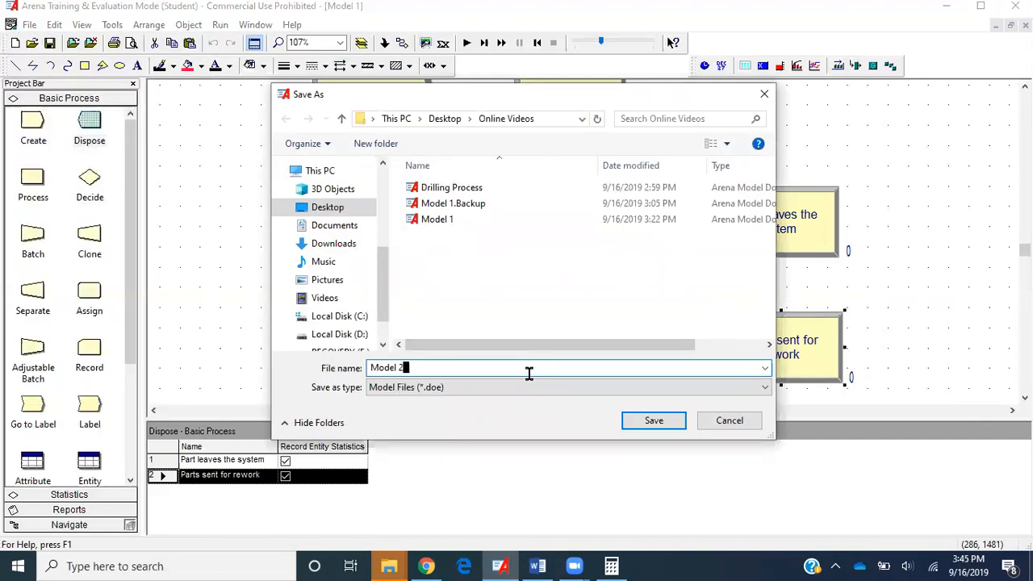
left_click(653, 419)
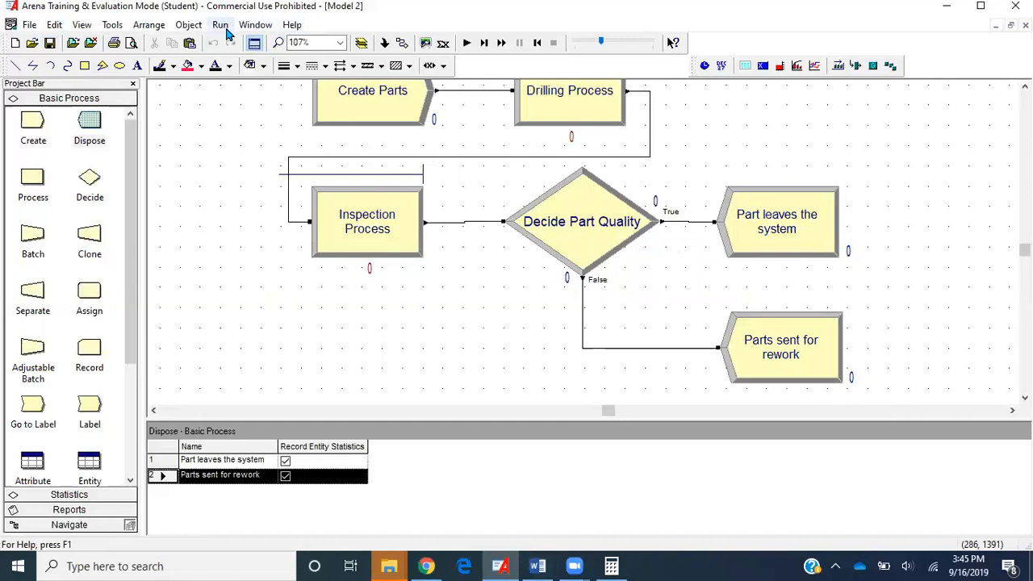
- Retitle the project 'Simple Drilling Process_with Decide' in Run Setup
left_click(219, 24)
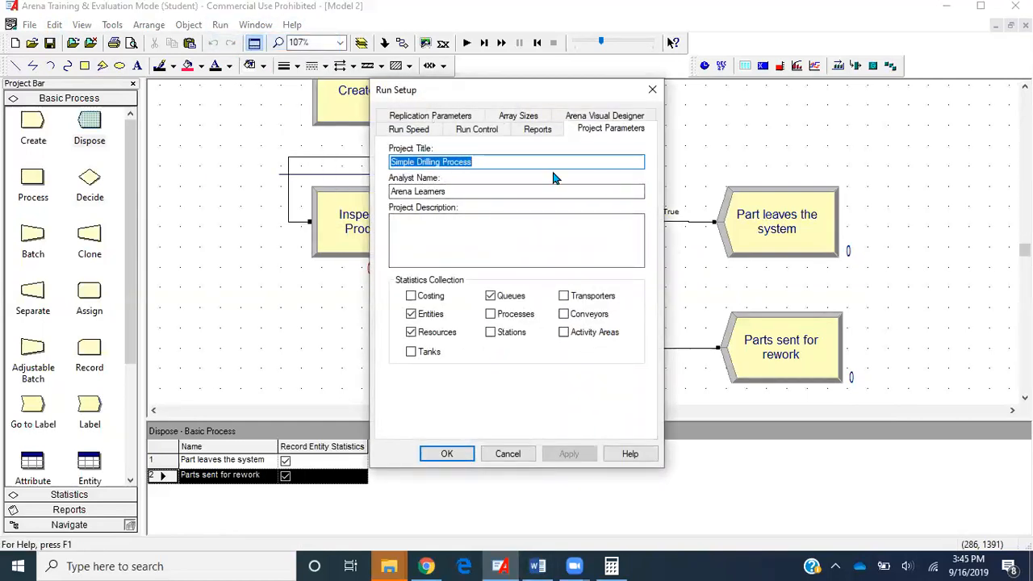
mouse_move(525, 181)
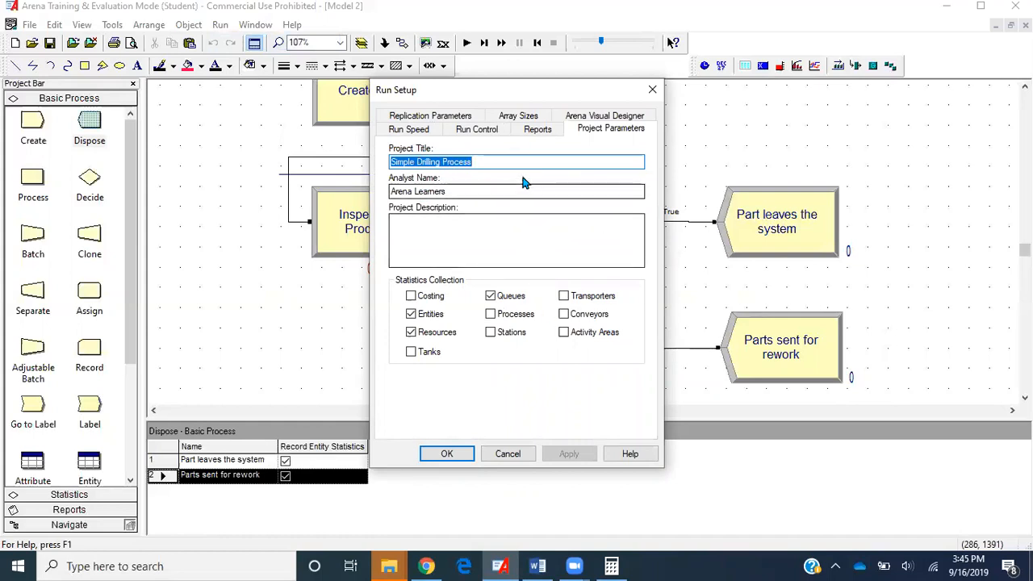
left_click(521, 161)
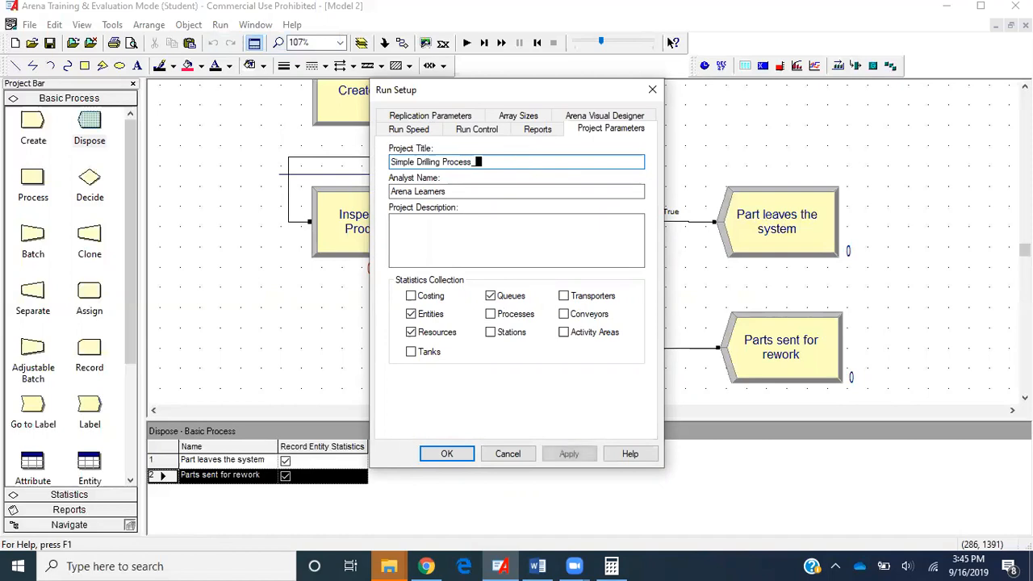
type("with")
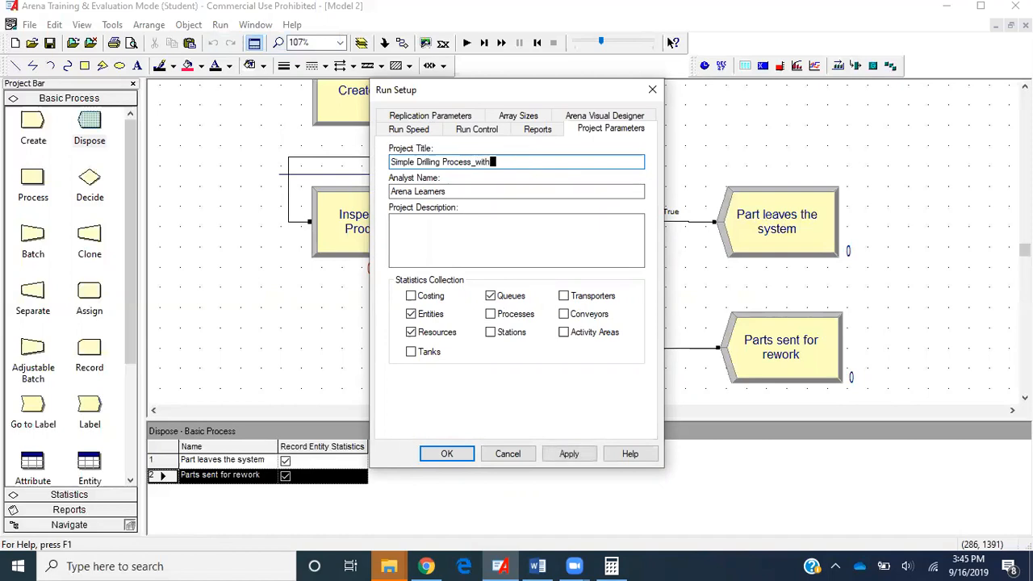
type("Decide")
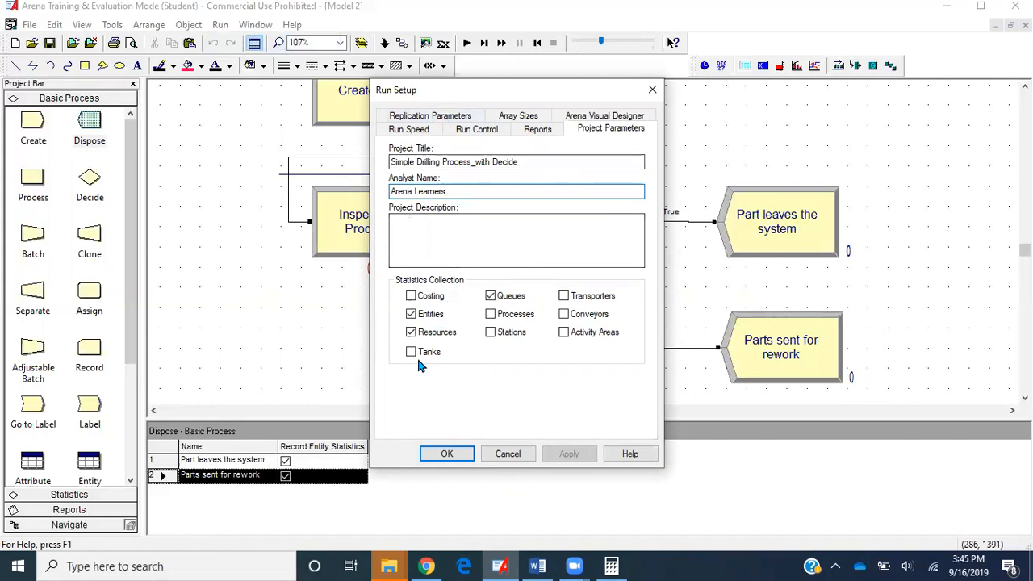
mouse_move(434, 323)
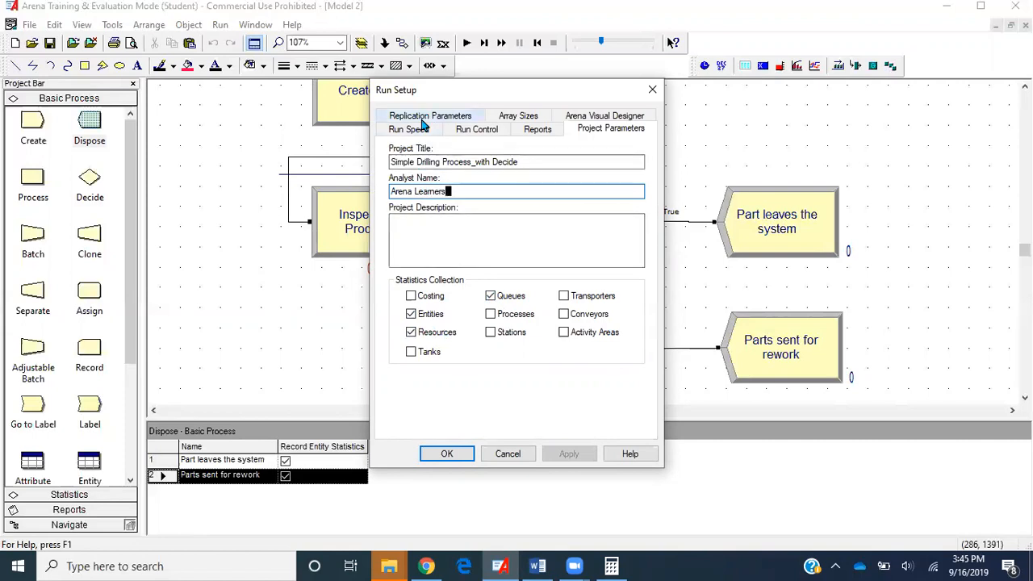
- Set the replication length to 60 minutes and confirm the run settings
left_click(430, 116)
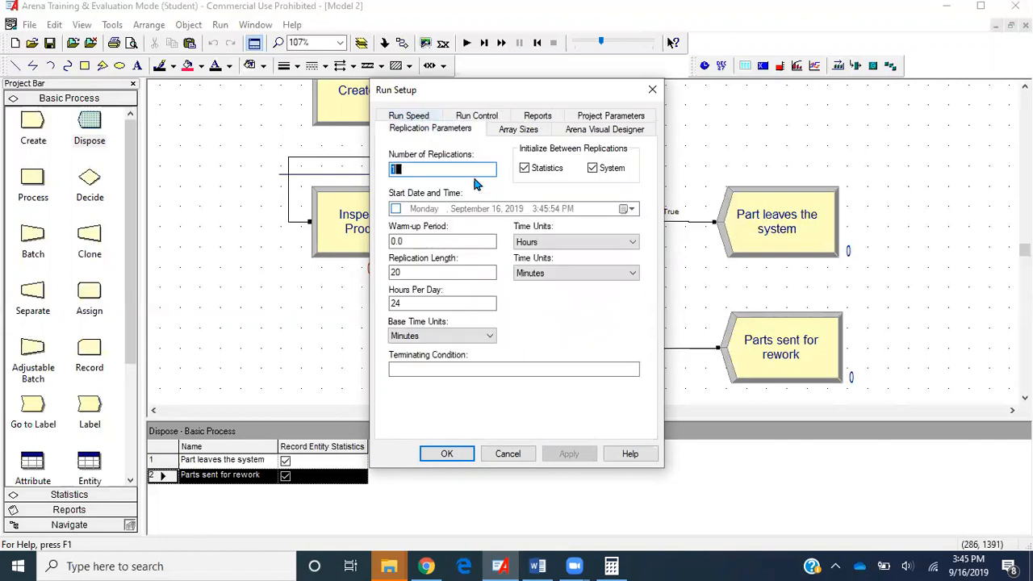
left_click(442, 271)
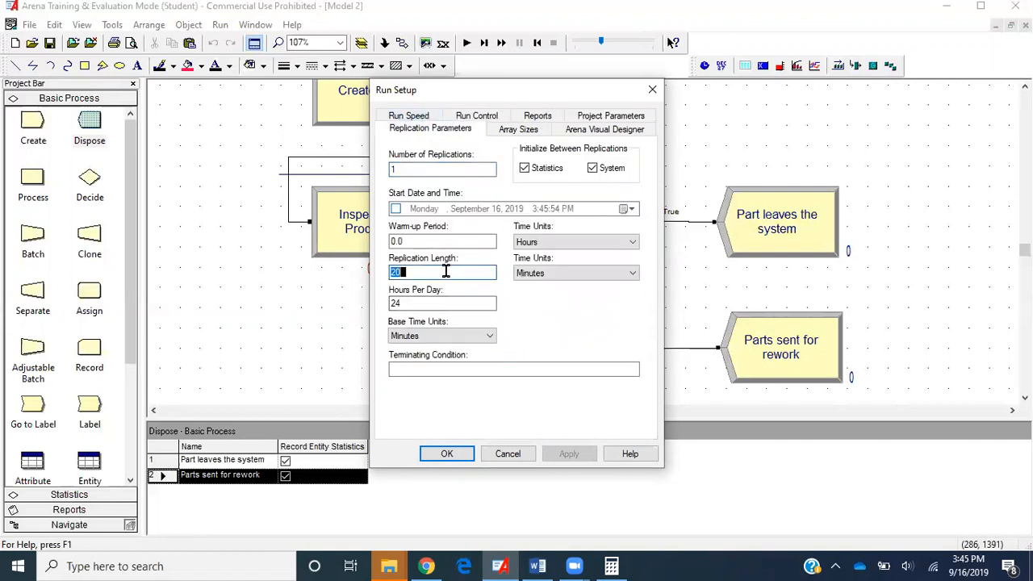
type("60")
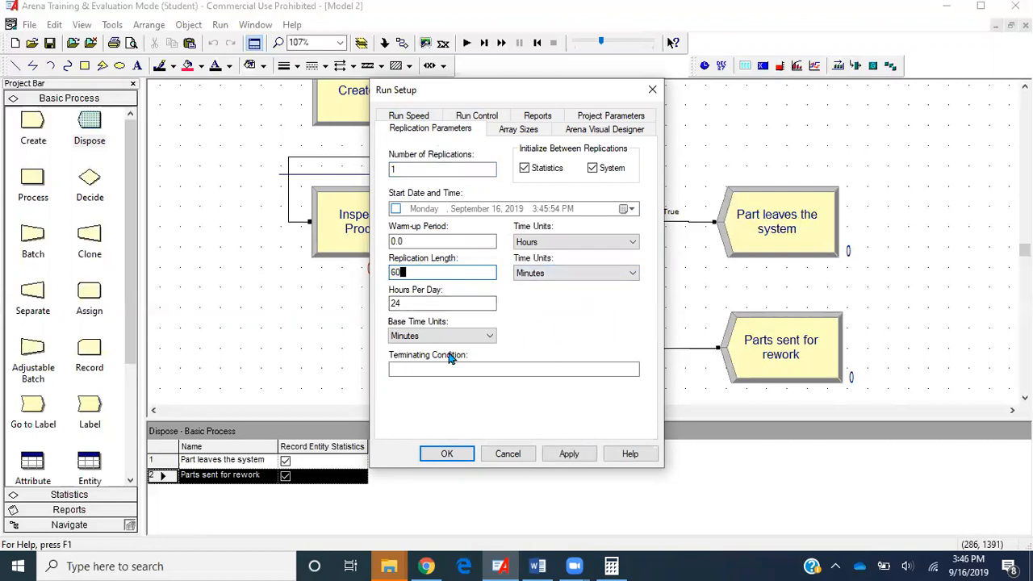
left_click(441, 336)
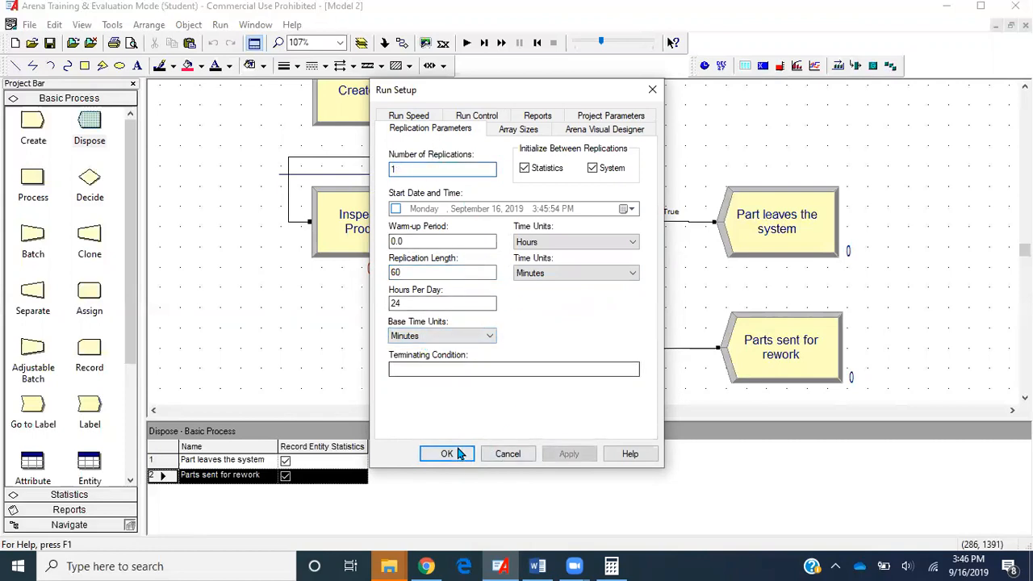
left_click(446, 454)
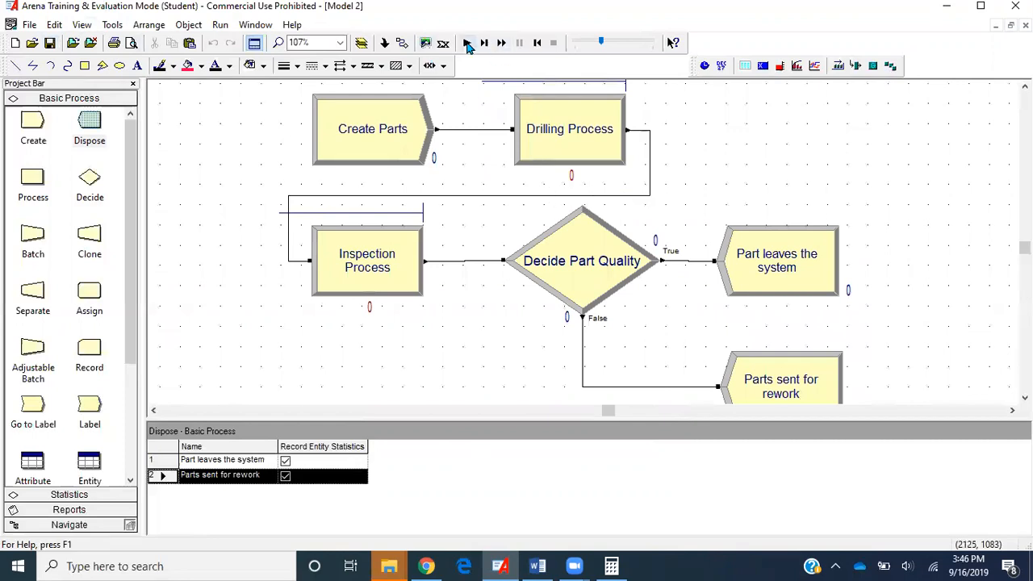
- Run Model 2 to completion, ending with 5 parts out and 6 sent for rework
left_click(466, 43)
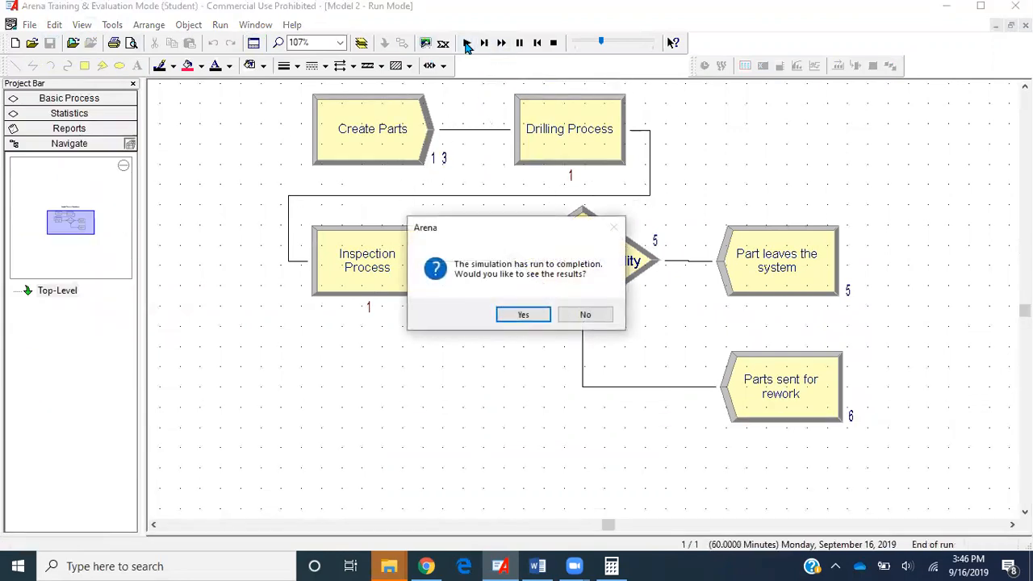
mouse_move(609, 377)
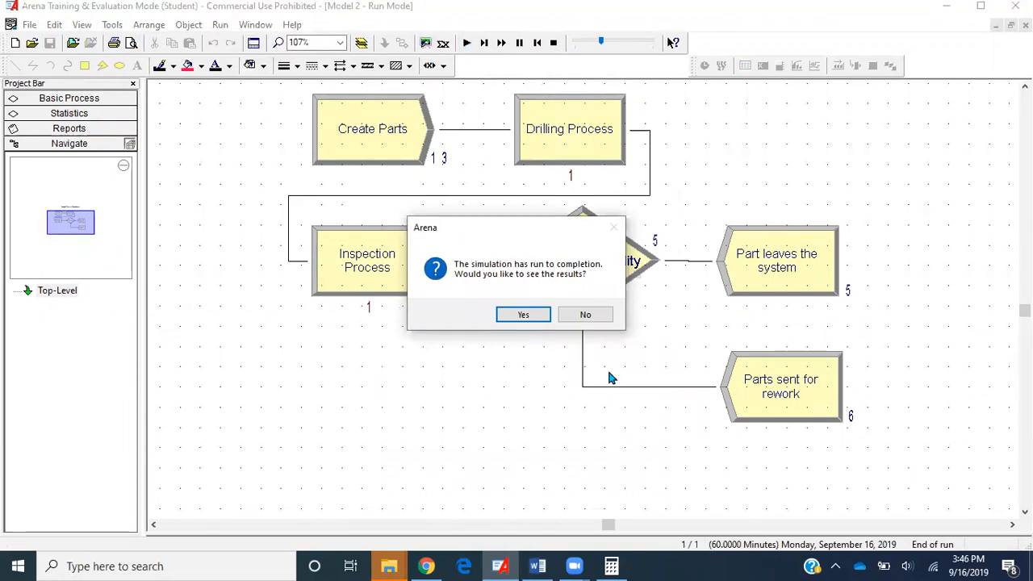
mouse_move(544, 225)
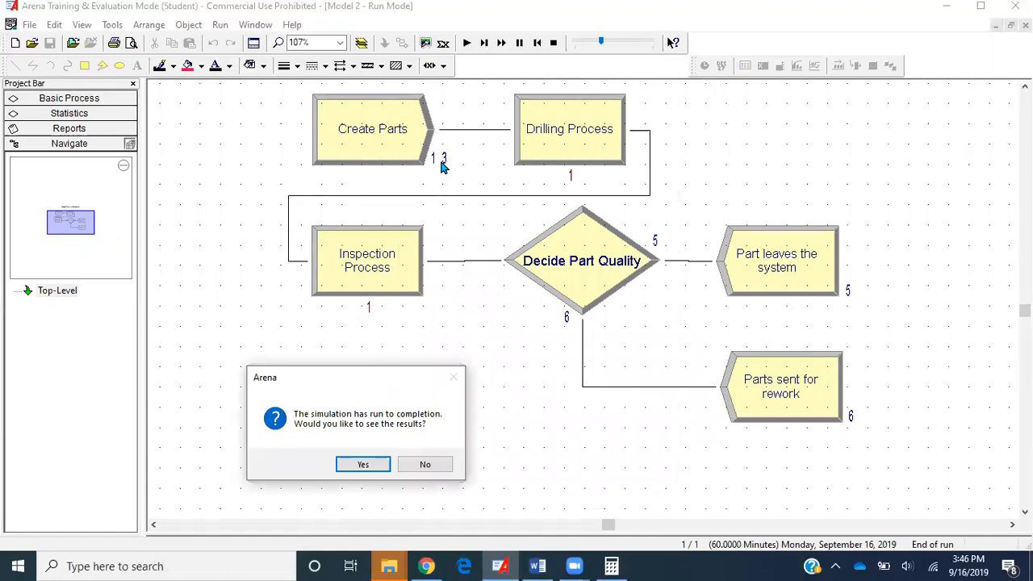
mouse_move(430, 159)
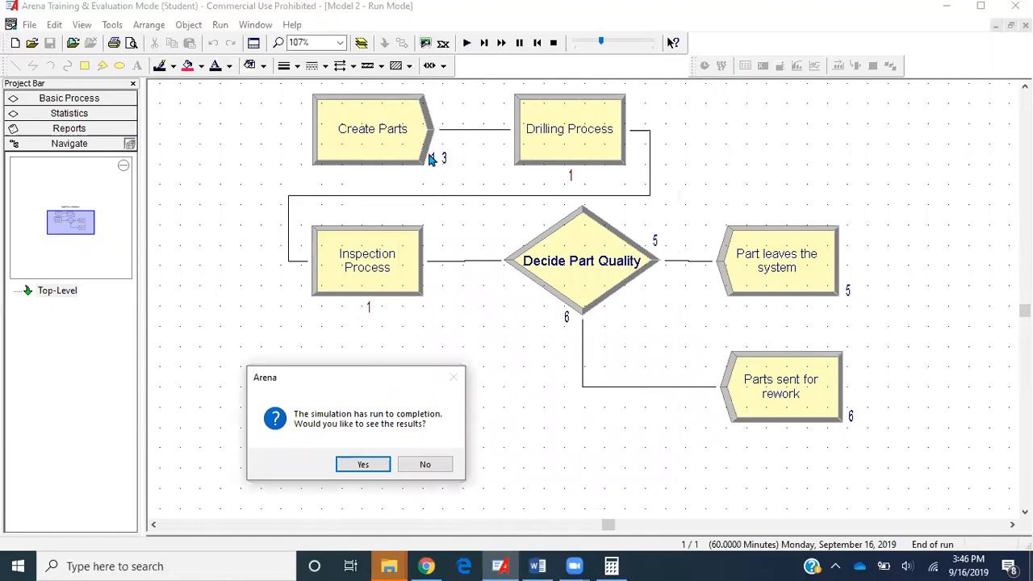
mouse_move(943, 326)
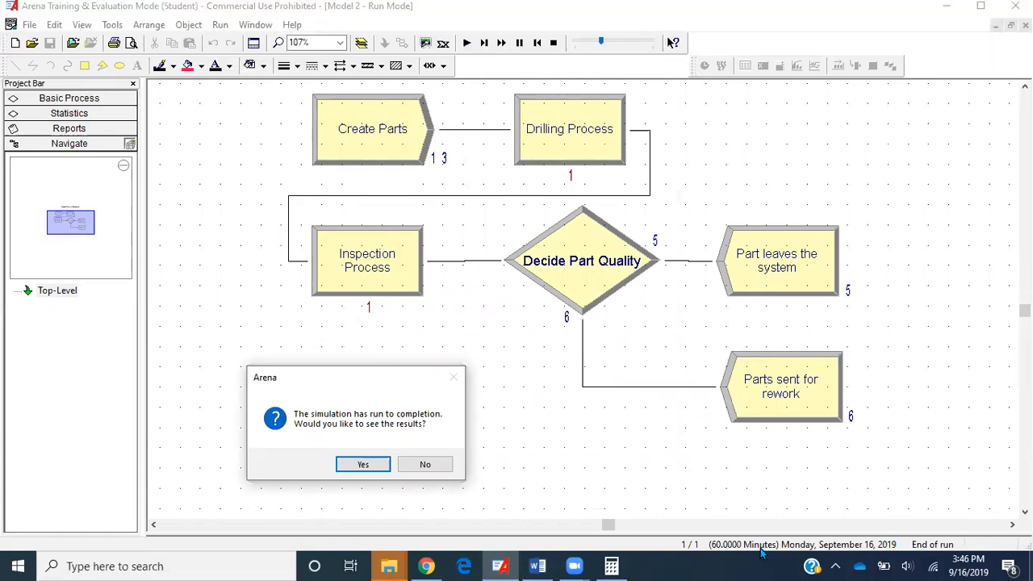
mouse_move(585, 197)
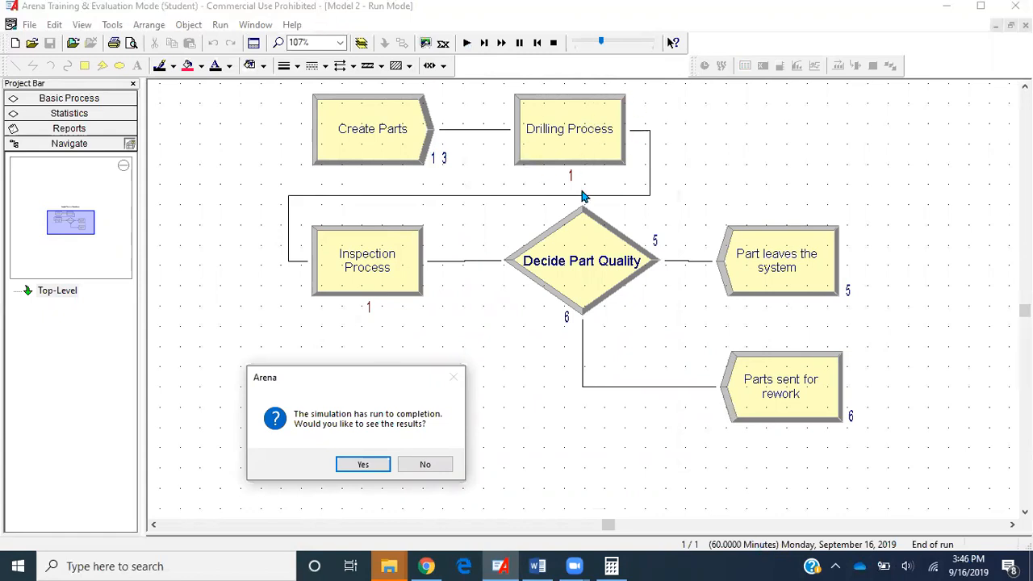
mouse_move(565, 113)
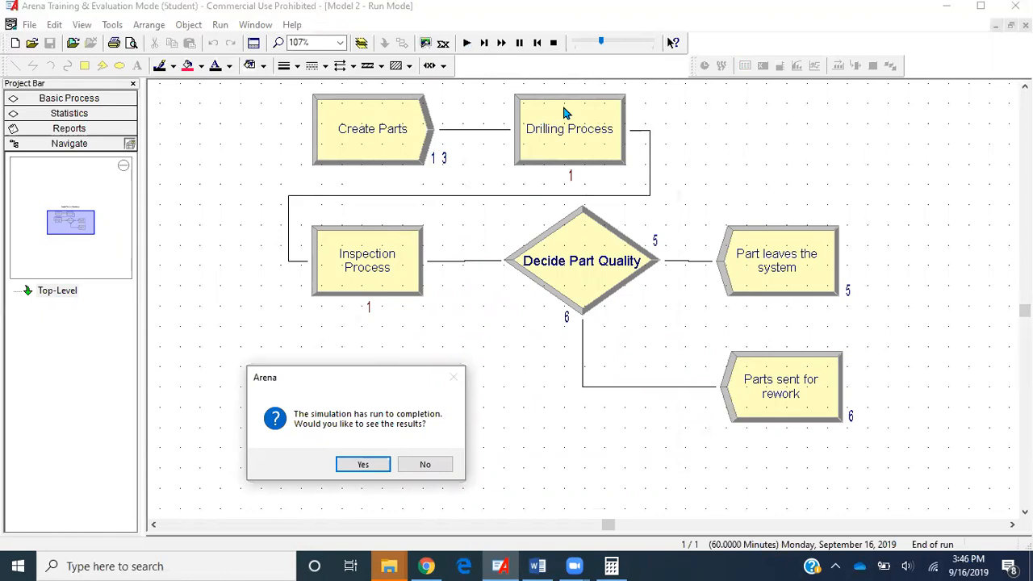
mouse_move(412, 331)
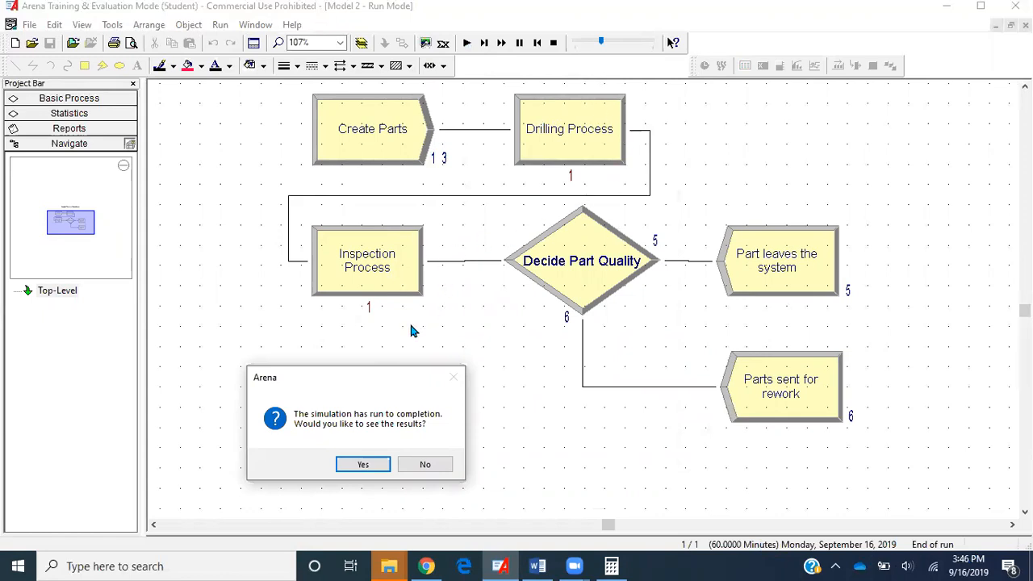
mouse_move(525, 286)
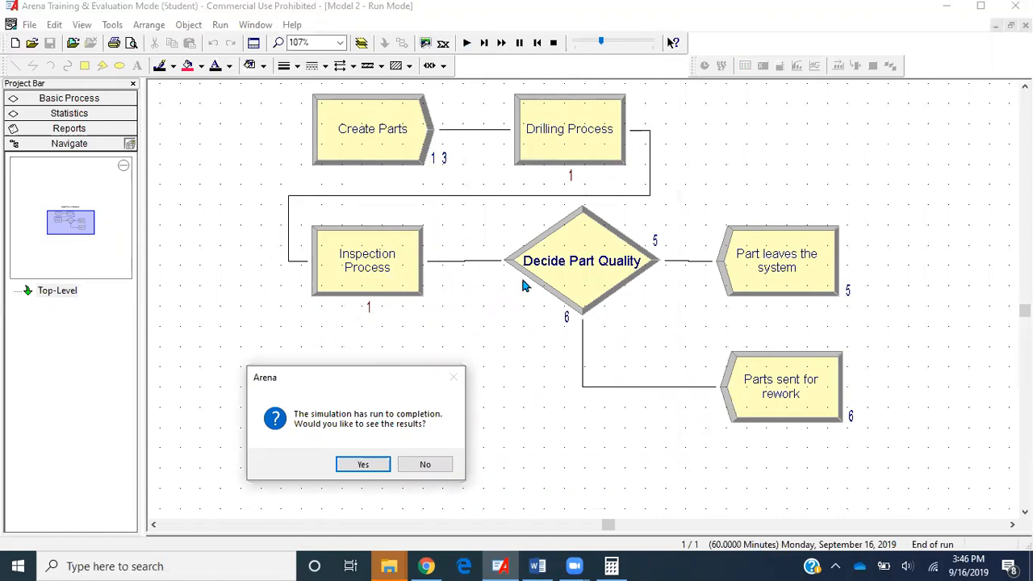
mouse_move(531, 155)
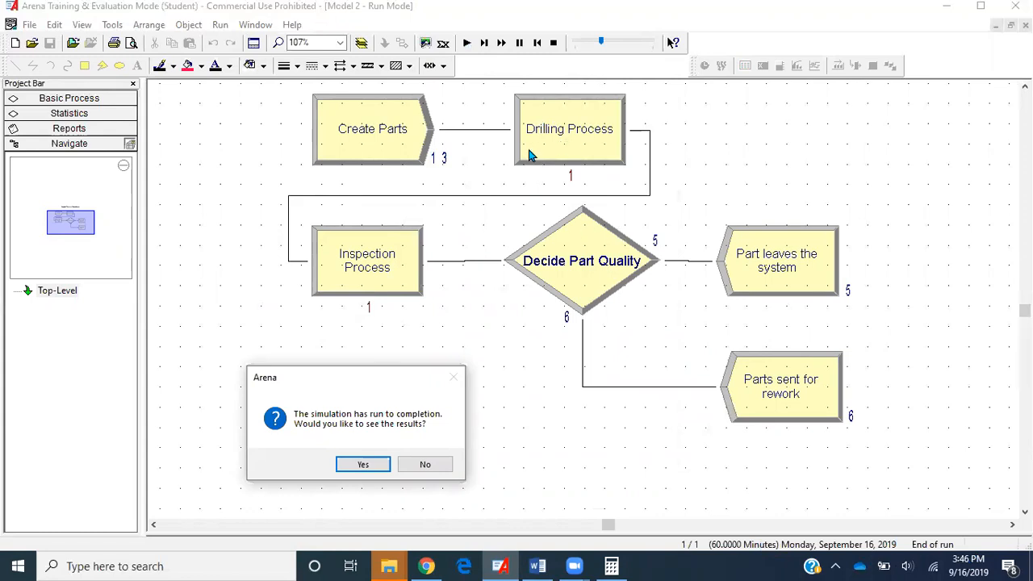
mouse_move(527, 243)
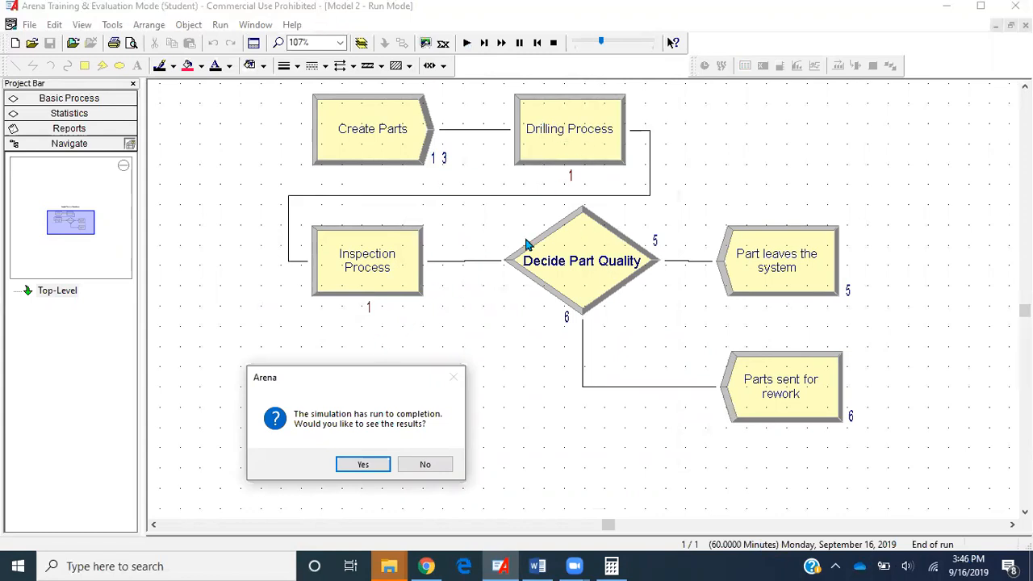
mouse_move(464, 225)
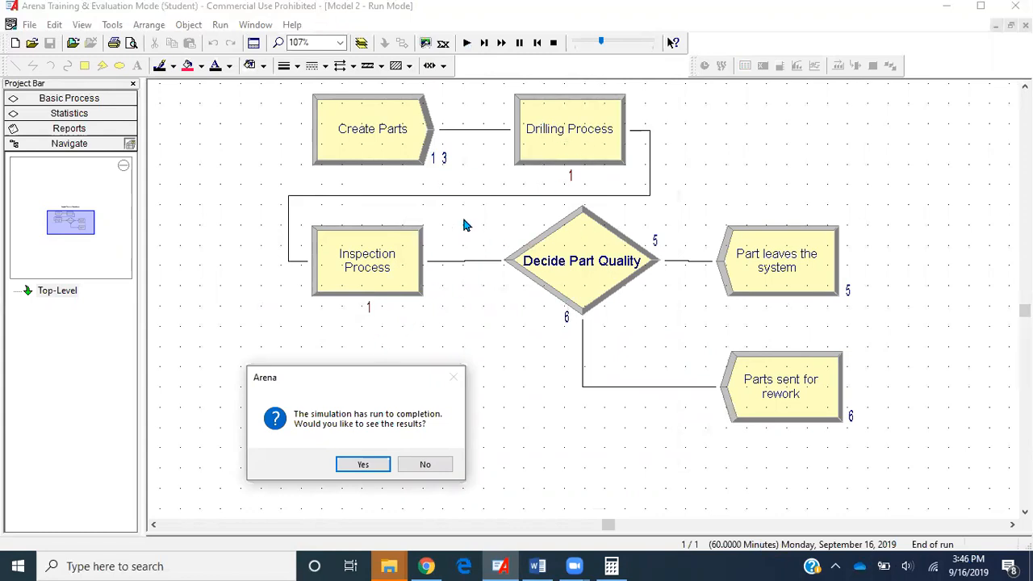
mouse_move(552, 163)
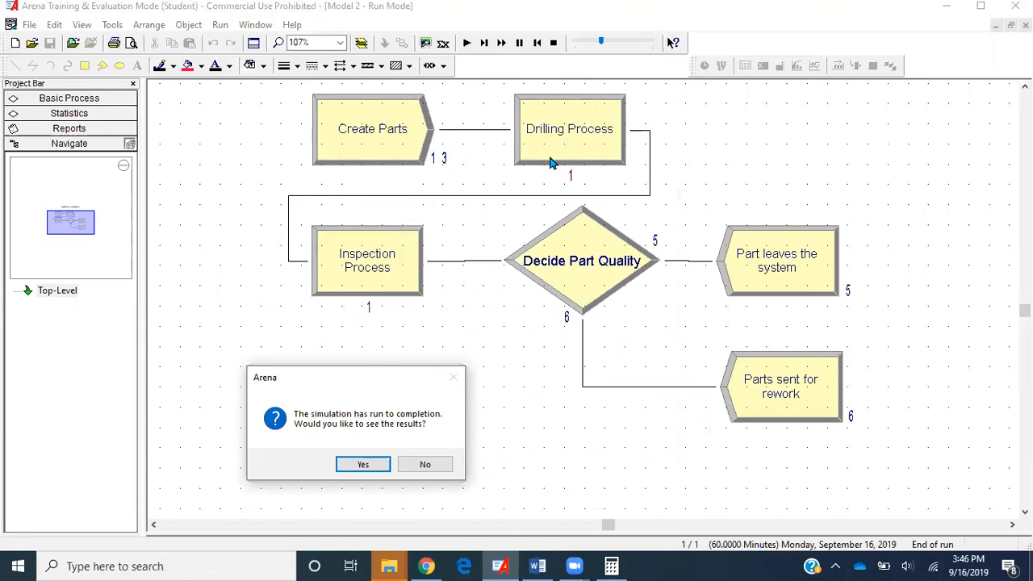
mouse_move(631, 316)
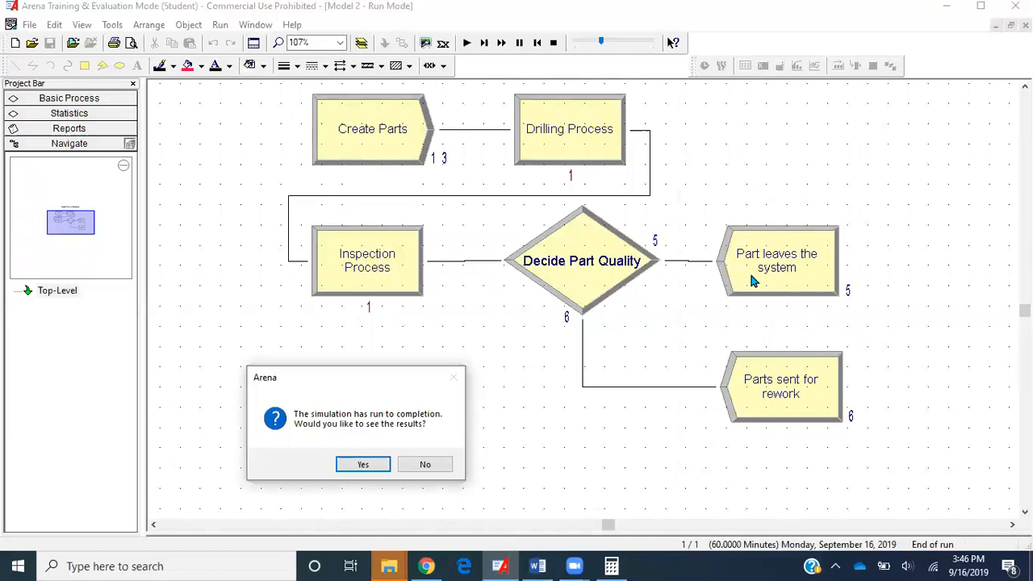
mouse_move(586, 341)
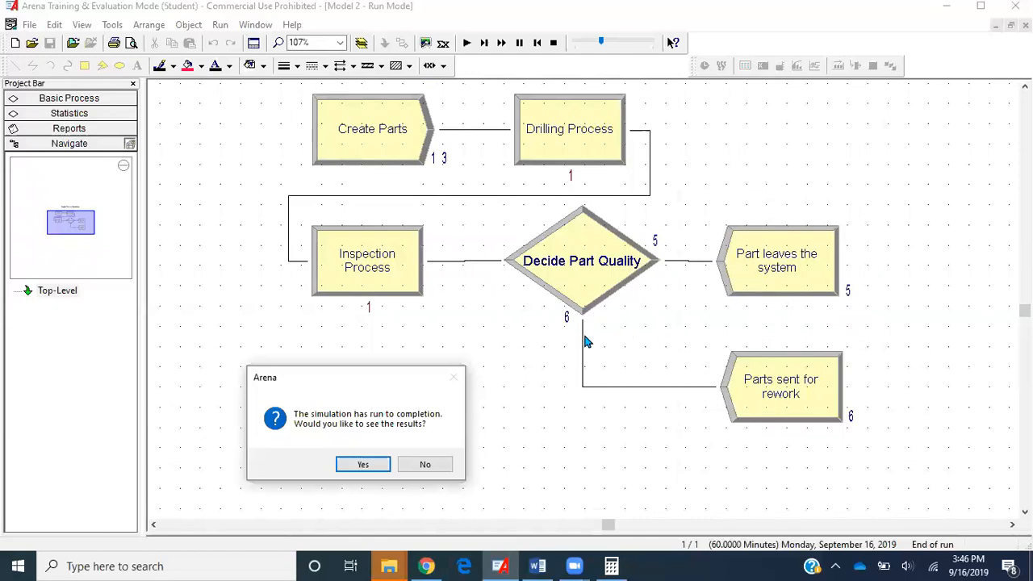
mouse_move(780, 333)
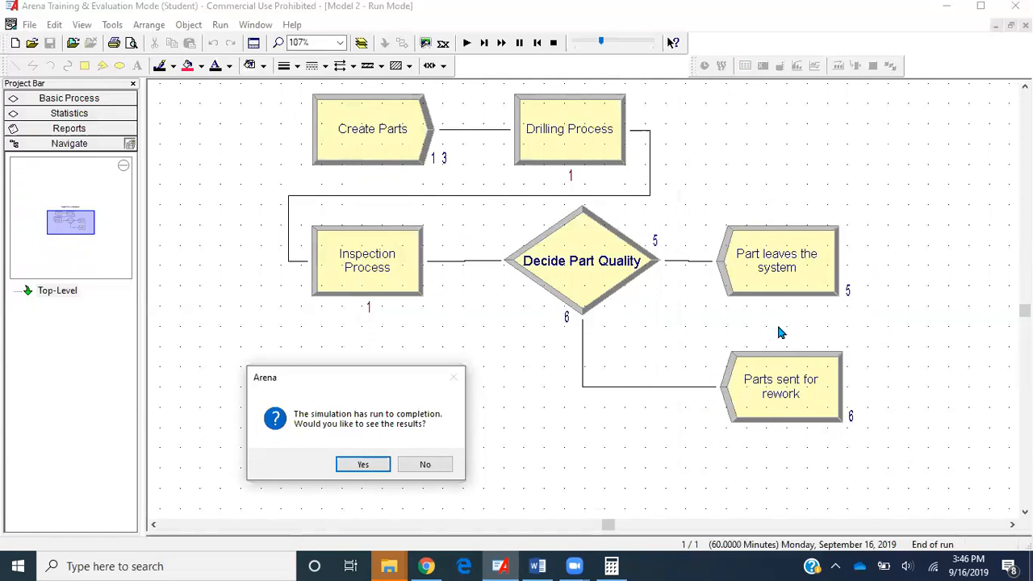
mouse_move(329, 487)
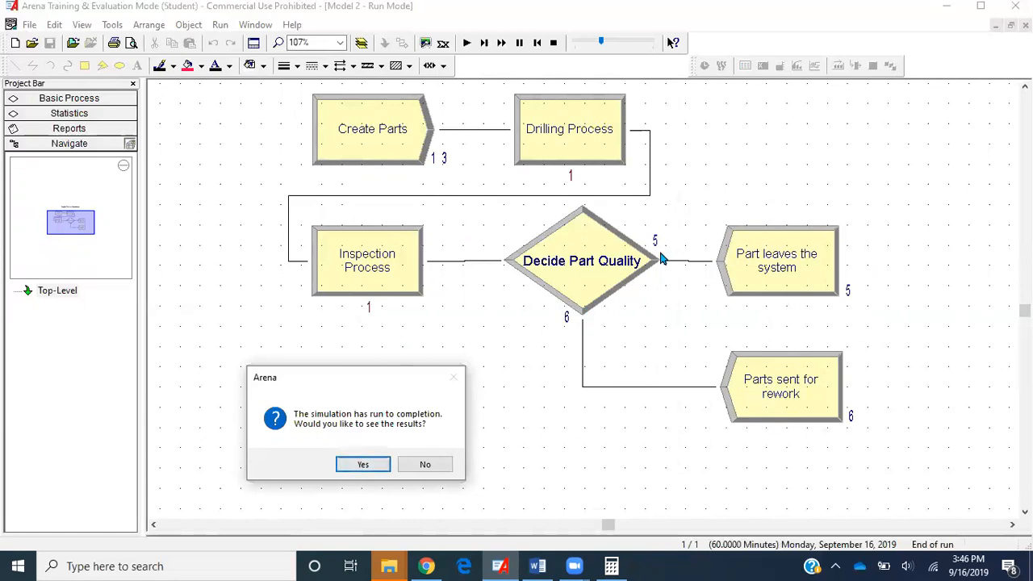
mouse_move(665, 293)
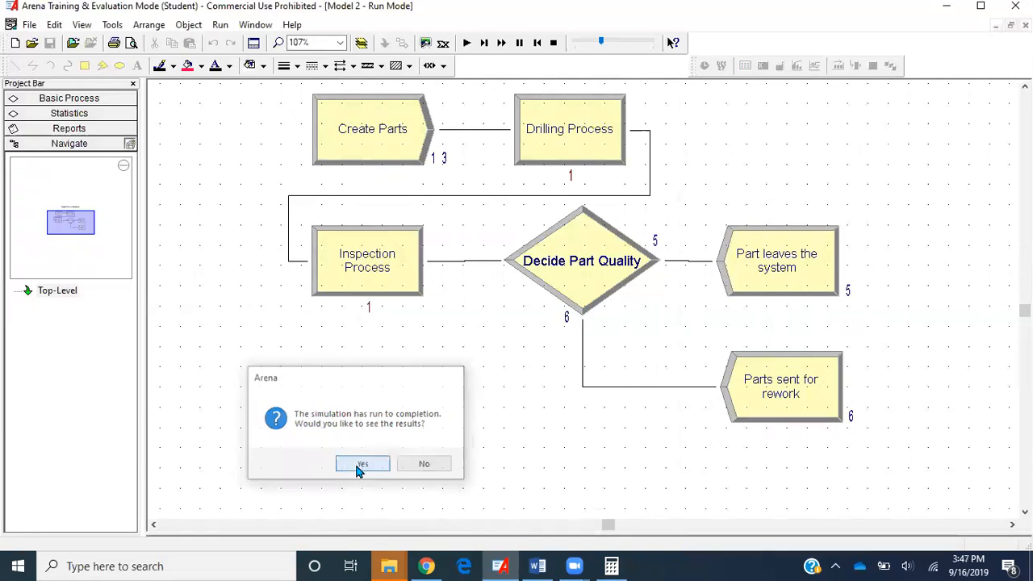
- Open the results report and show Entity Number Out for parts: 11
left_click(361, 463)
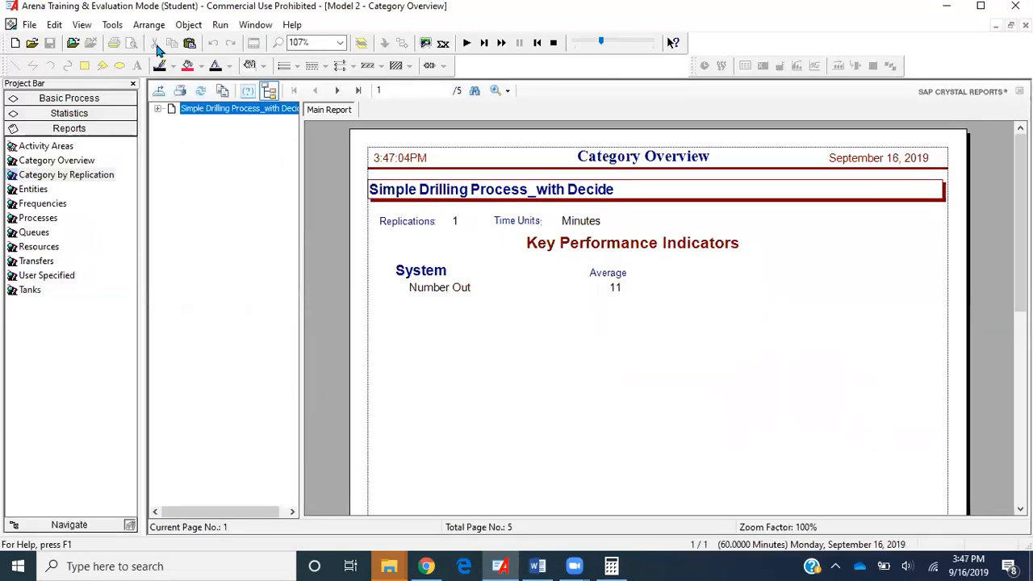
left_click(164, 108)
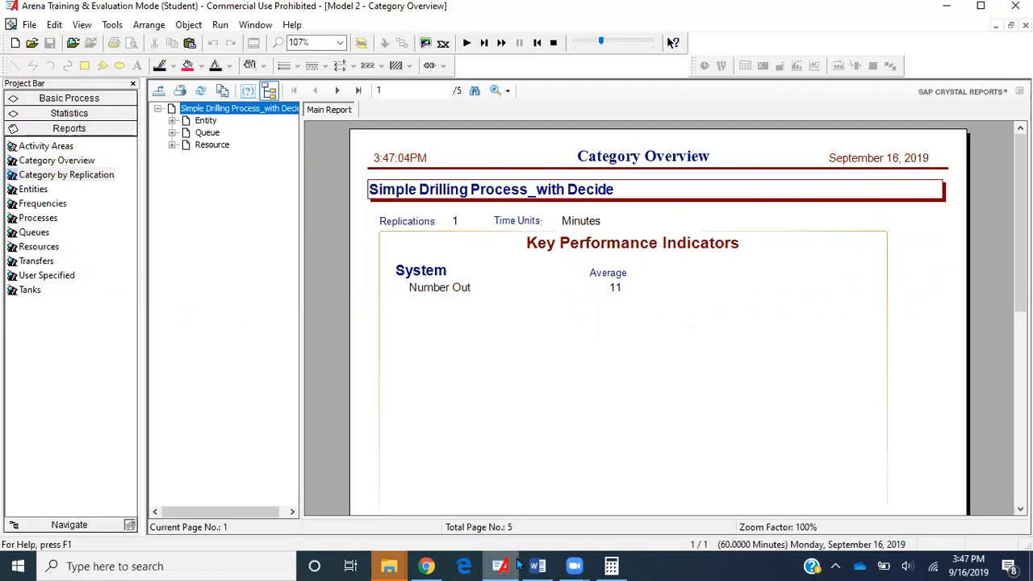
mouse_move(536, 564)
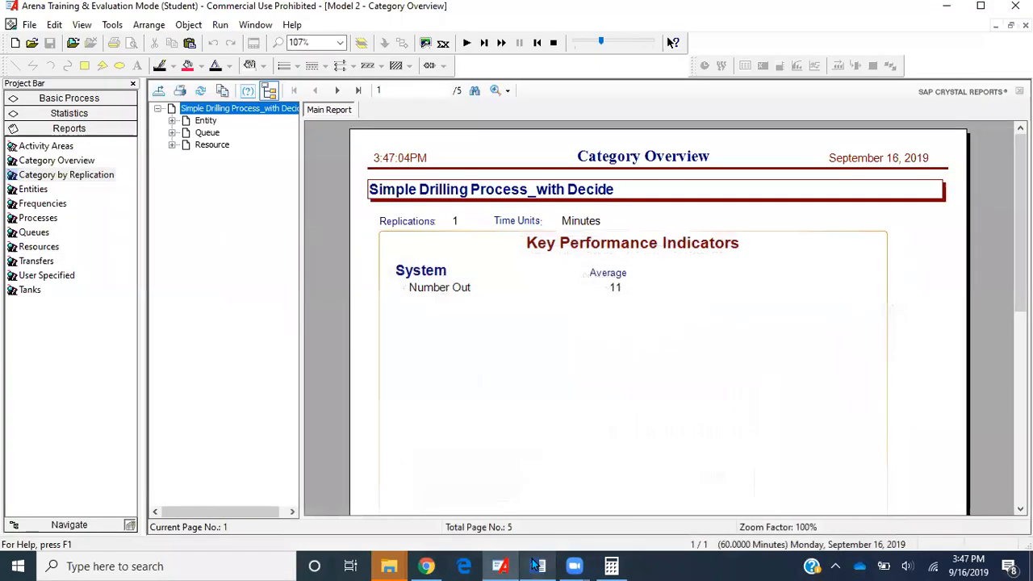
left_click(171, 121)
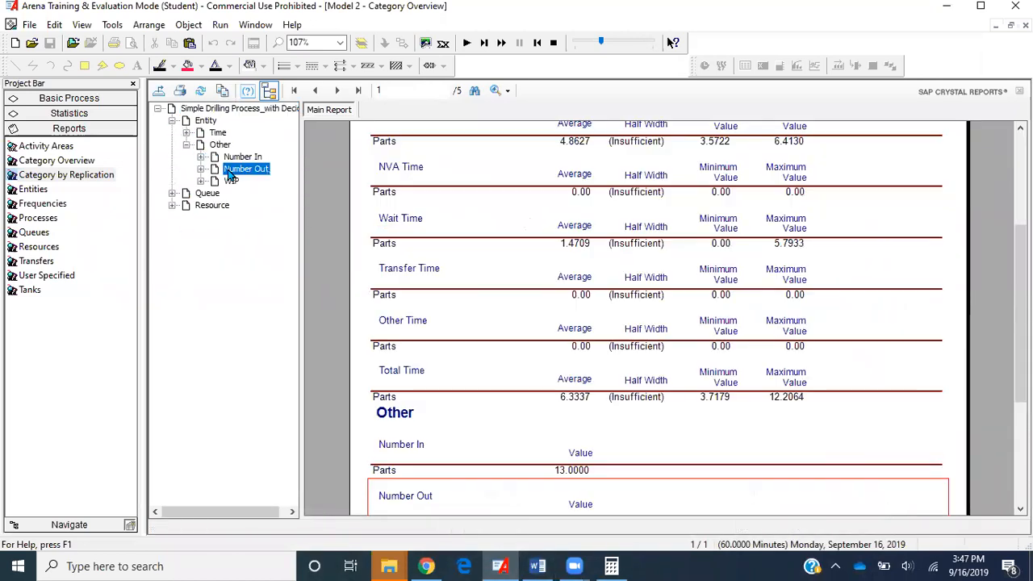
left_click(336, 90)
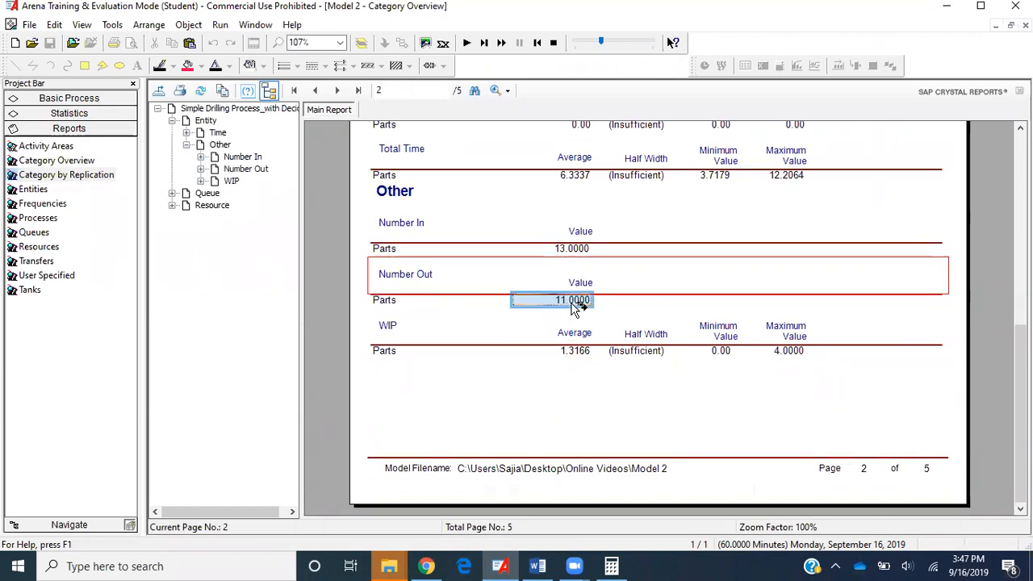
mouse_move(573, 313)
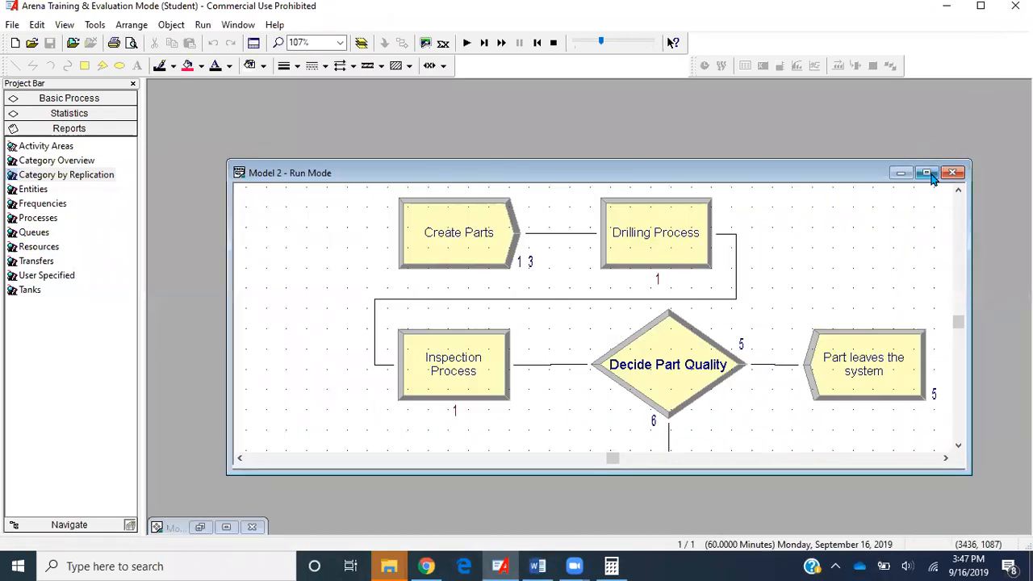
- Maximize the Model 2 window and read the rework counter showing 6 parts
left_click(925, 172)
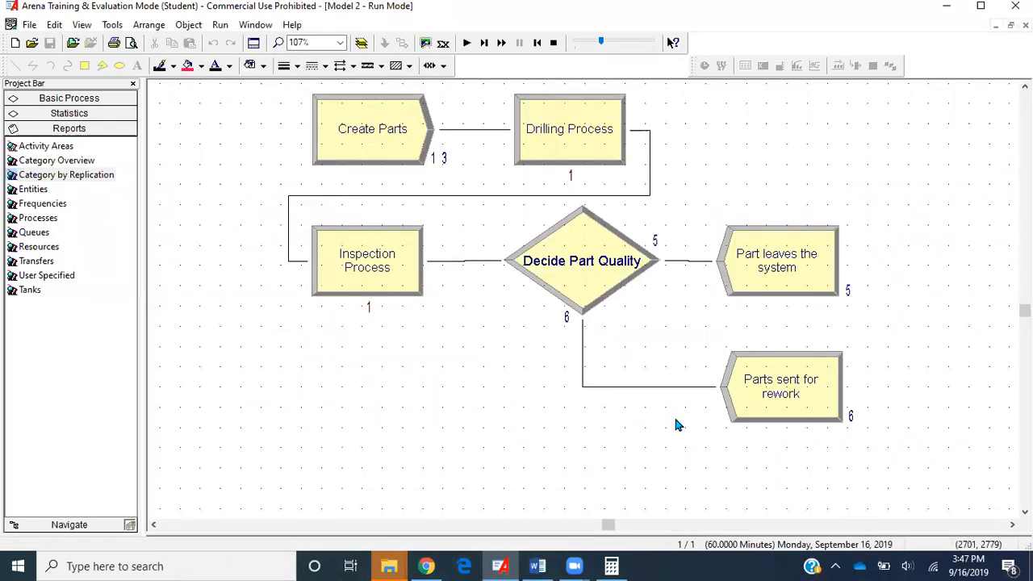
mouse_move(851, 419)
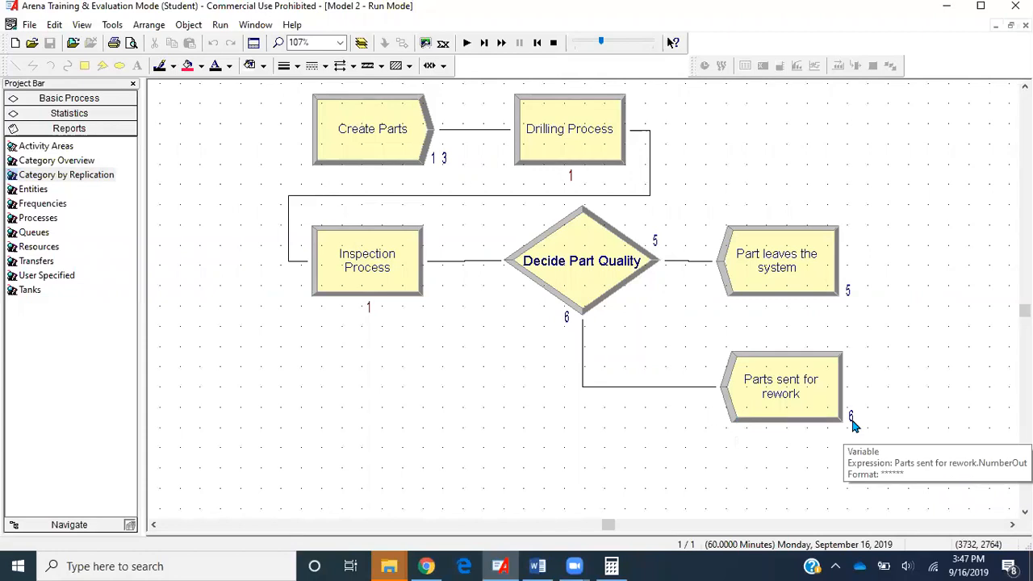
left_click(847, 417)
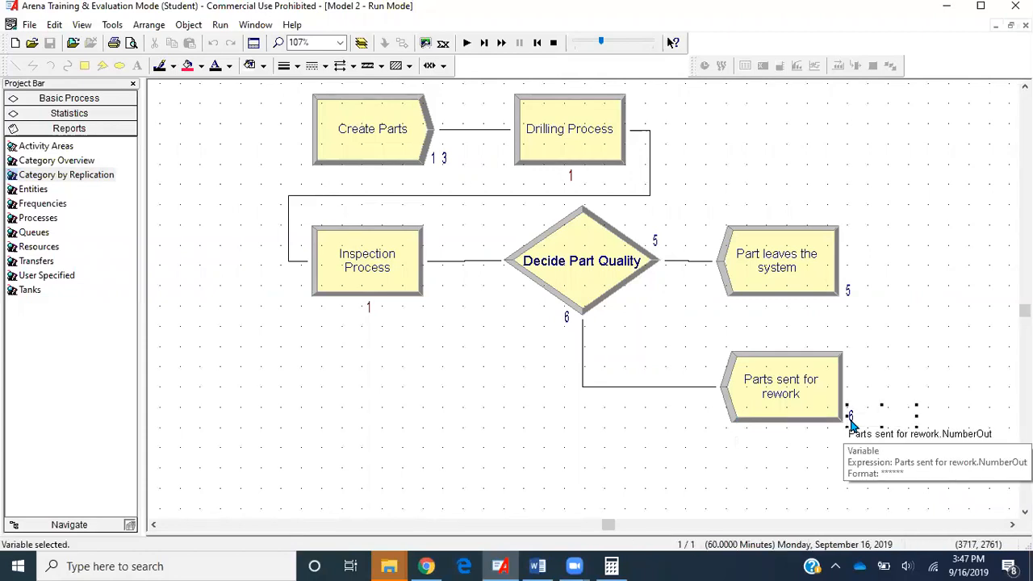
mouse_move(195, 242)
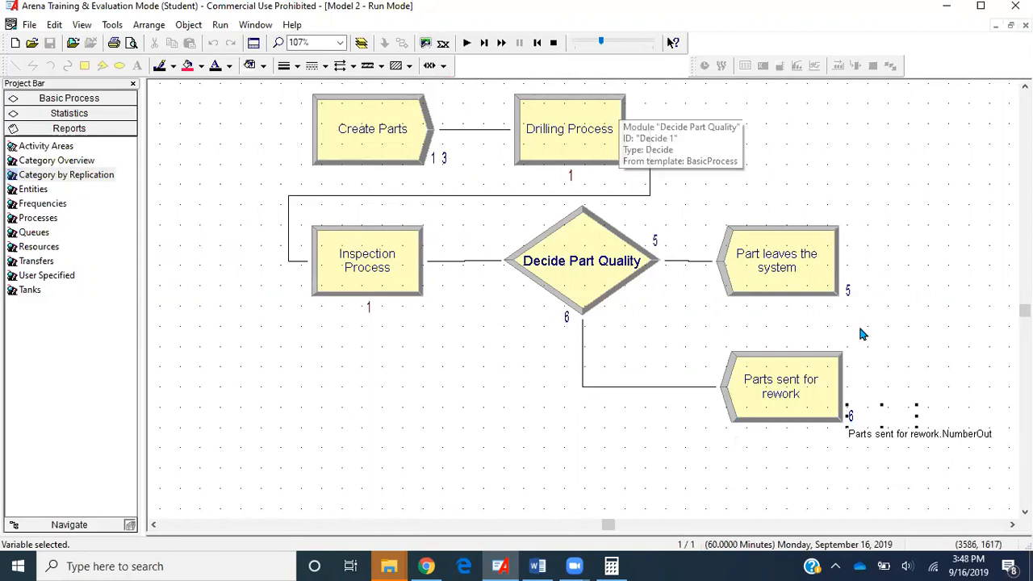
mouse_move(856, 428)
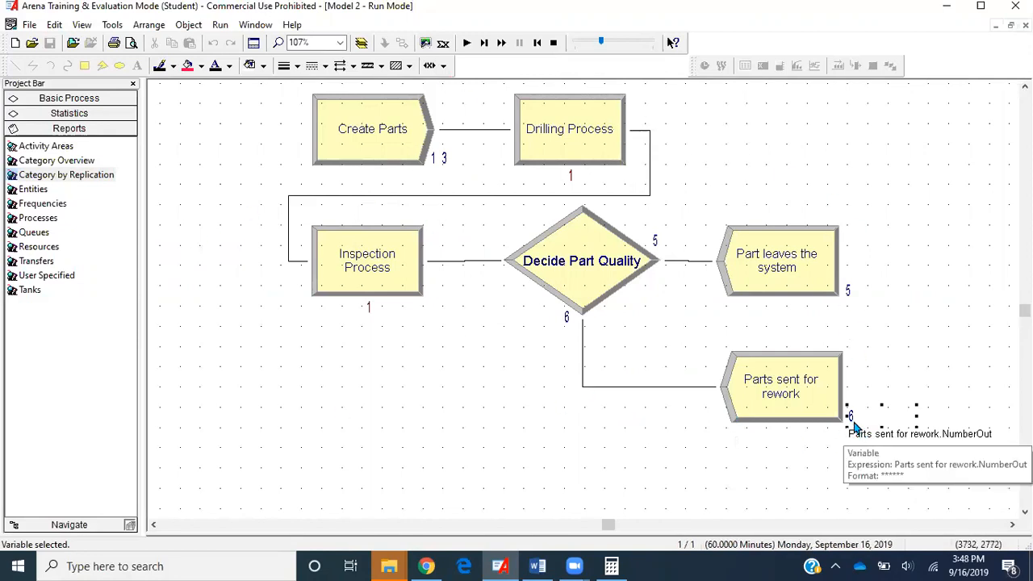
mouse_move(820, 453)
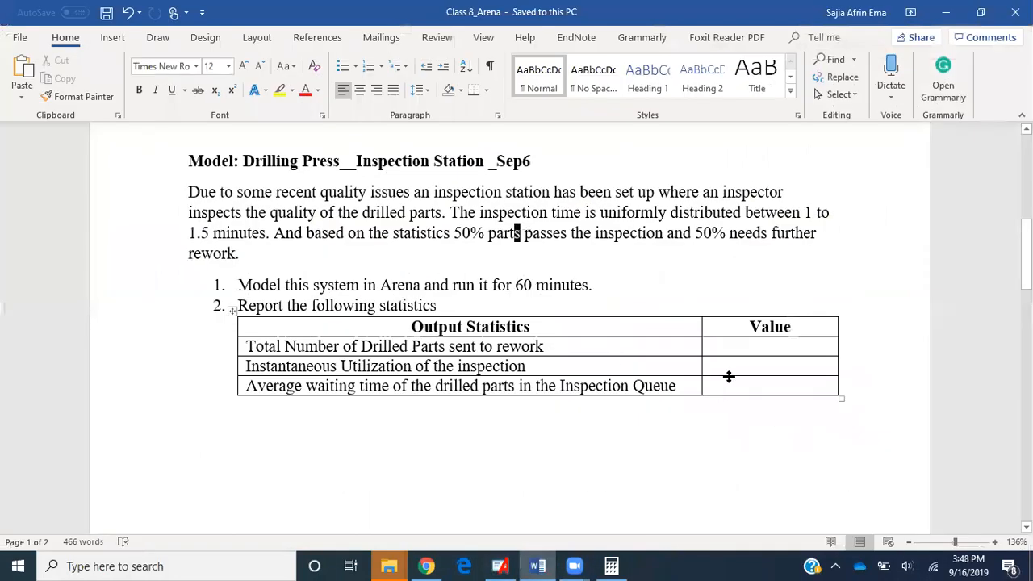
- Enter '6 parts' in the Word table's rework Value cell, then return to Arena
type("6")
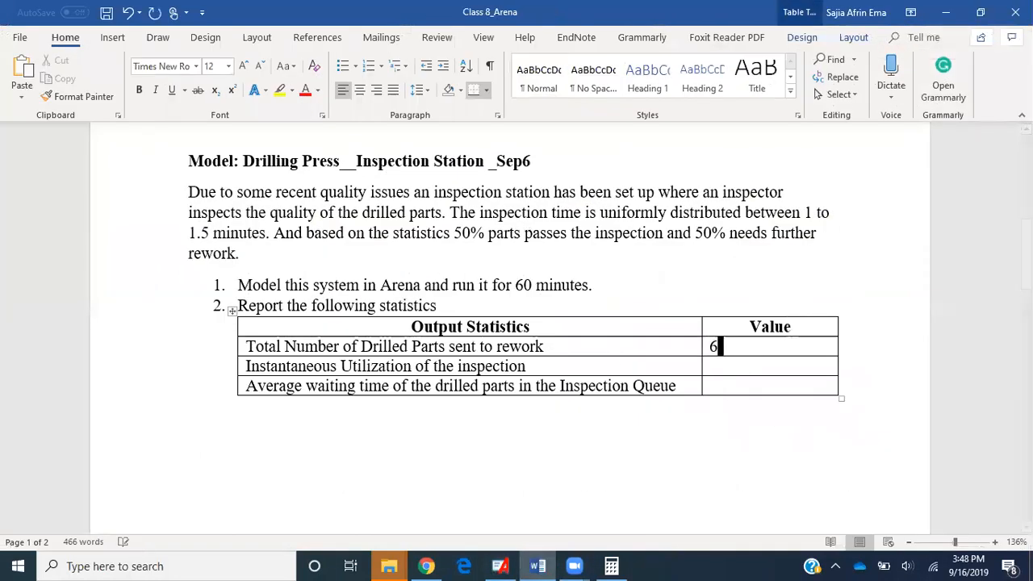
type("parts")
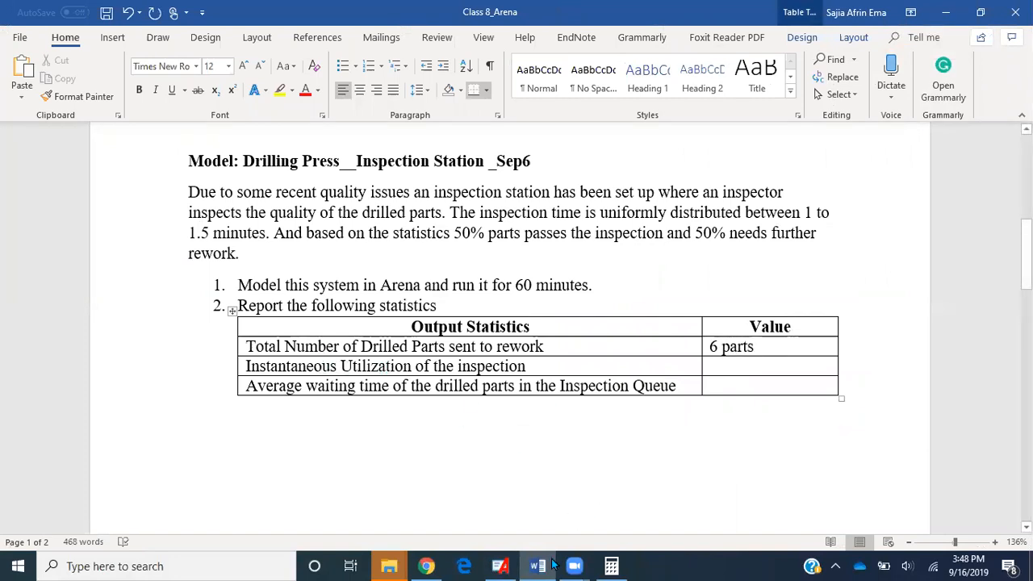
left_click(536, 565)
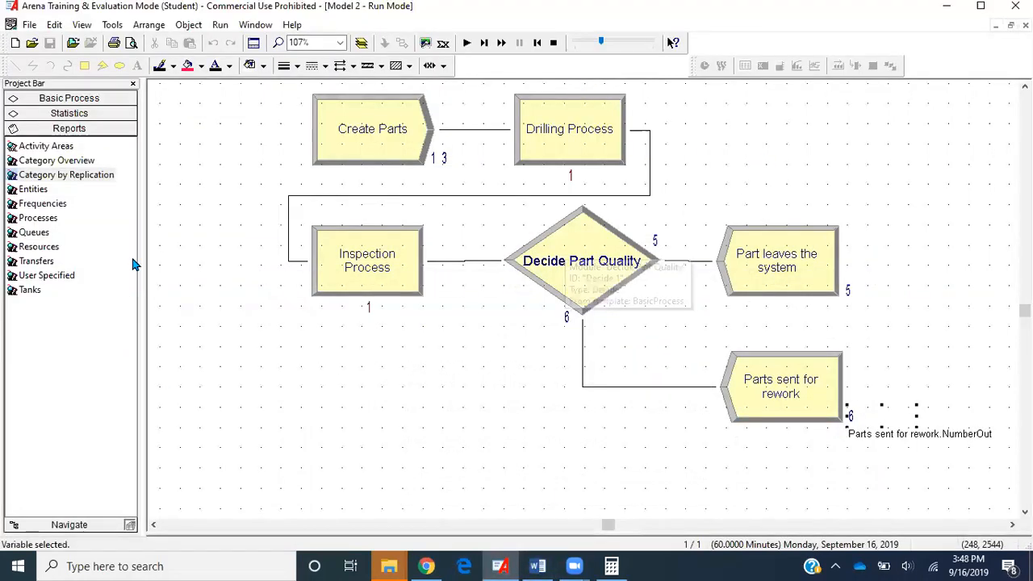
mouse_move(89, 182)
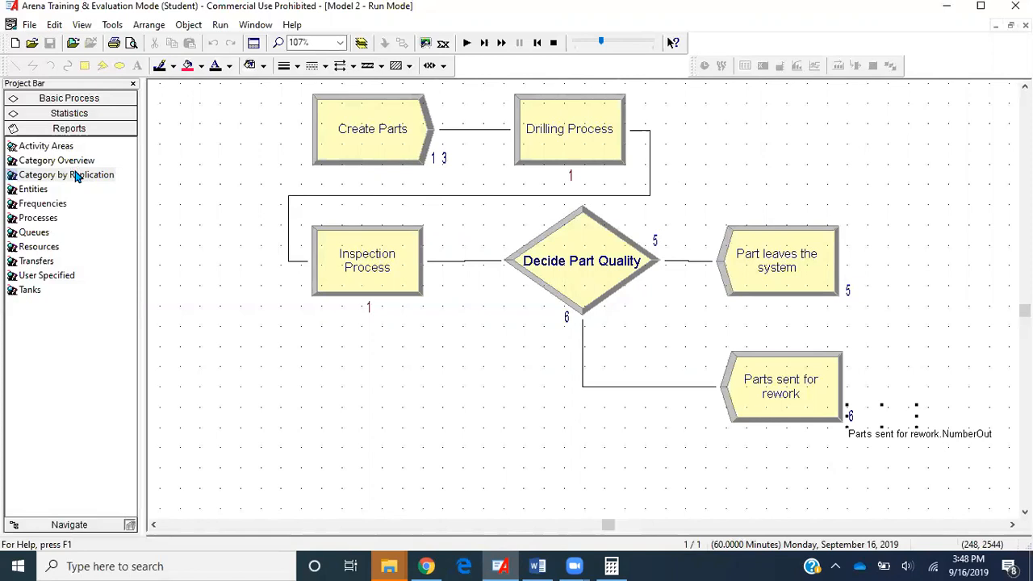
- Show Resource usage in Category by Replication: Inspector utilization 0.2423, Drill Machine 0.7507
left_click(66, 175)
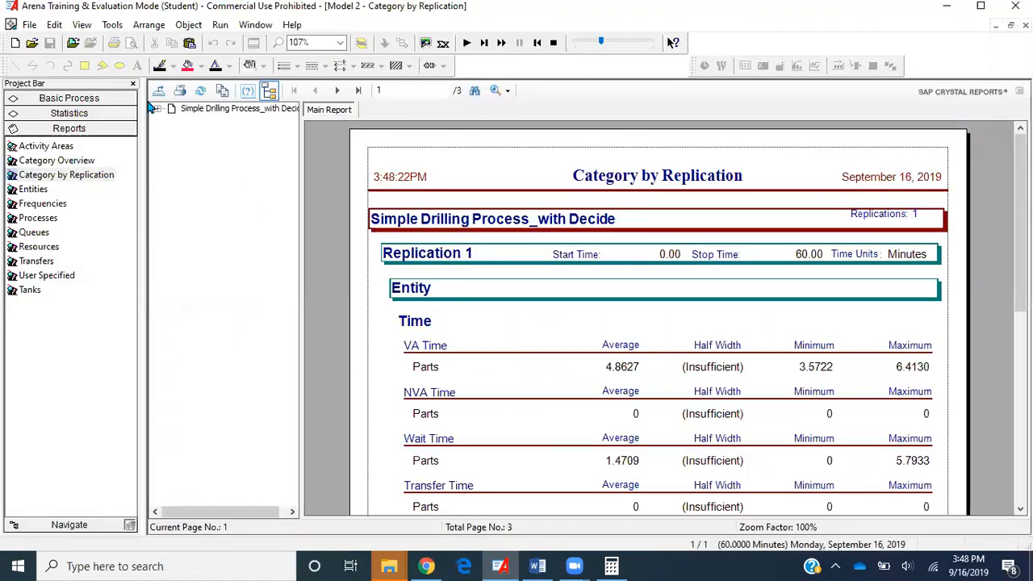
left_click(160, 108)
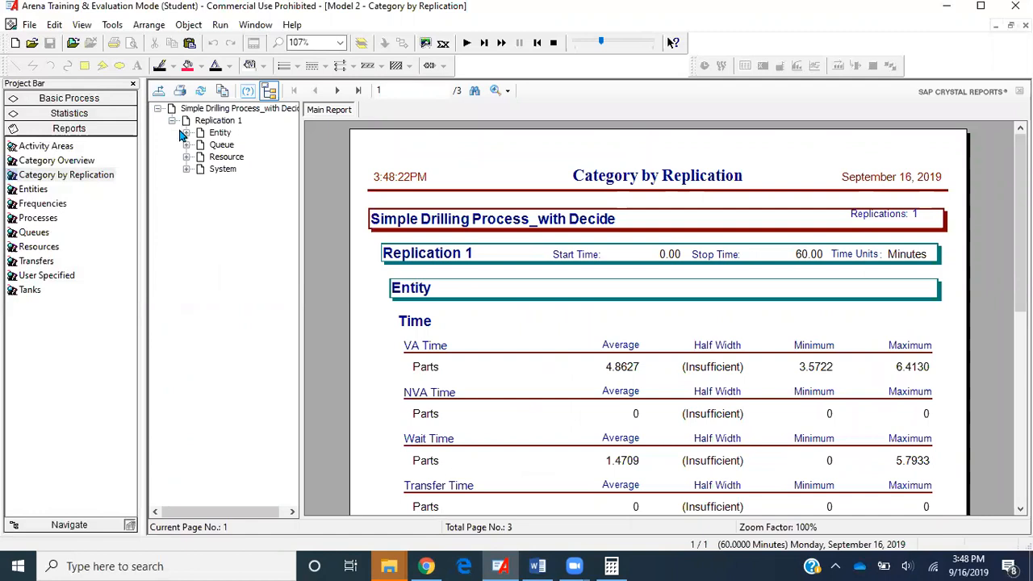
mouse_move(200, 142)
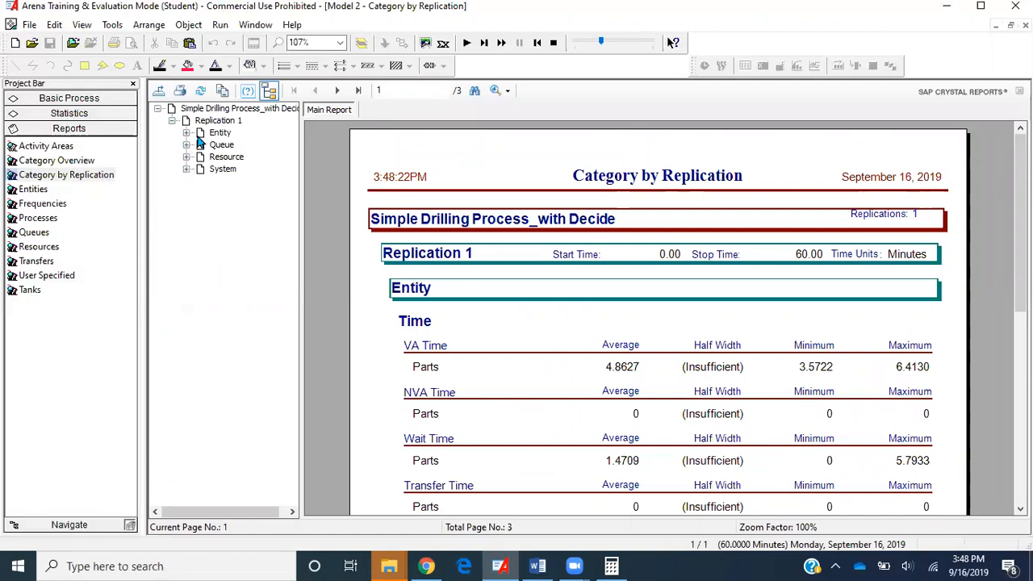
mouse_move(185, 158)
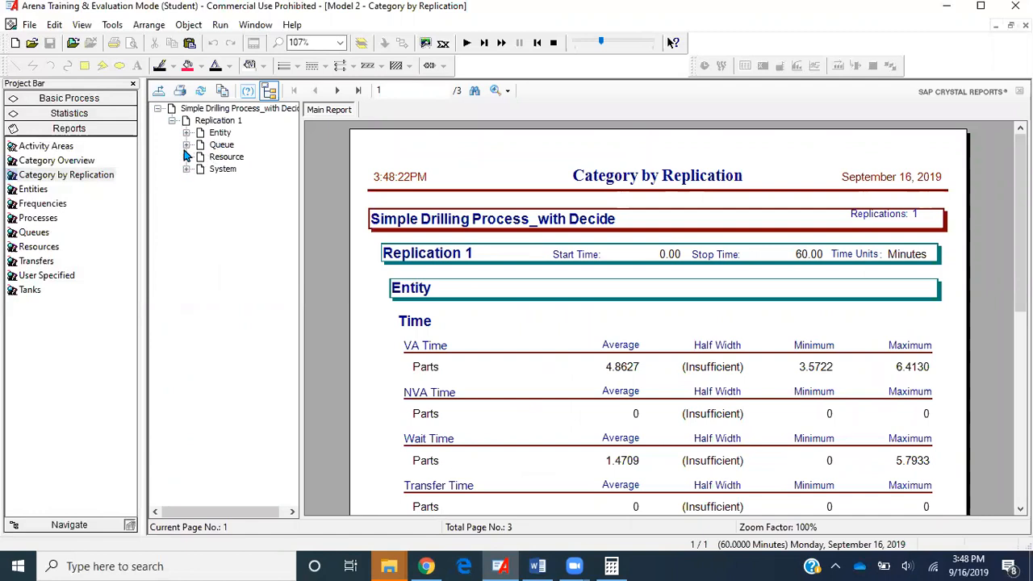
left_click(226, 156)
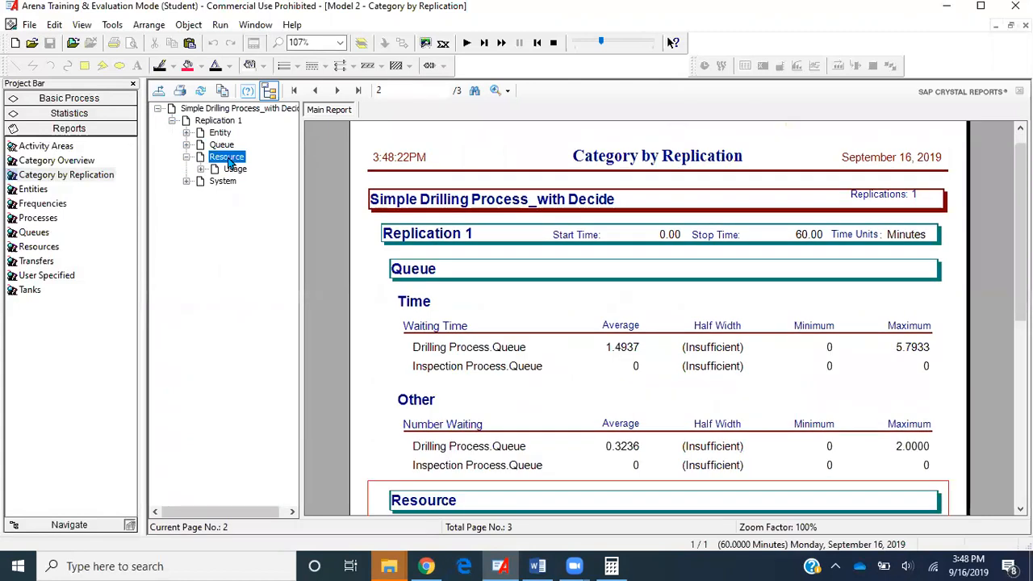
scroll("down", 3)
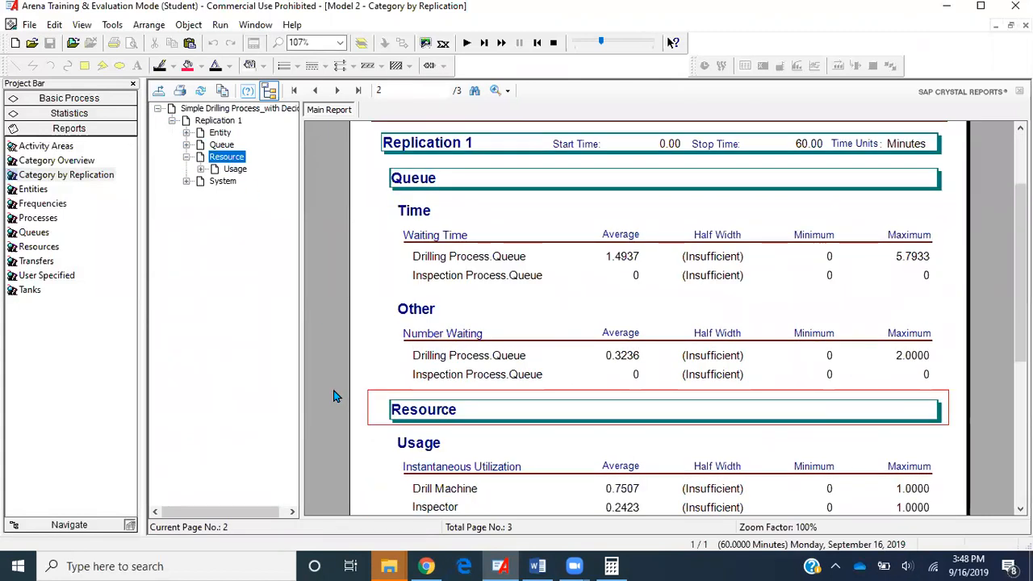
scroll("down", 3)
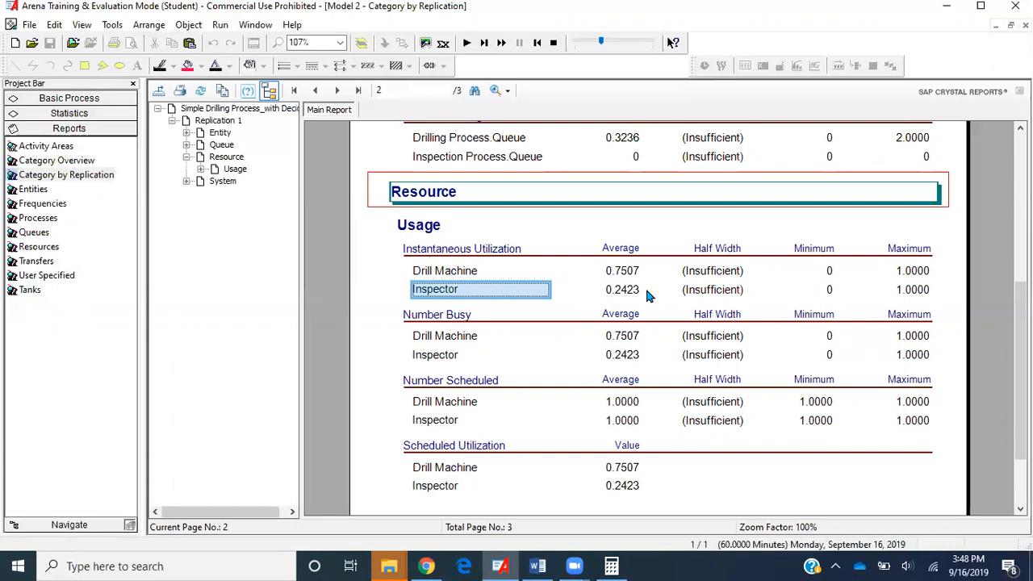
mouse_move(536, 565)
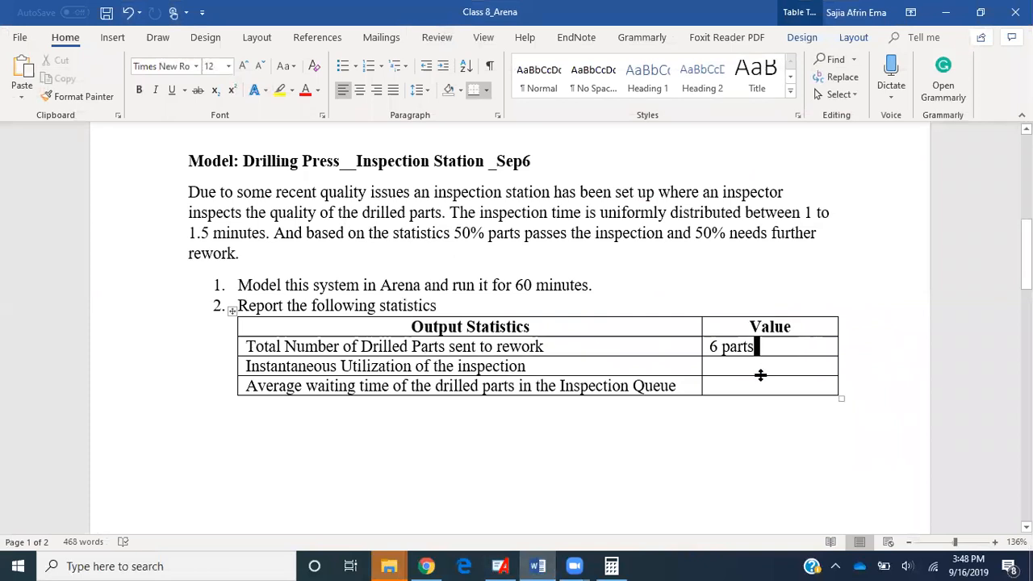
- Type '24.23% 0.2423' as the inspector's instantaneous utilization value
type("2")
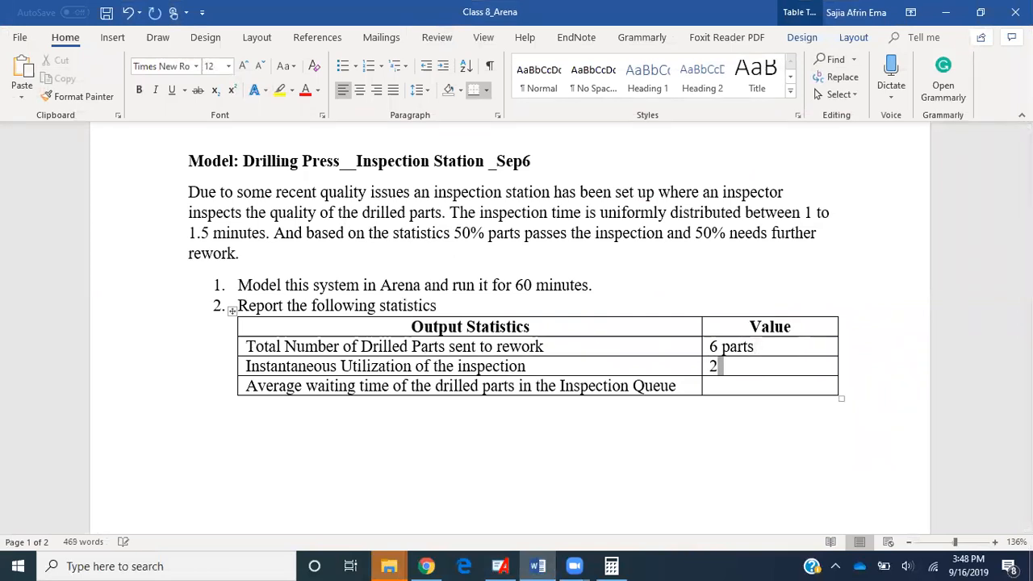
type("4.23")
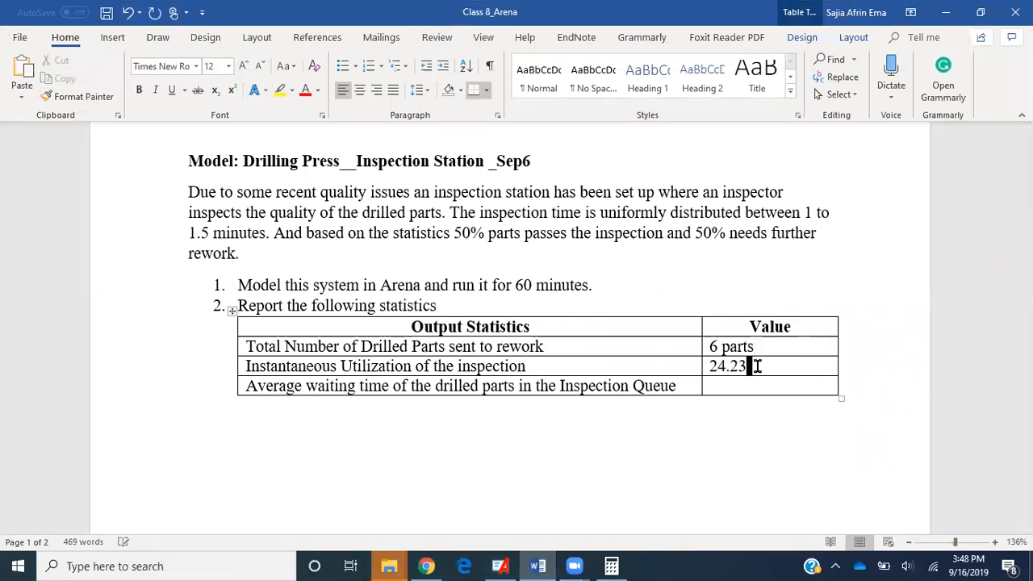
type("%0.")
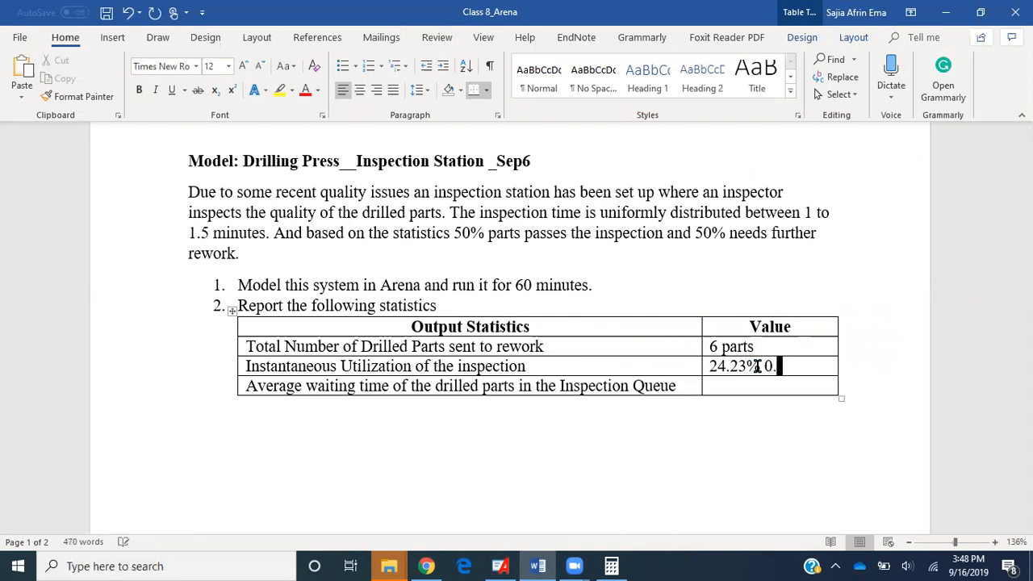
type("2423")
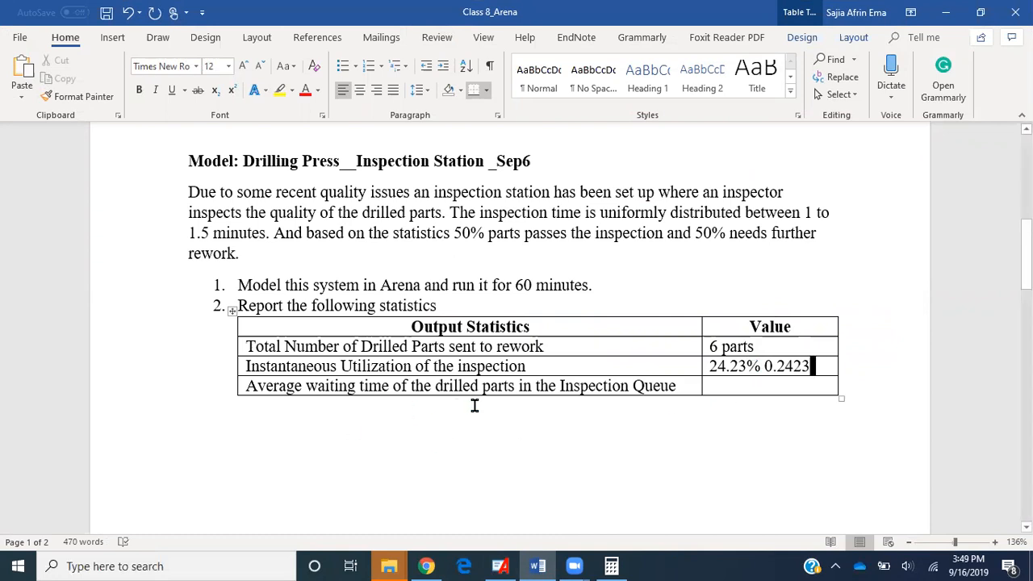
mouse_move(583, 521)
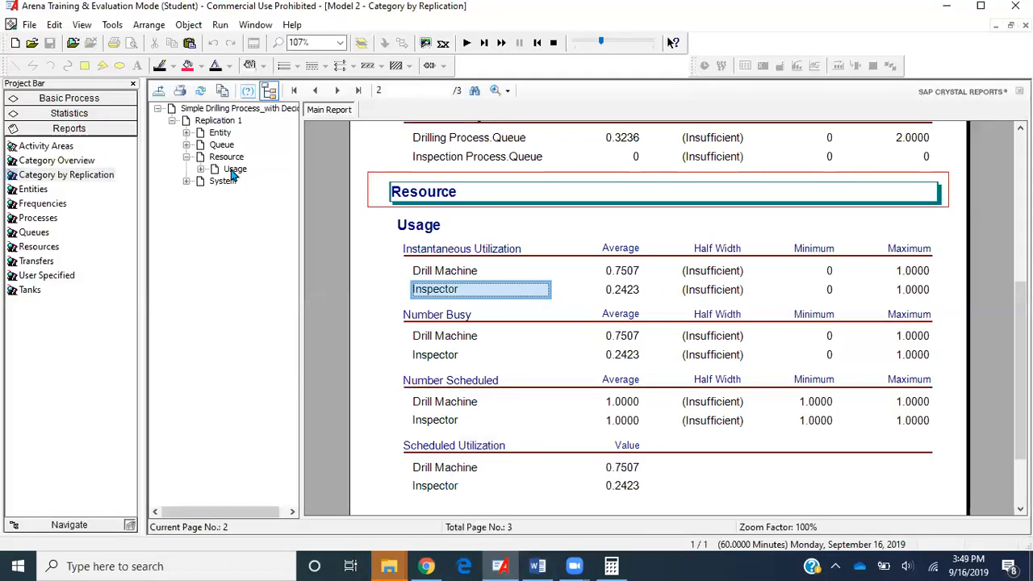
left_click(222, 145)
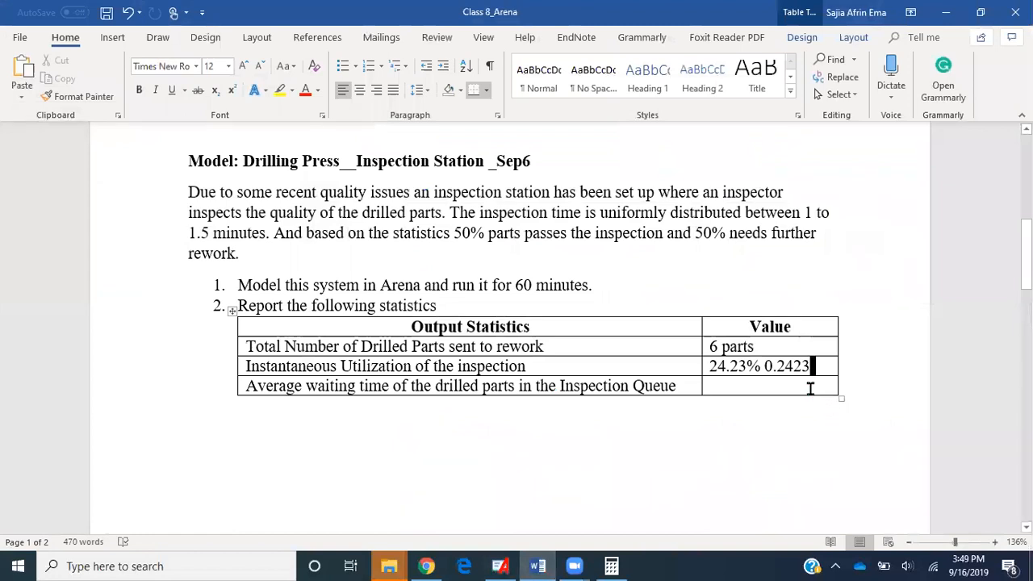
- Type '0 minutes' into the Inspection Queue waiting time Value cell
type("0")
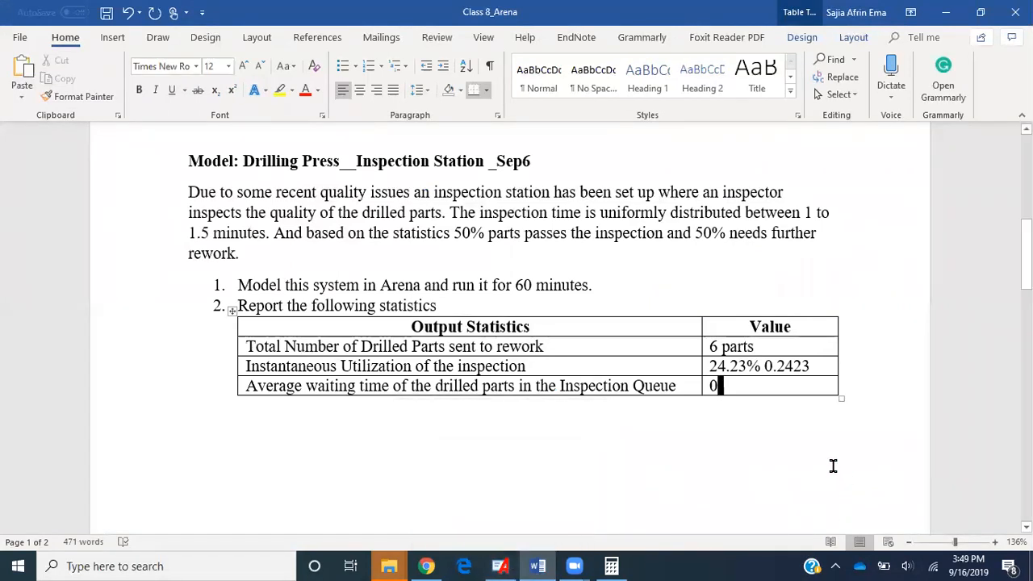
type("minutes")
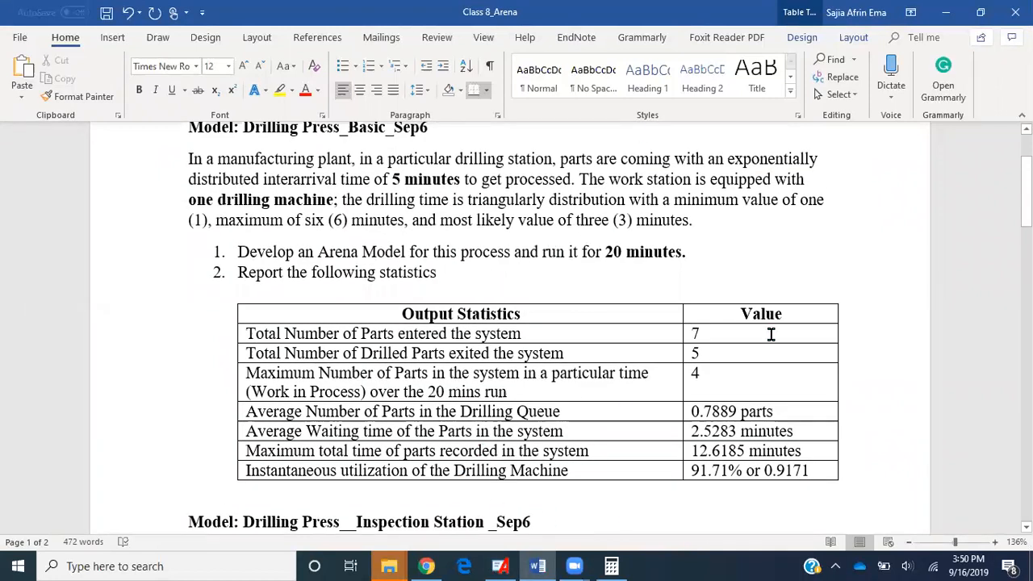
mouse_move(621, 105)
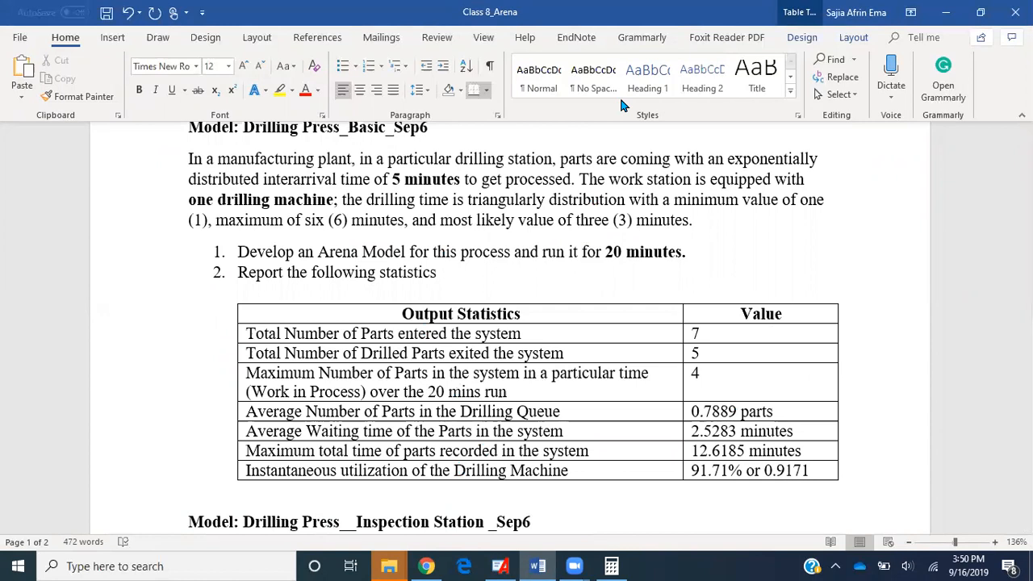